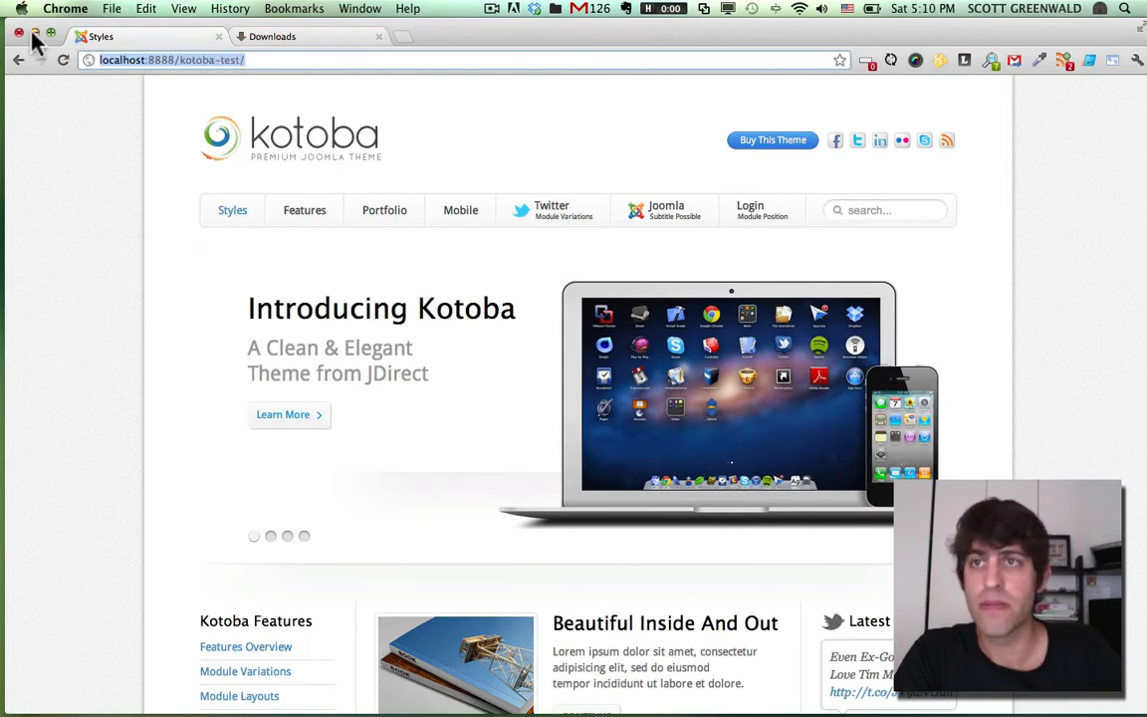
# - Close the browser and list the kotoba-test site folder inside Sites in Finder
pyautogui.click(60, 8)
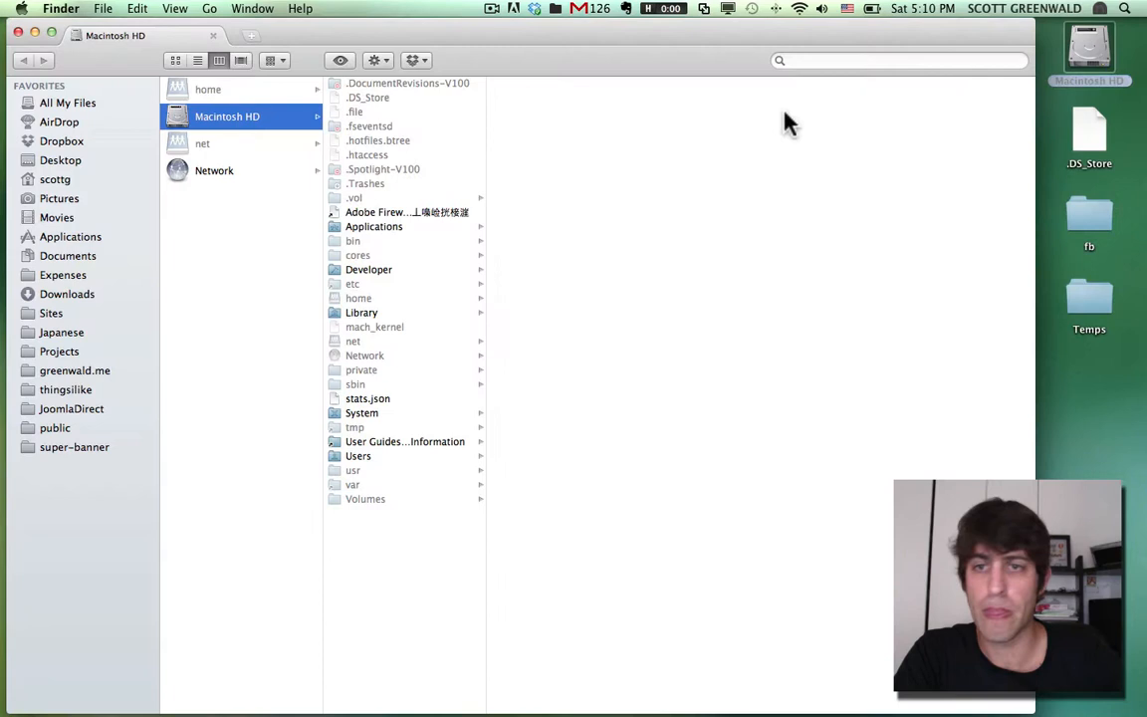
pyautogui.click(50, 313)
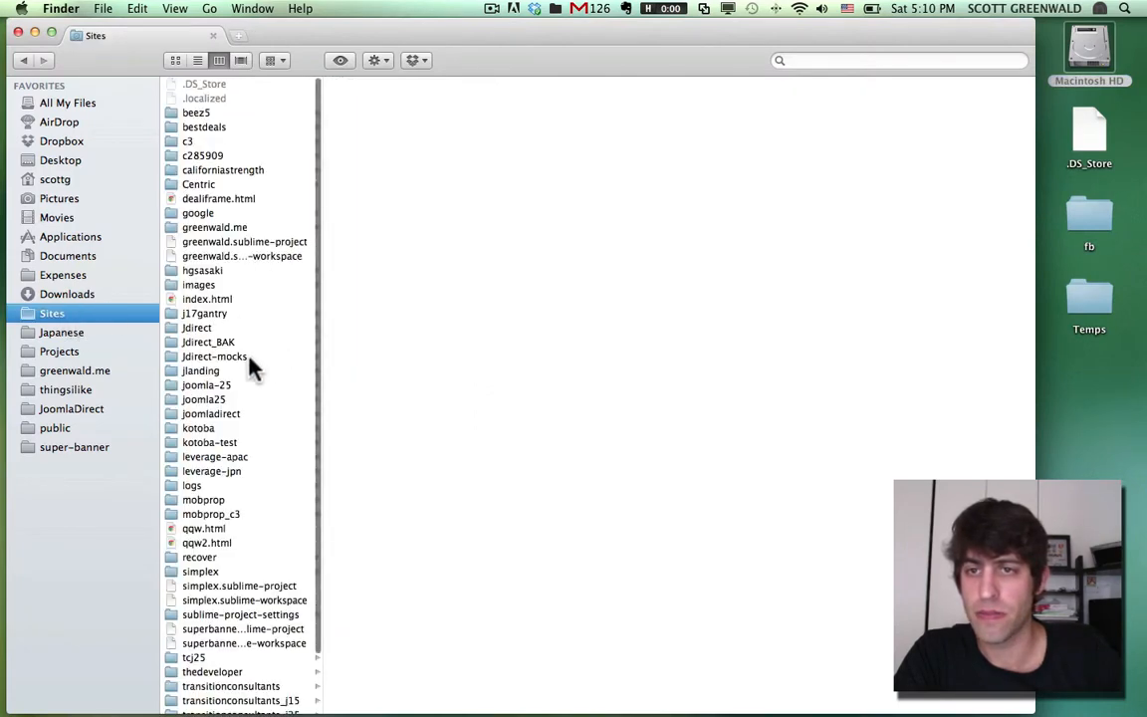
pyautogui.click(210, 442)
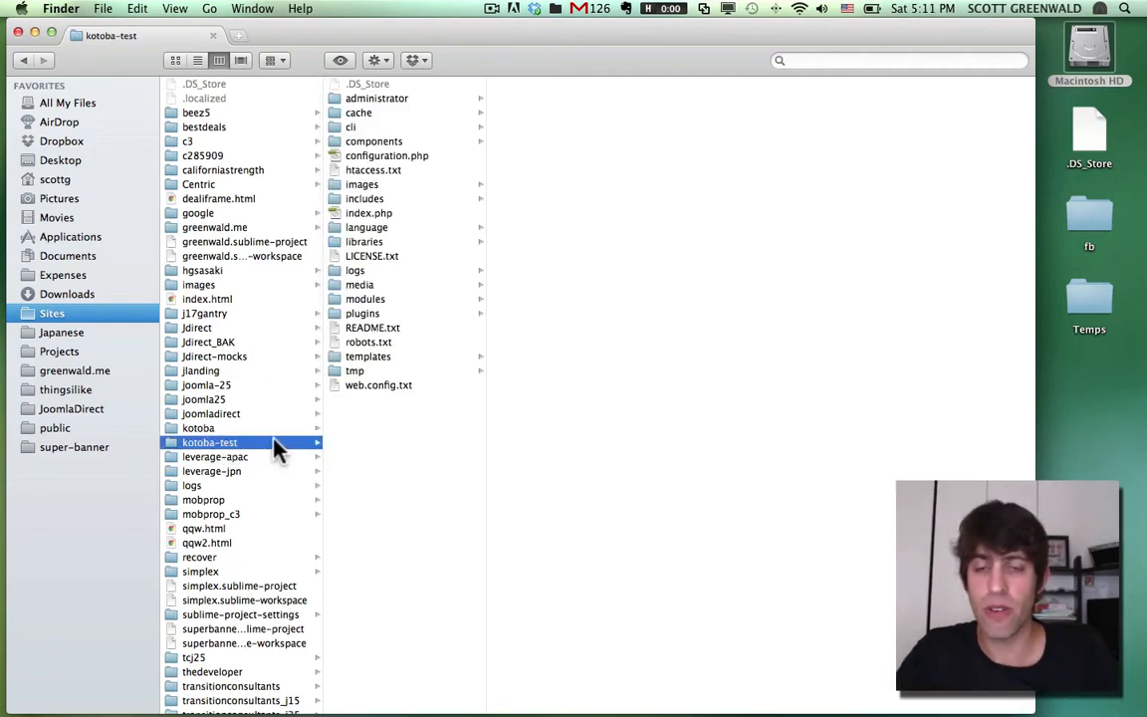
# - Compress kotoba-test into a zip archive, then inspect its hidden .DS_Store file
pyautogui.rightClick(209, 442)
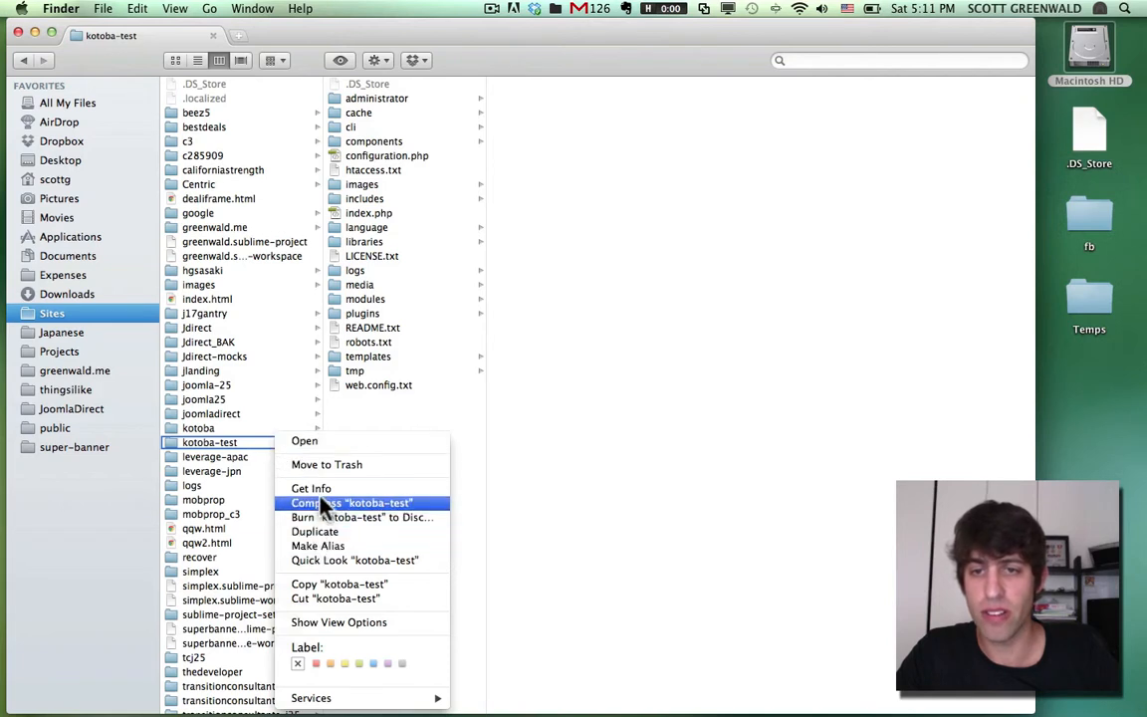
pyautogui.moveTo(331, 517)
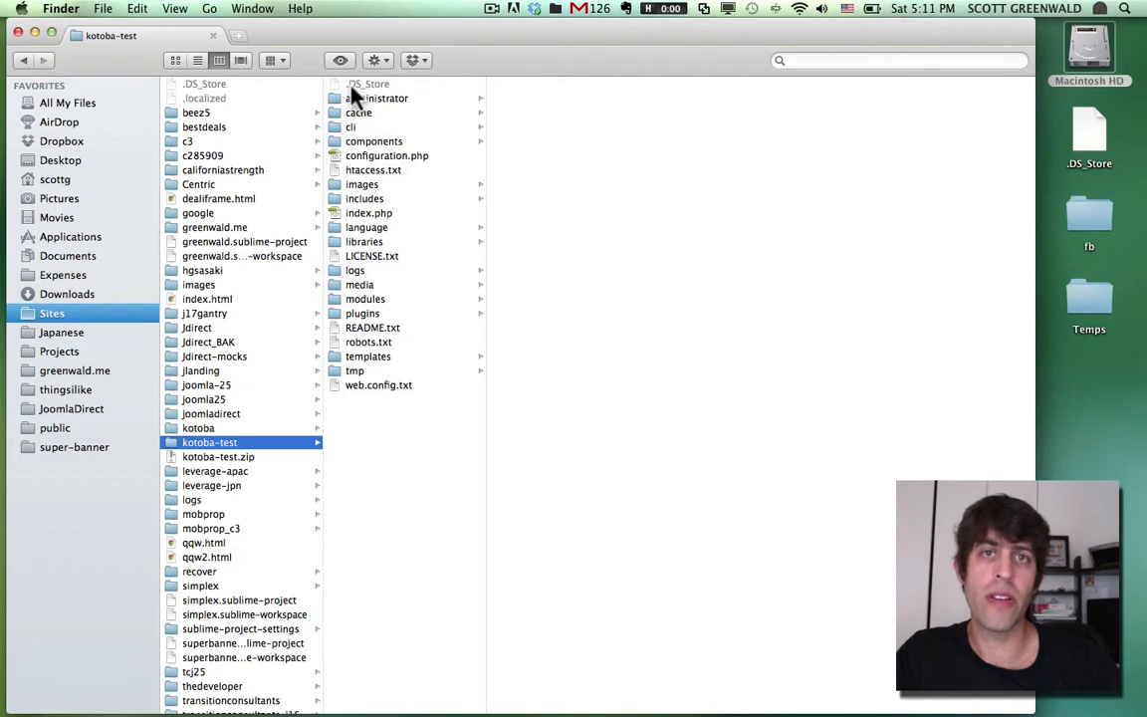
pyautogui.moveTo(363, 94)
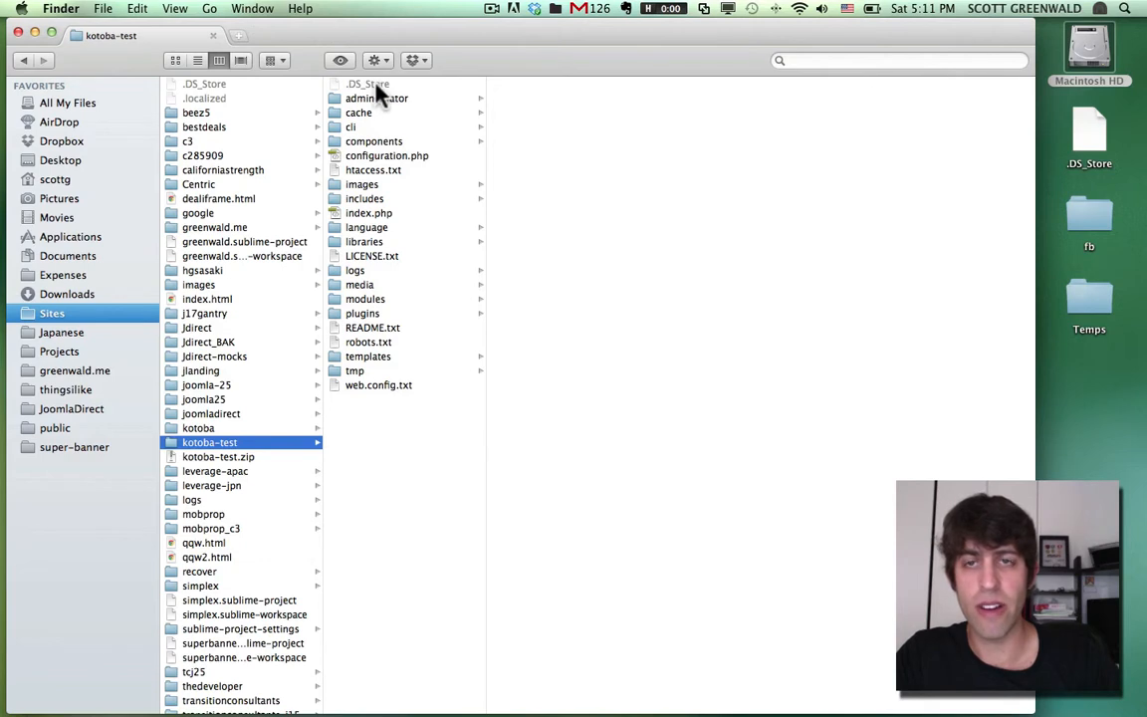
pyautogui.click(368, 84)
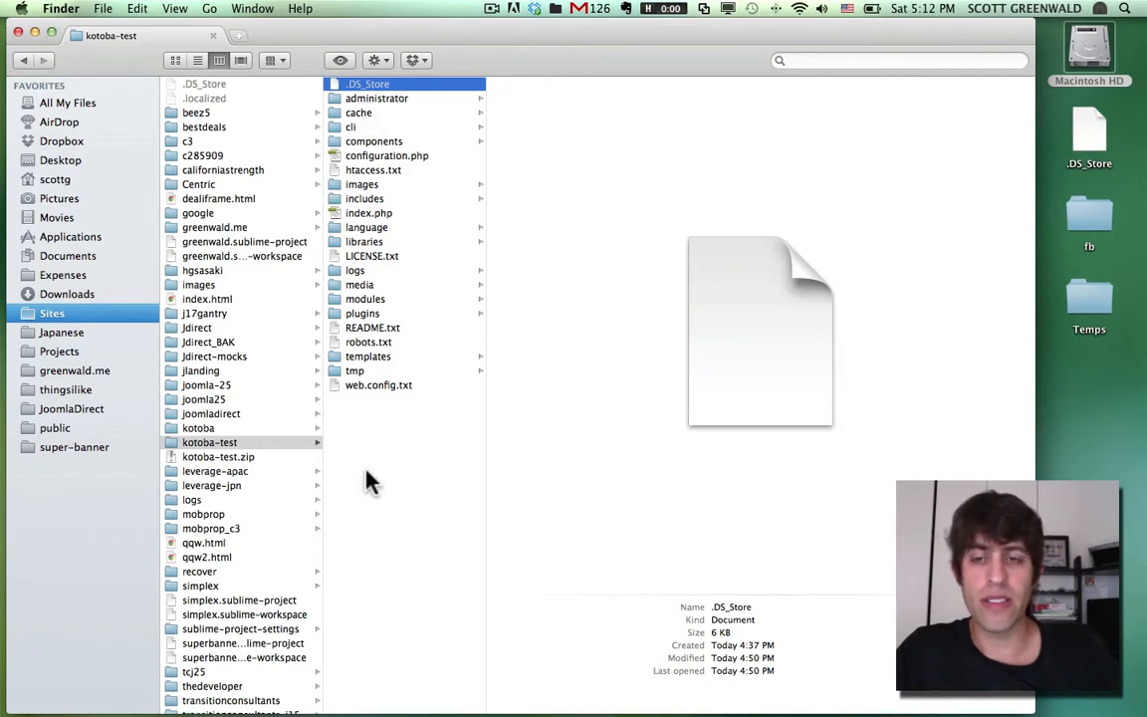
pyautogui.rightClick(218, 456)
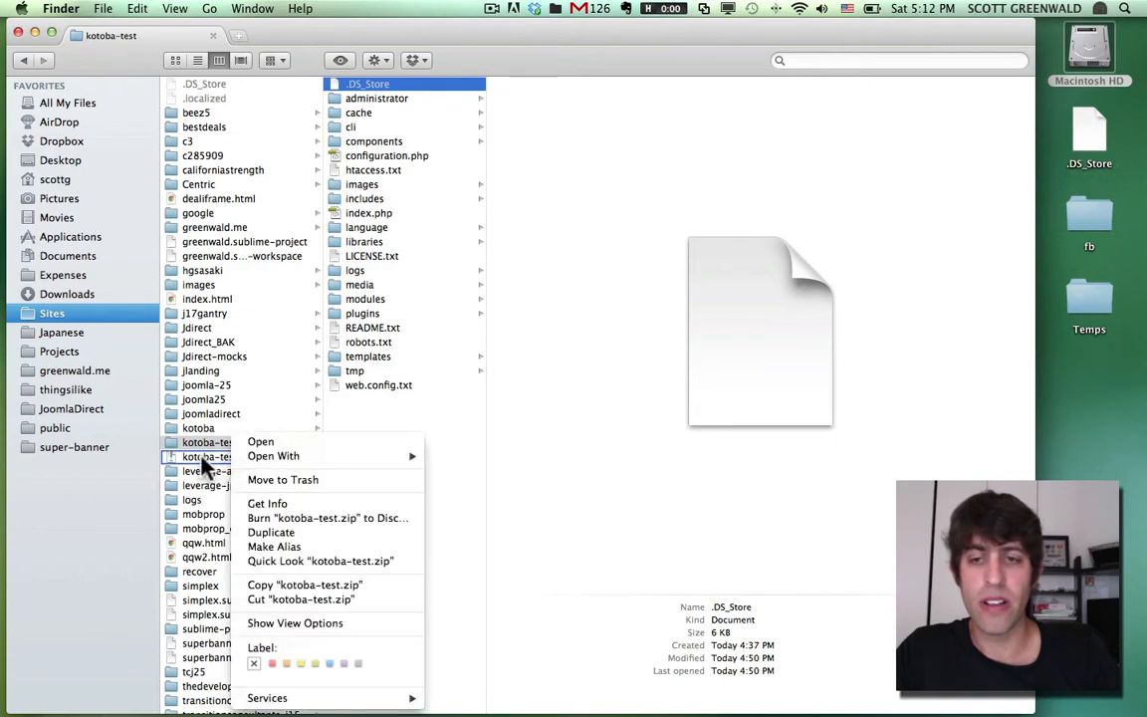
pyautogui.moveTo(403, 383)
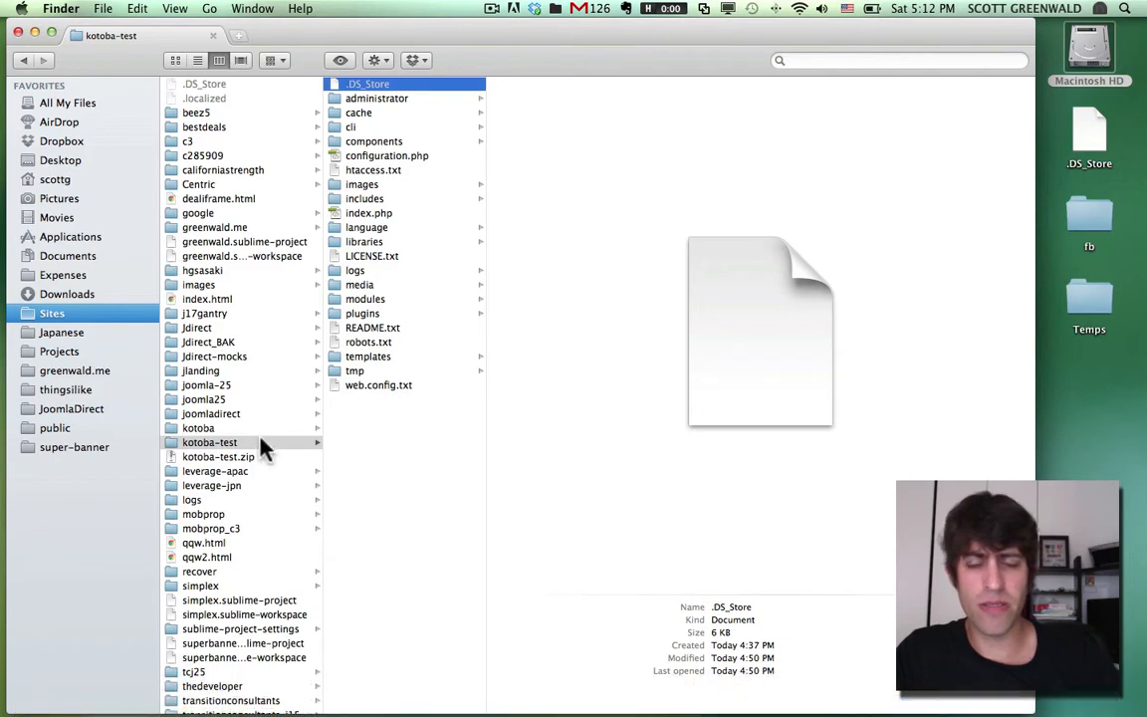
pyautogui.moveTo(254, 451)
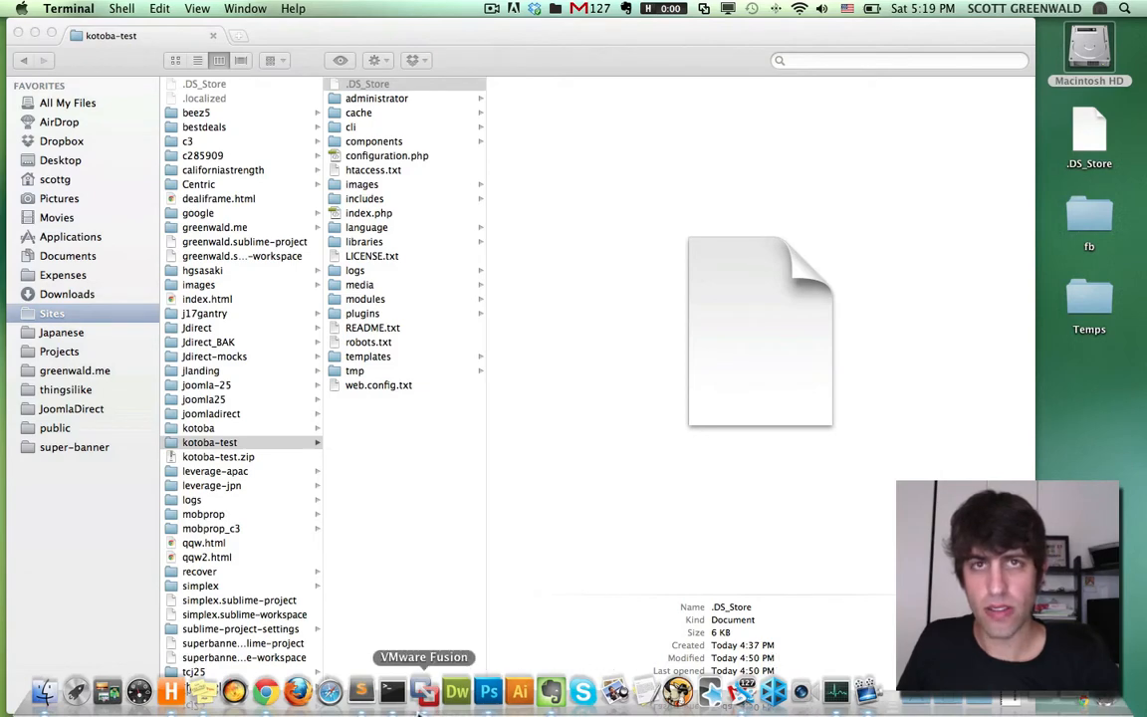
# - Launch Terminal and change into the Sites directory
pyautogui.click(404, 689)
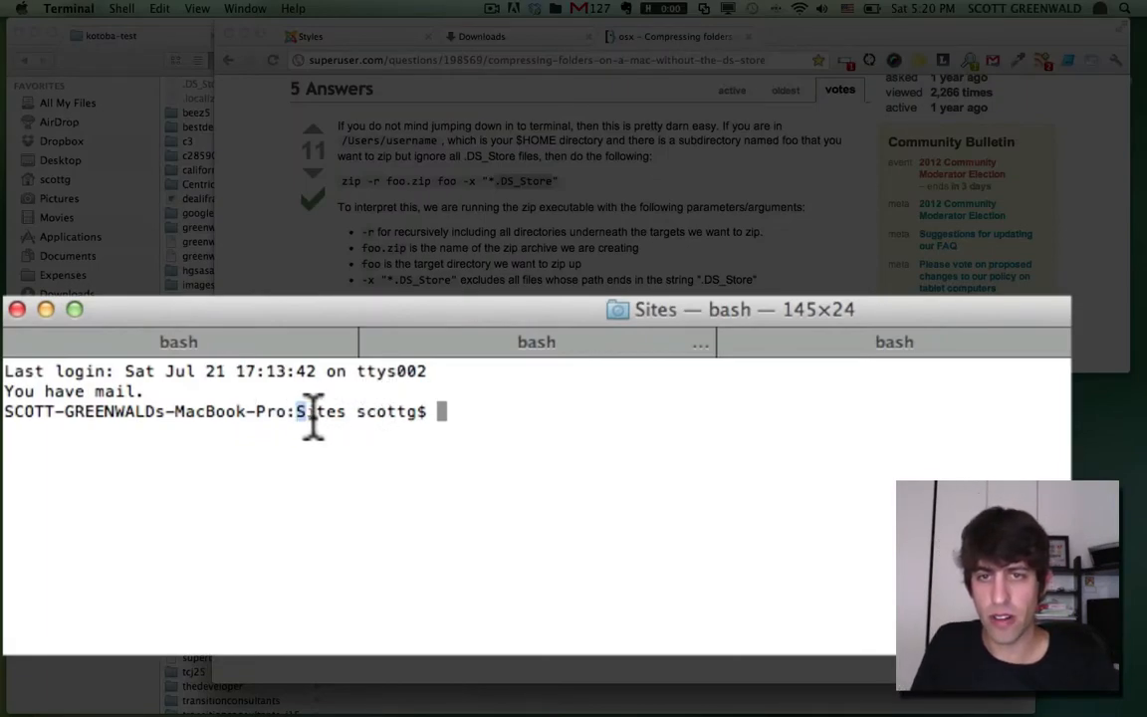
pyautogui.doubleClick(320, 411)
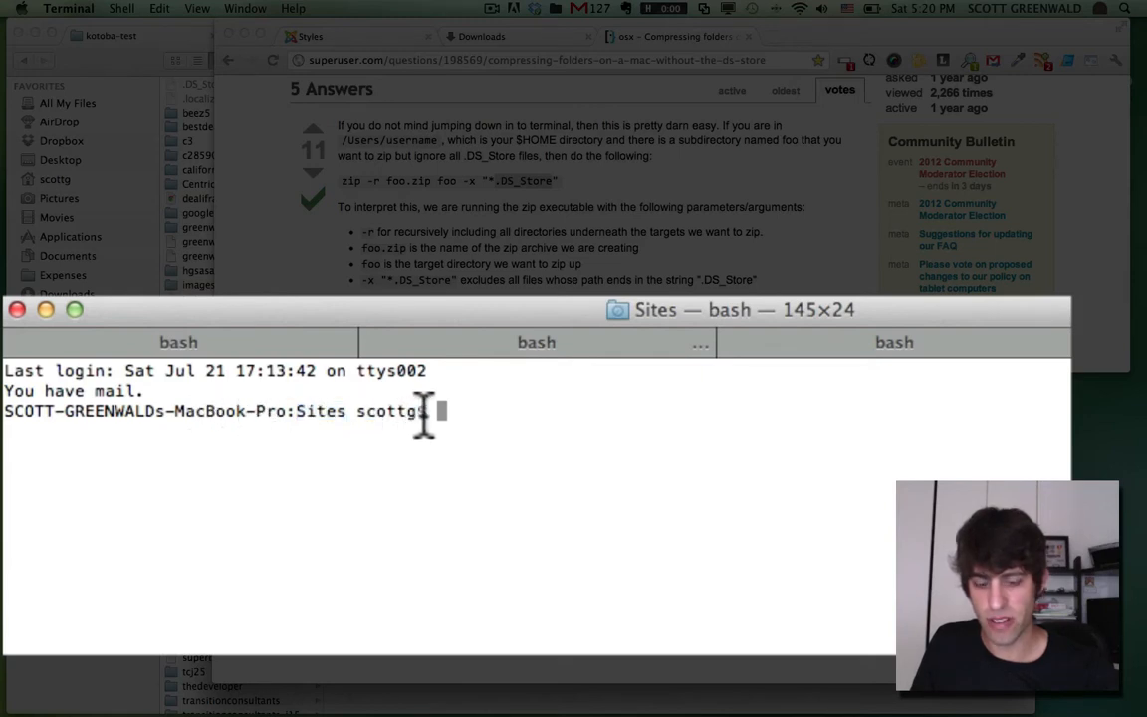
pyautogui.write('cd')
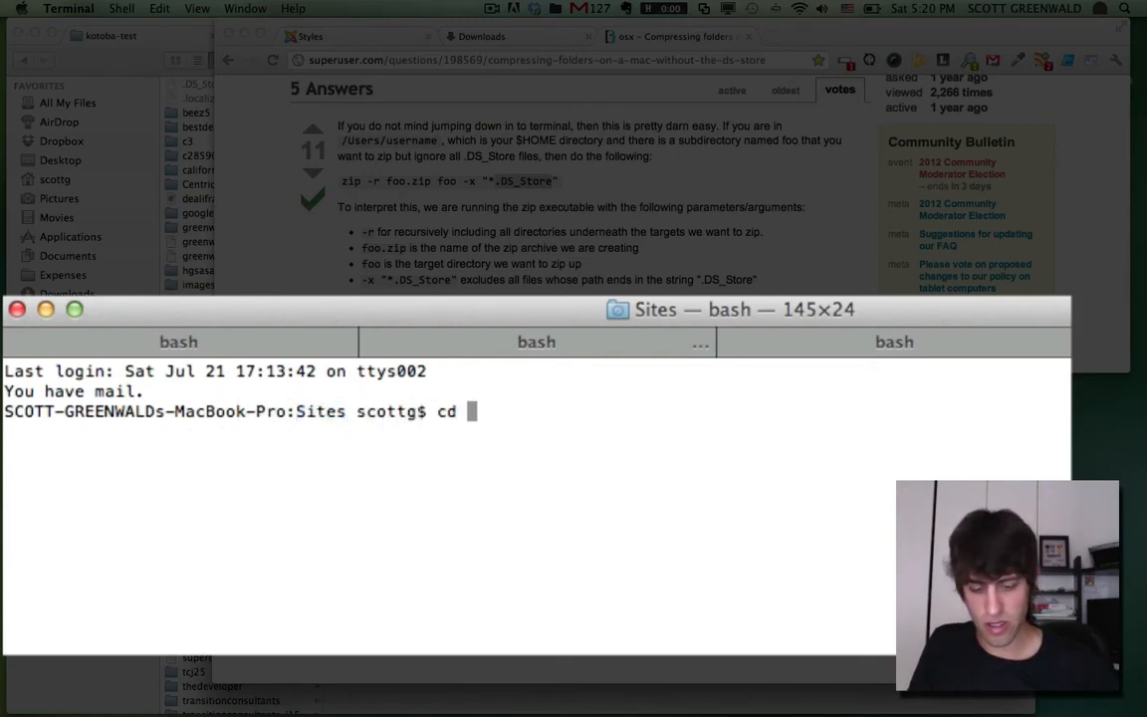
pyautogui.write('sites')
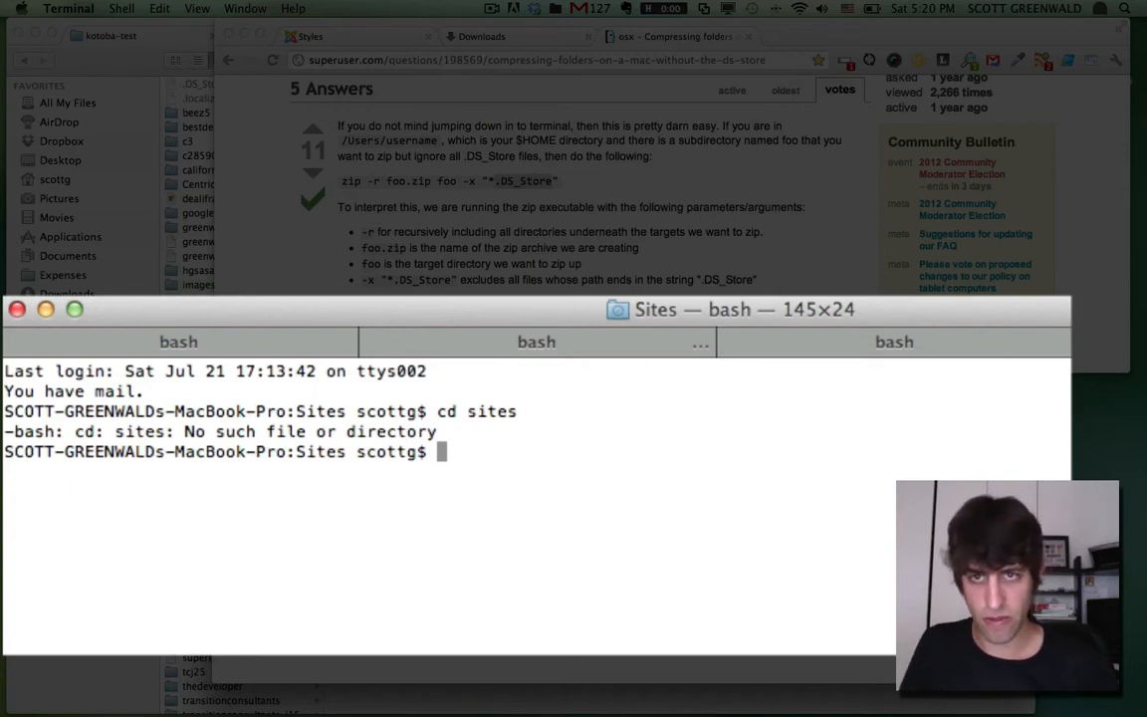
# - Begin the command zip -r kotoba-demo.zip kotoba-test -x at the prompt
pyautogui.write('zip')
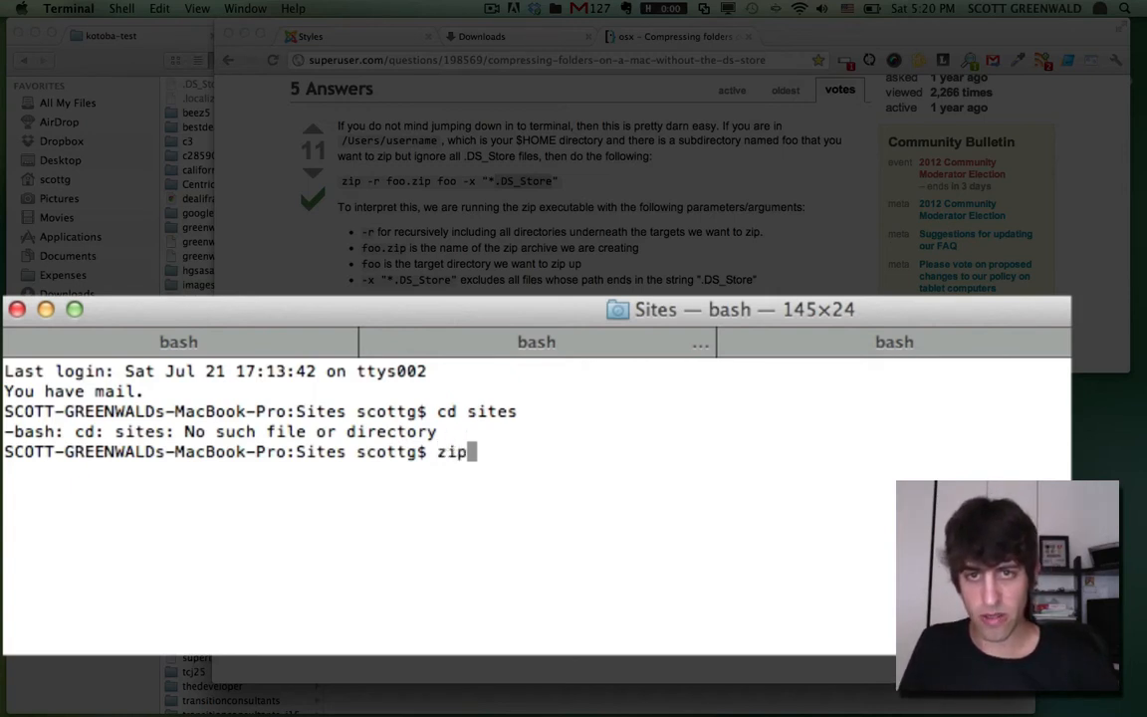
pyautogui.write('-r')
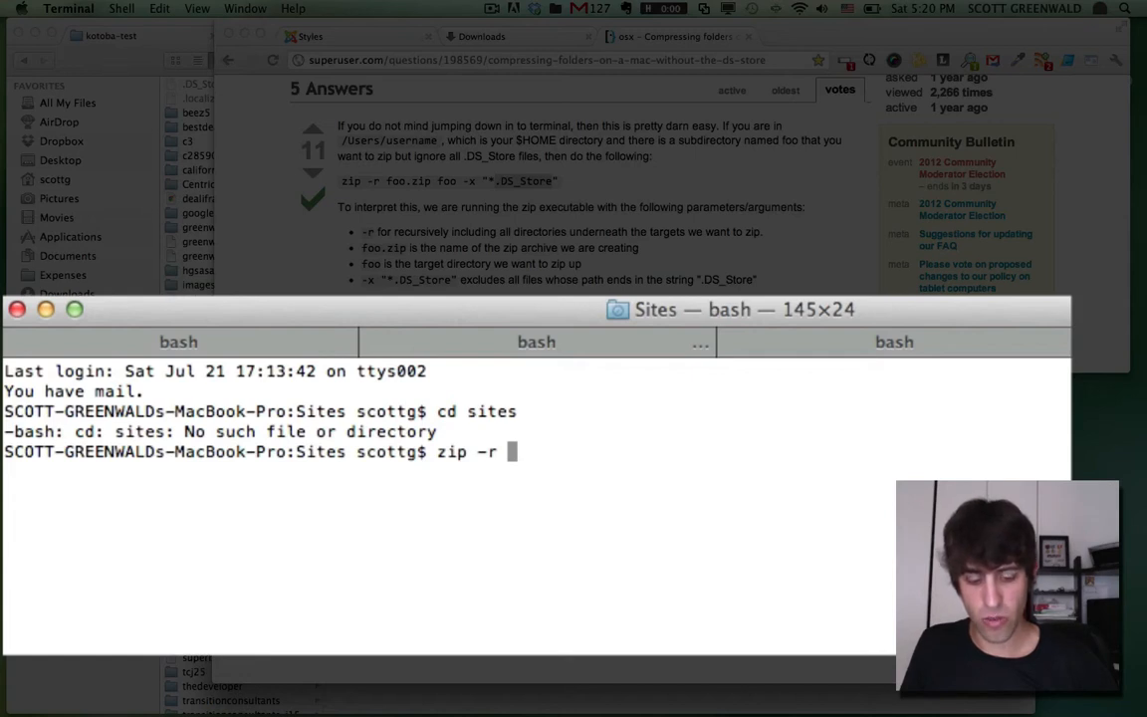
pyautogui.write('kotoba')
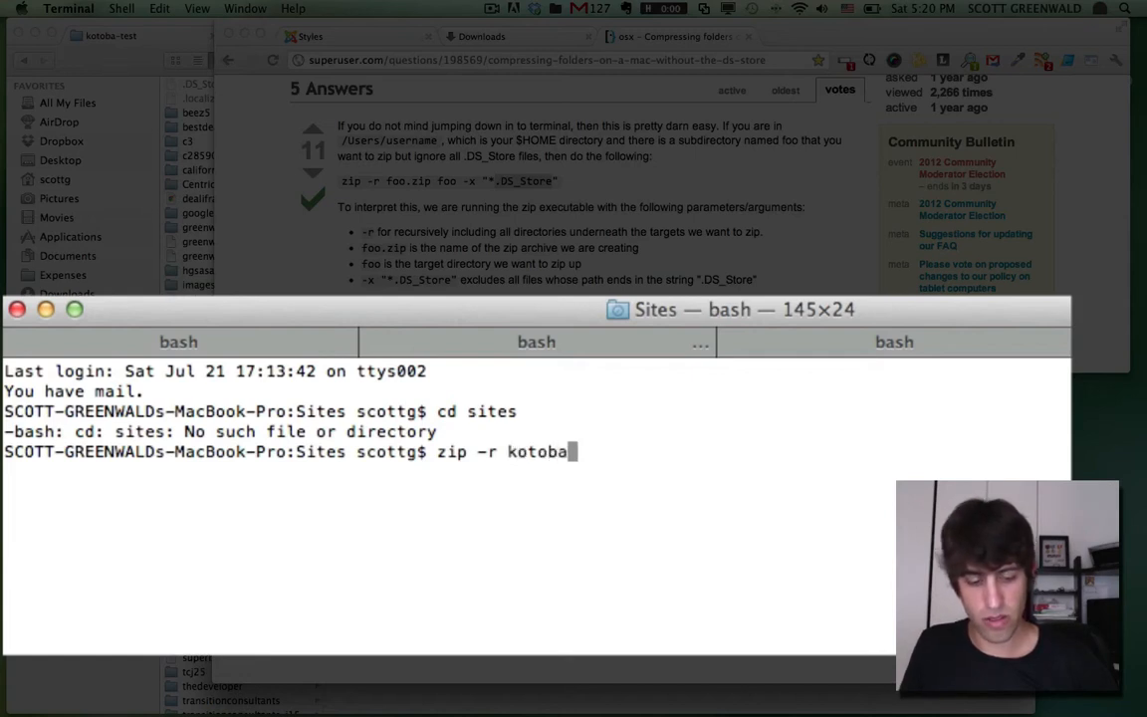
pyautogui.write('-demo')
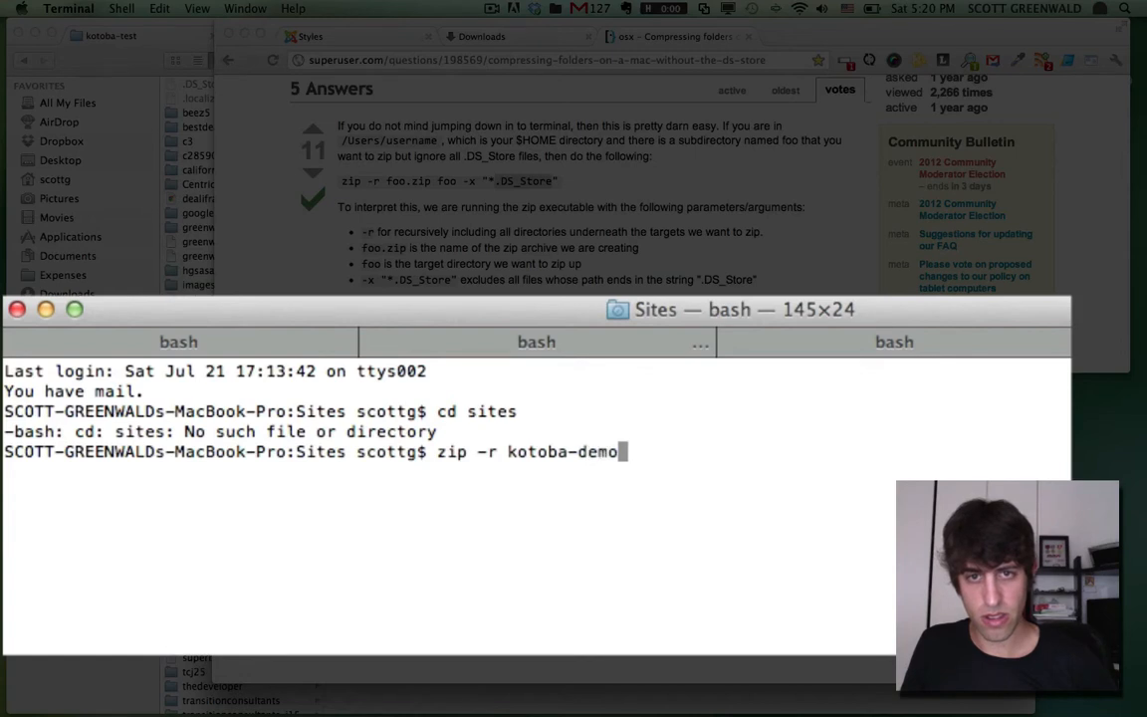
pyautogui.write('.zip')
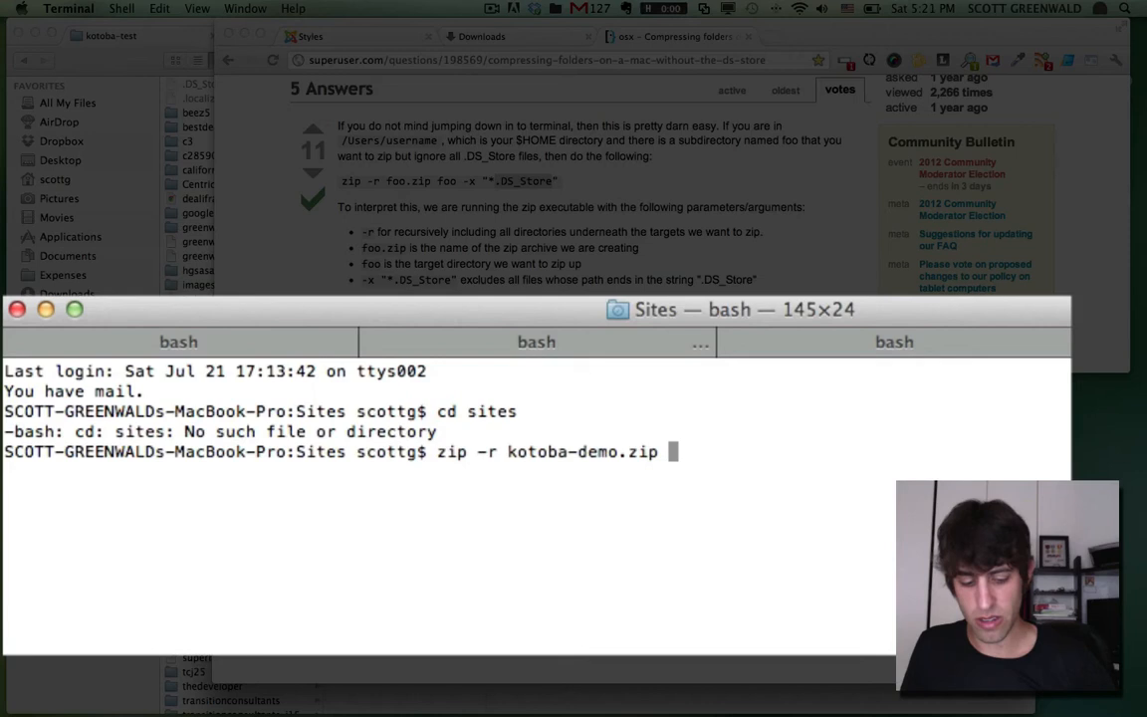
pyautogui.write('kotoba')
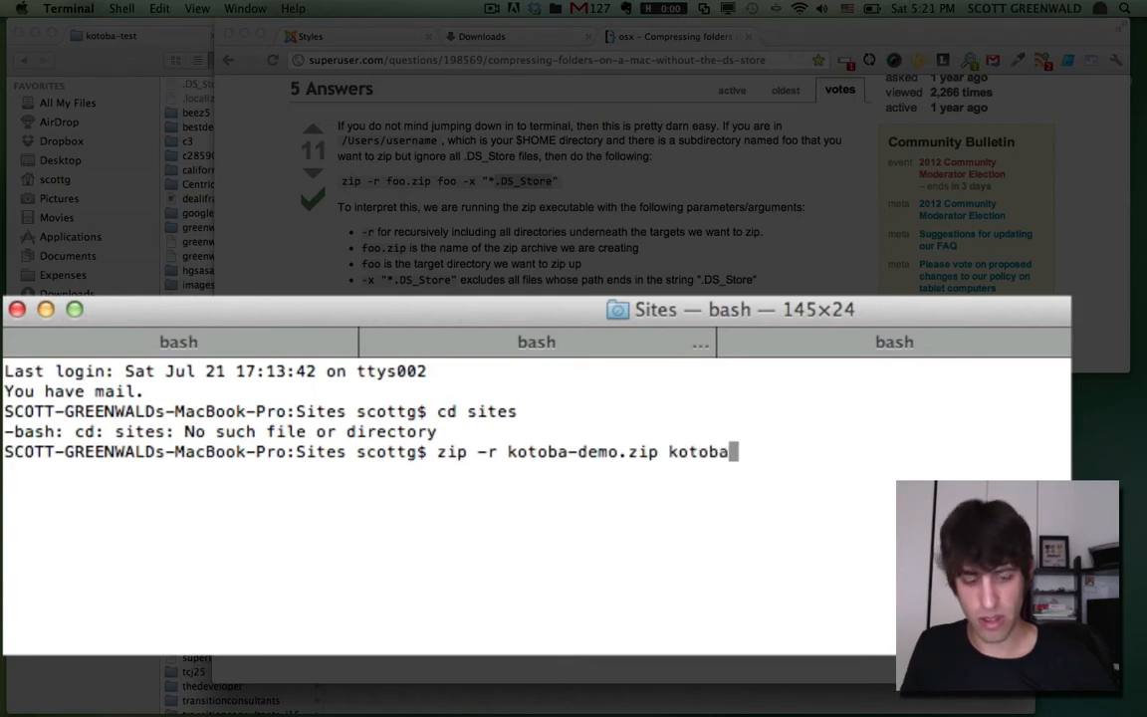
pyautogui.write('-test -x')
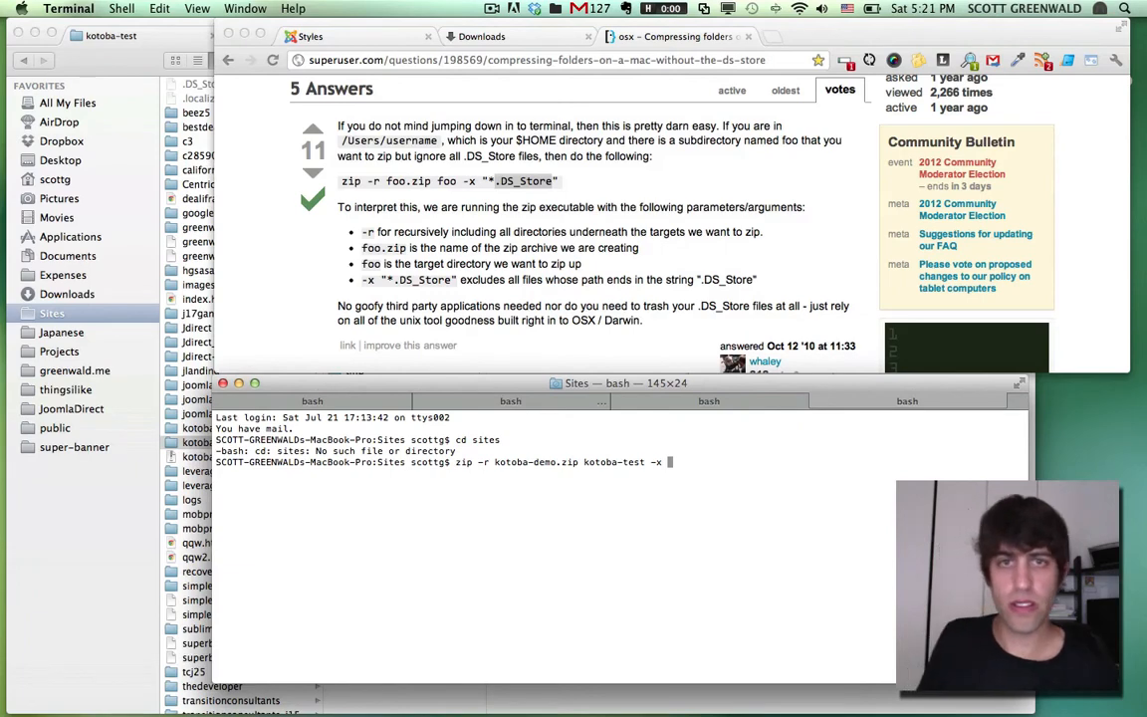
# - Finish the exclusion pattern "*.DS_Store" and run the zip command
pyautogui.write('"')
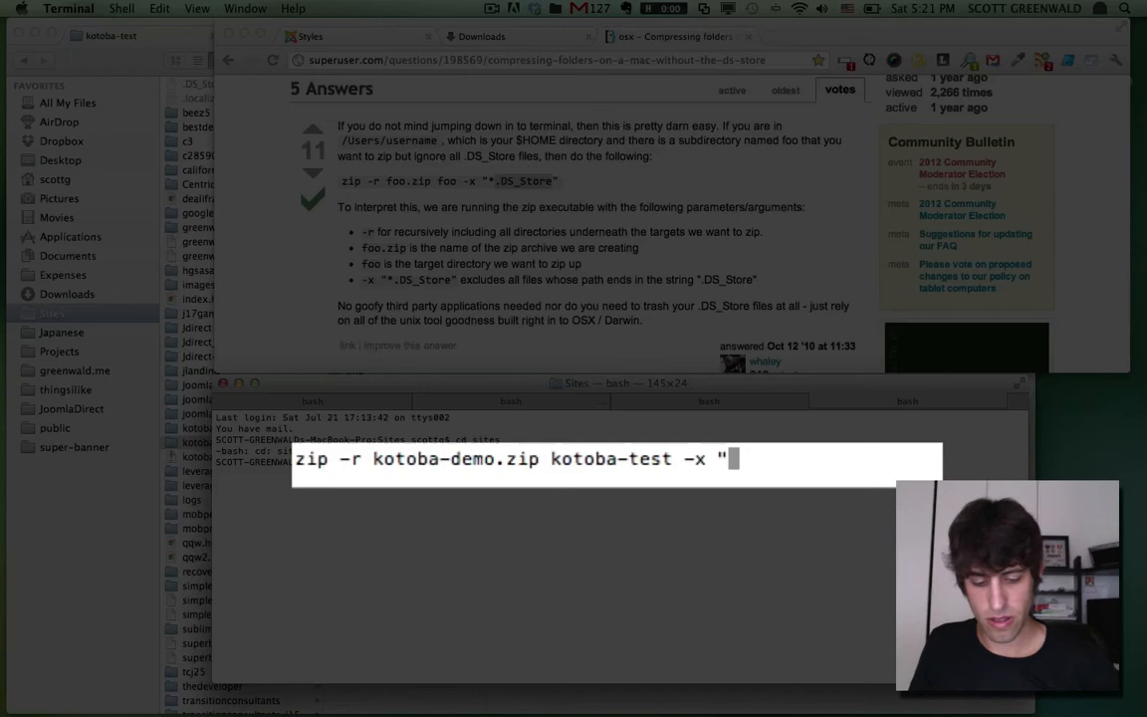
pyautogui.write('*')
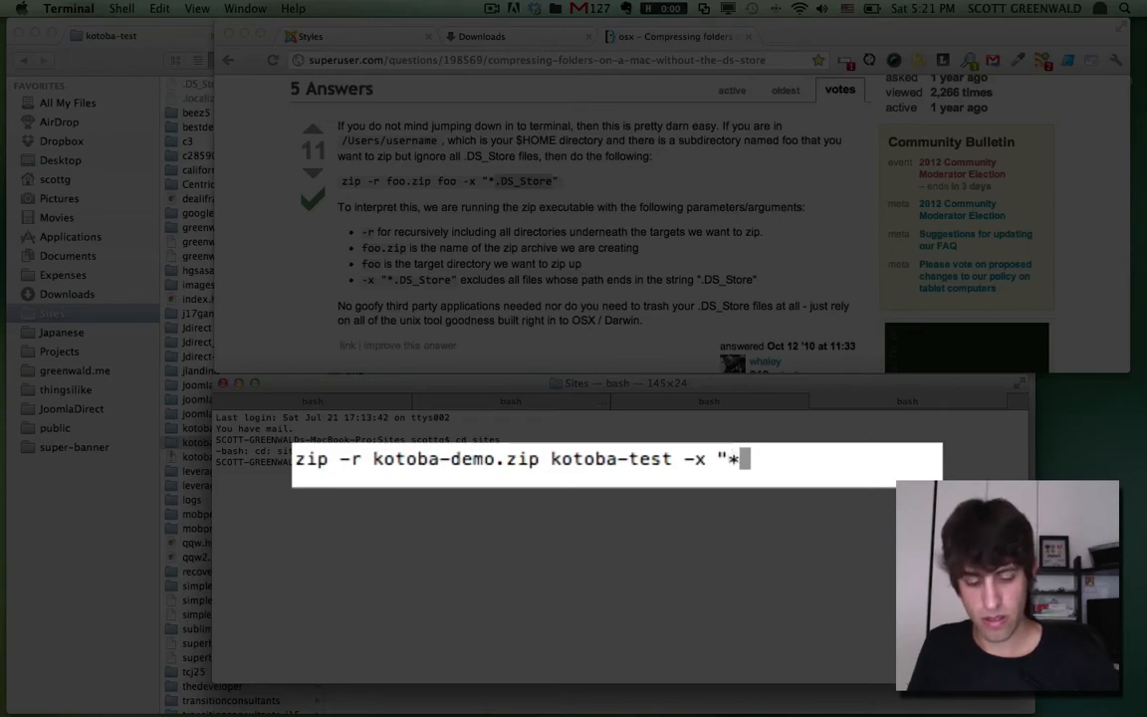
pyautogui.write('.D')
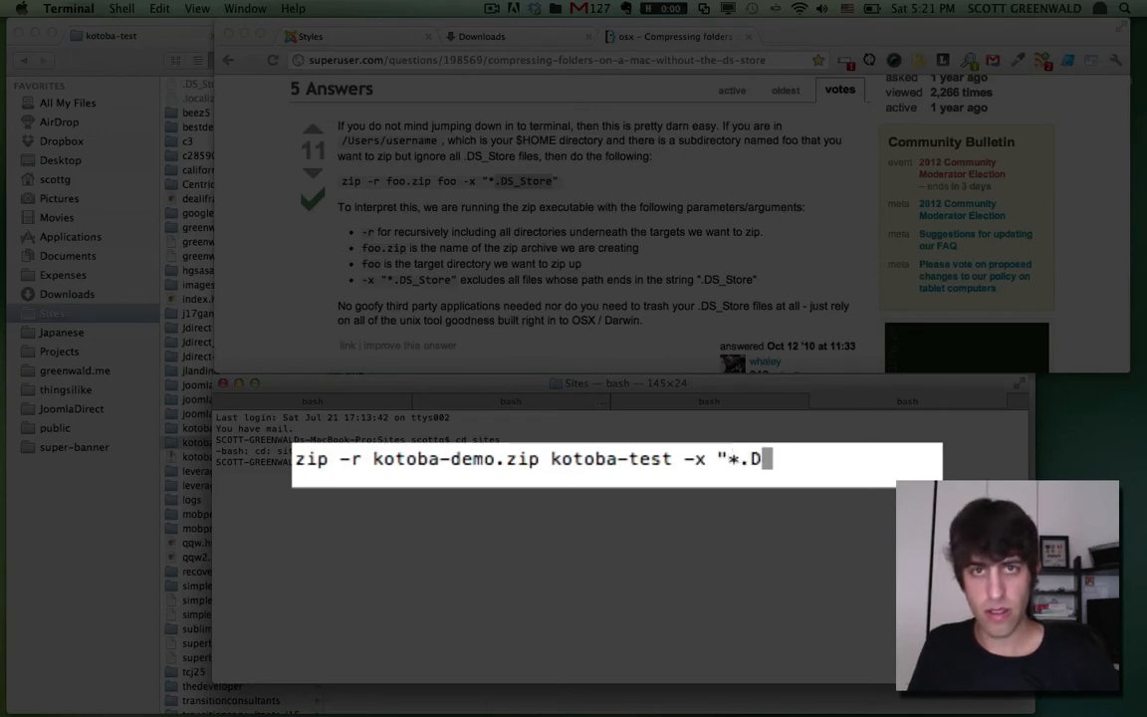
pyautogui.write('S_Store')
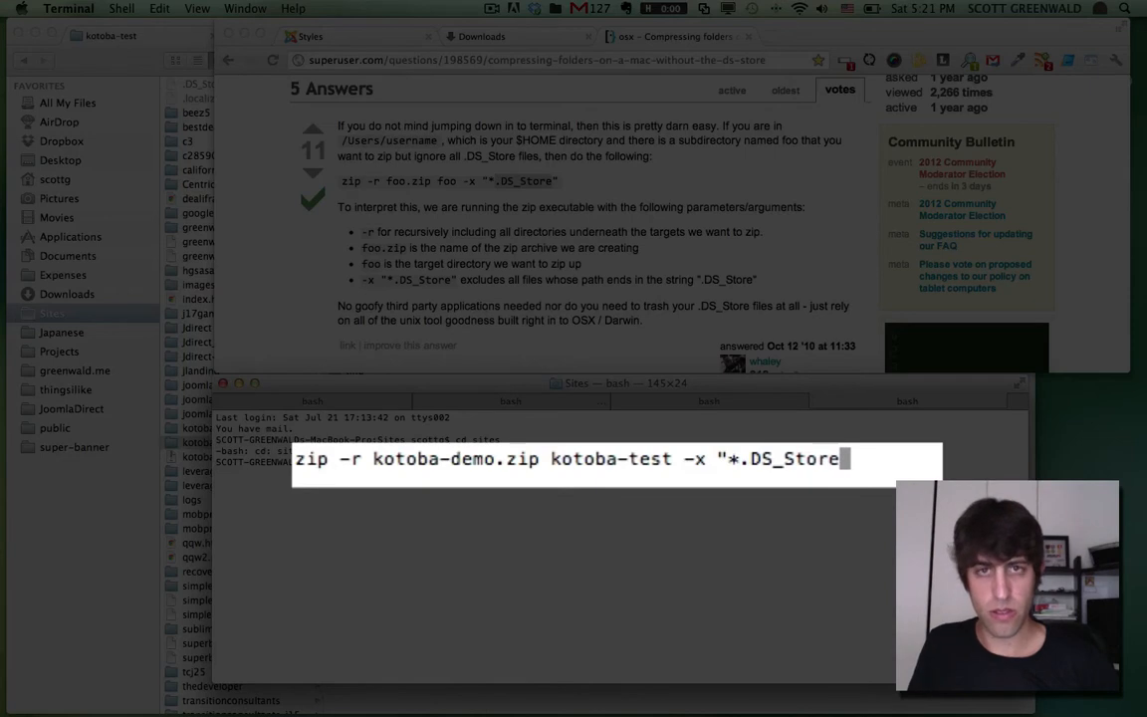
pyautogui.press('Return')
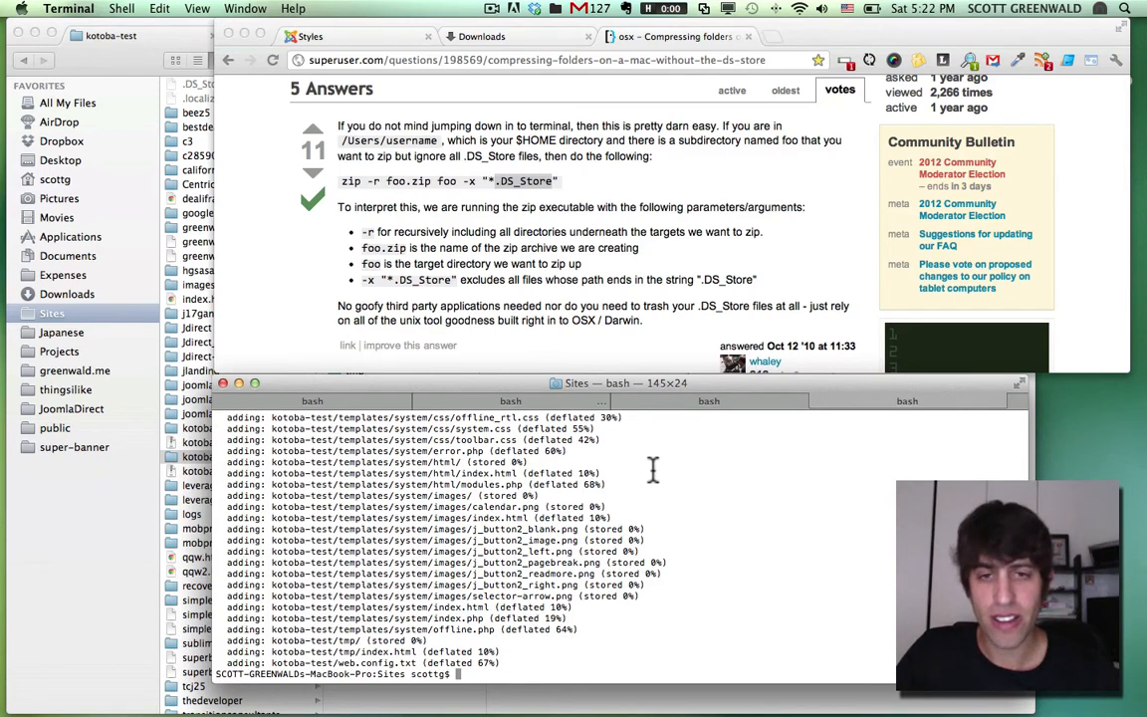
pyautogui.moveTo(473, 574)
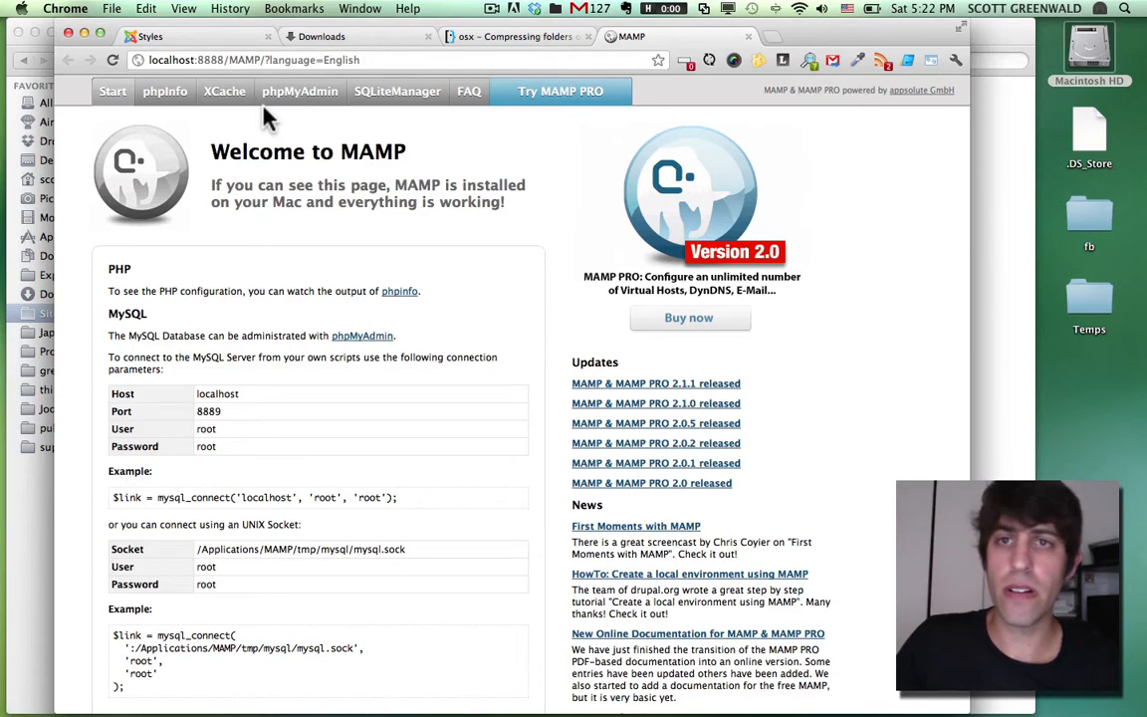
pyautogui.moveTo(302, 117)
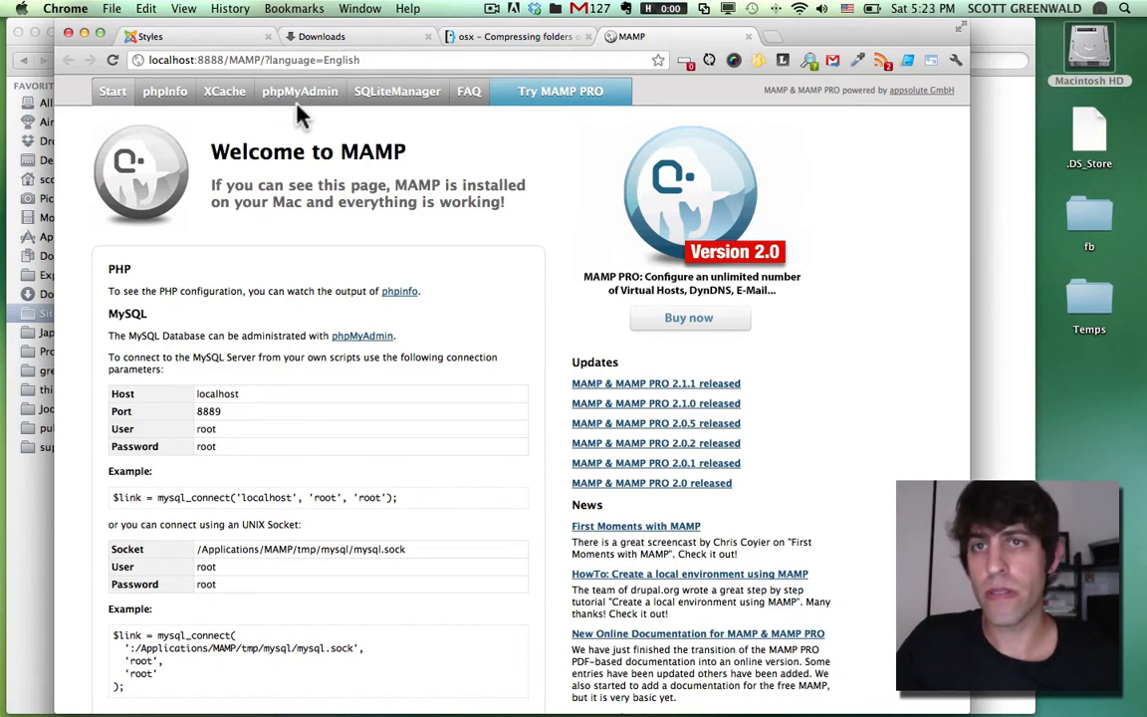
# - Open phpMyAdmin's database list and select the local kotobatest database
pyautogui.click(299, 90)
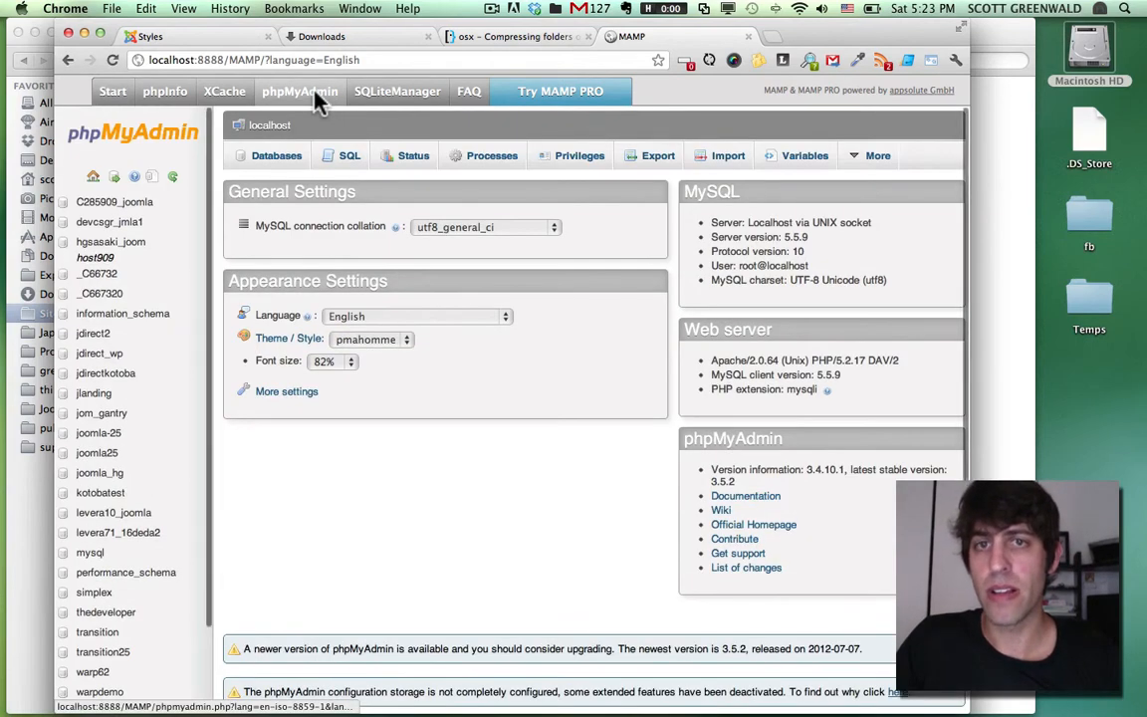
pyautogui.click(276, 154)
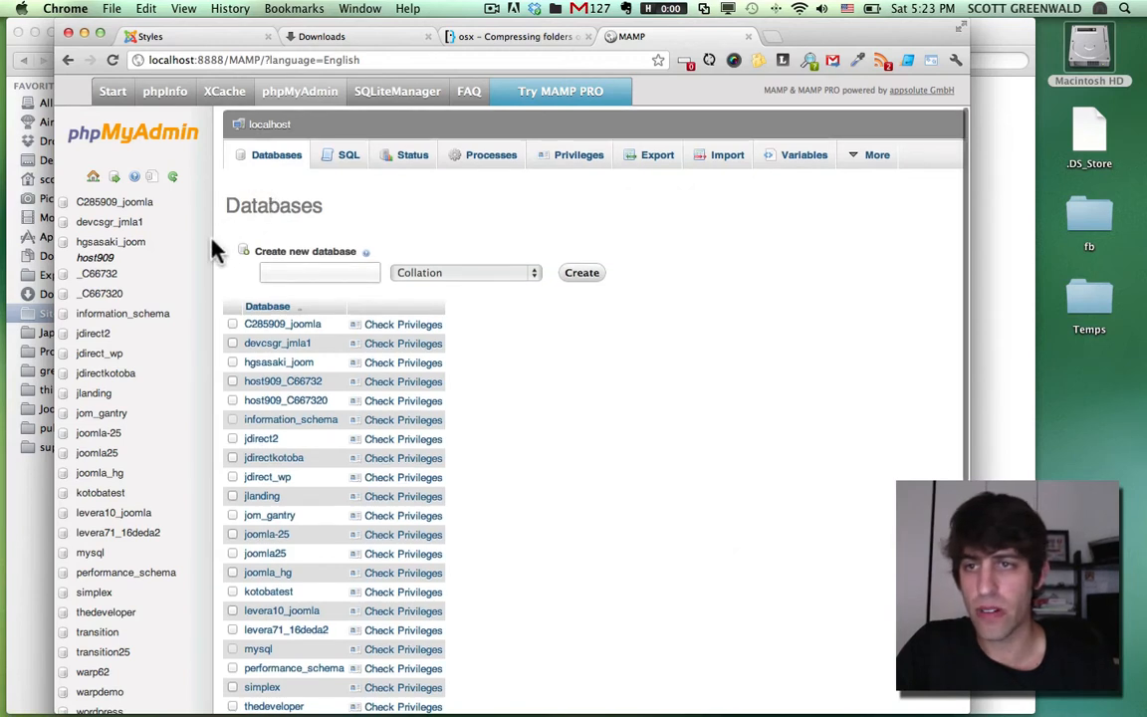
pyautogui.scroll(-3)
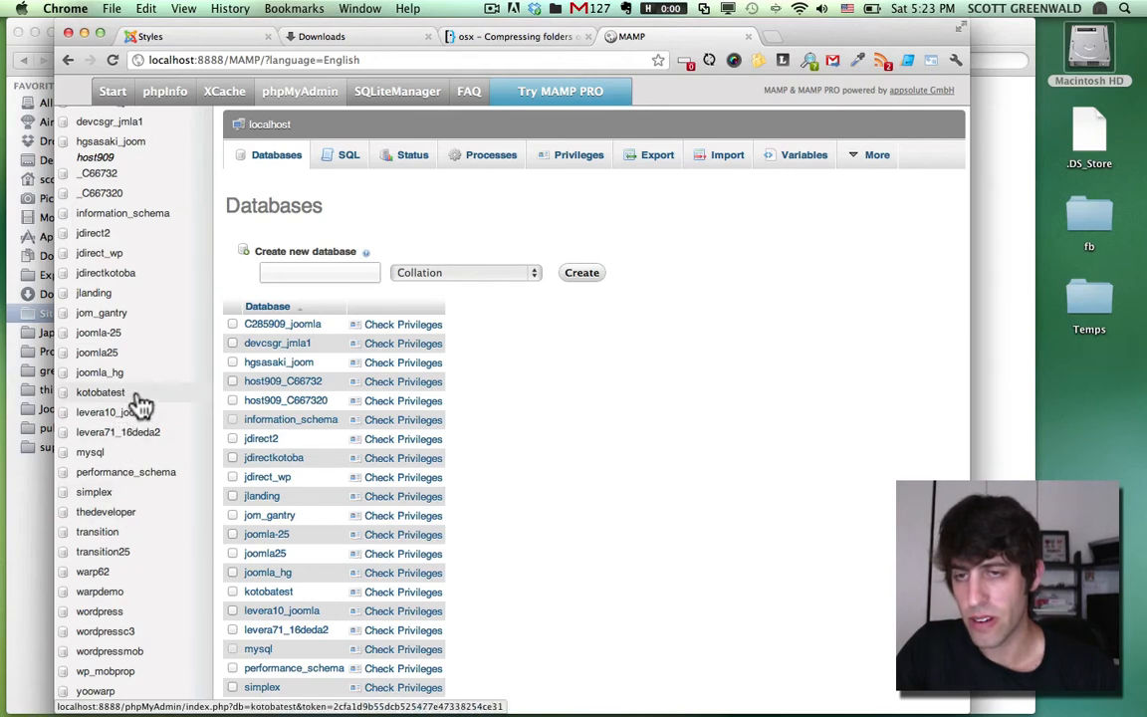
pyautogui.click(100, 391)
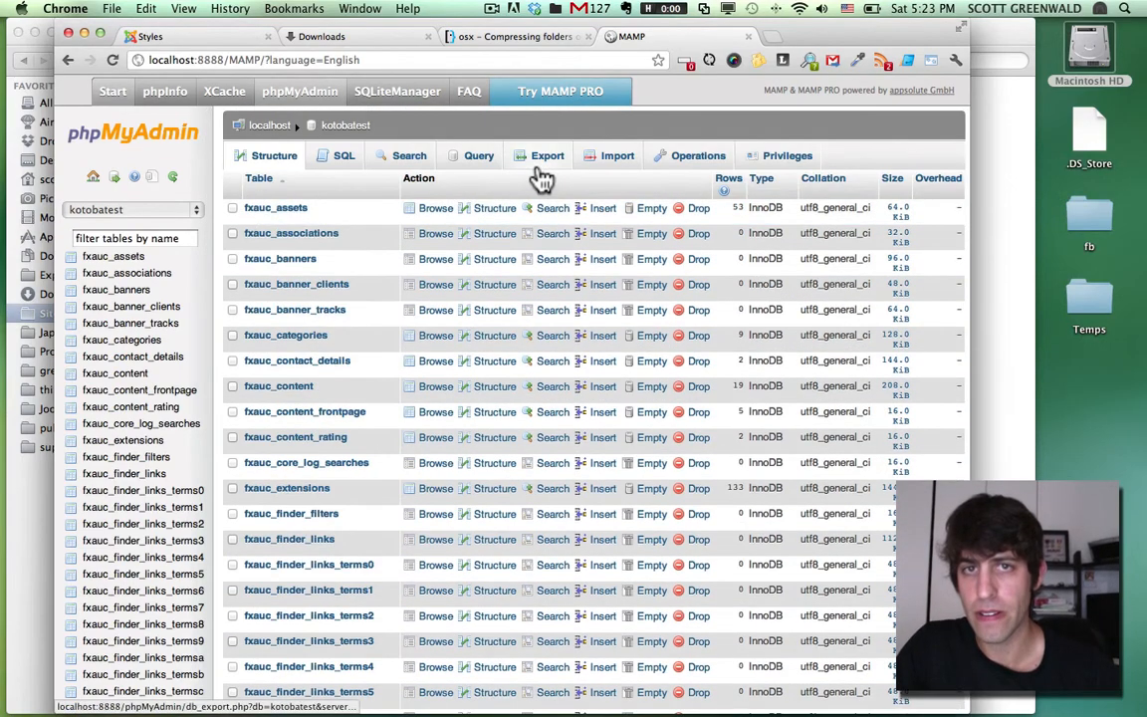
# - Go to kotobatest's Export page and review the SQL format and custom options
pyautogui.click(548, 156)
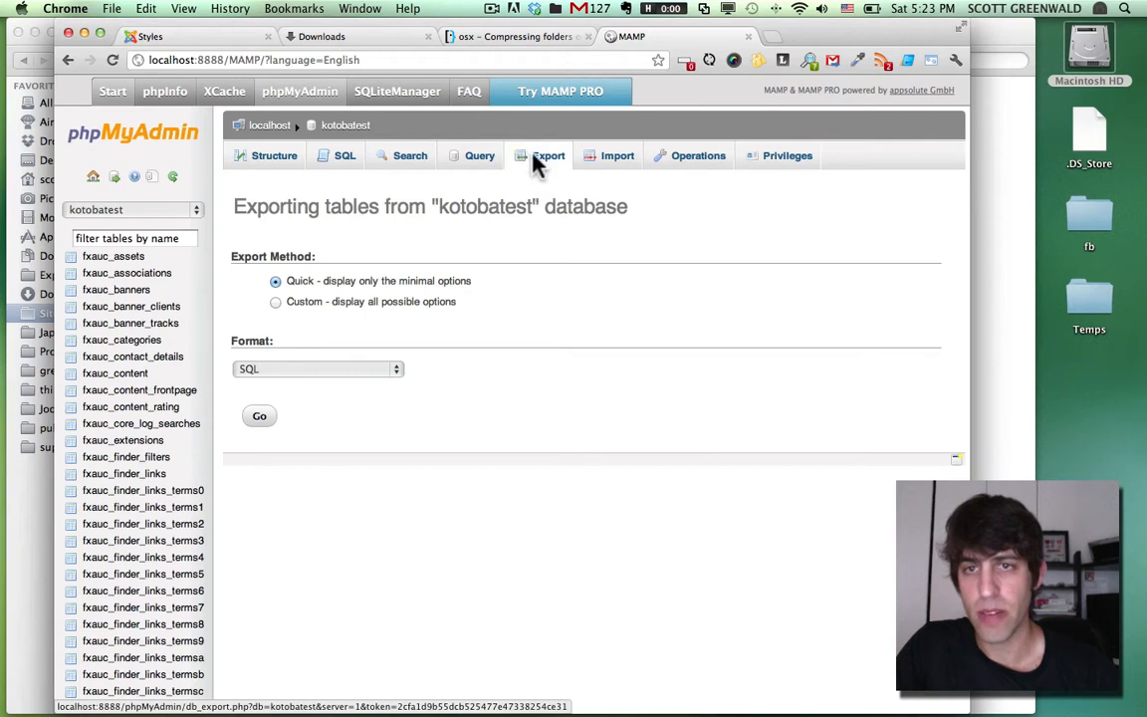
pyautogui.moveTo(286, 284)
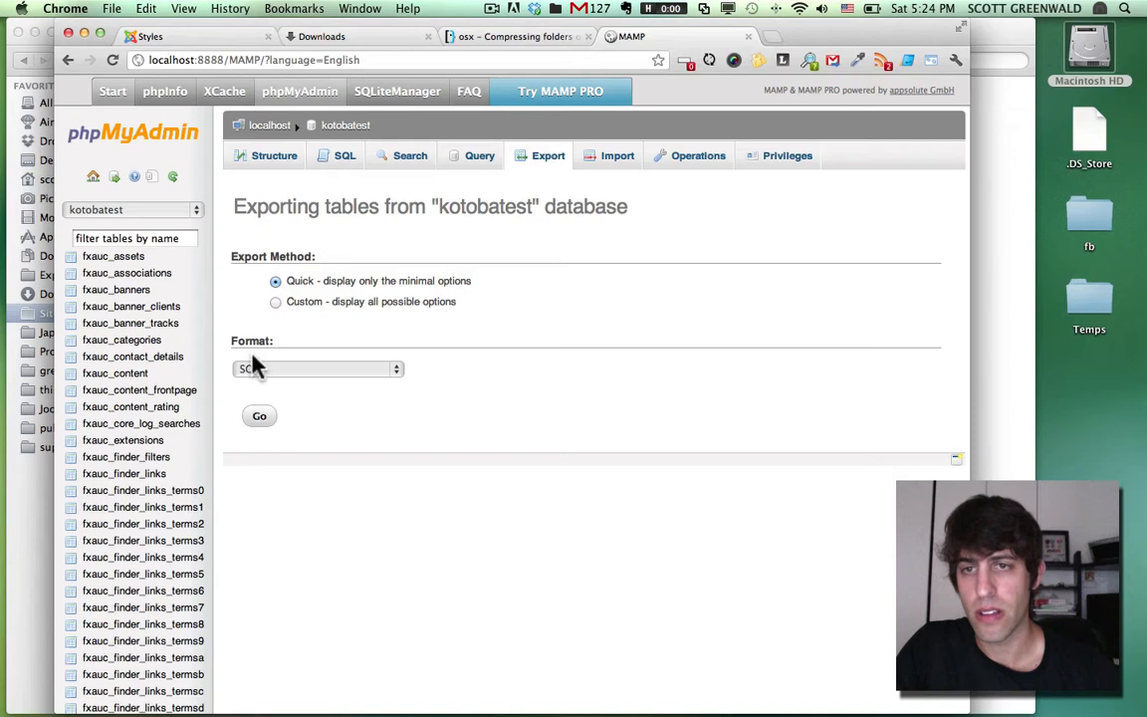
pyautogui.click(317, 368)
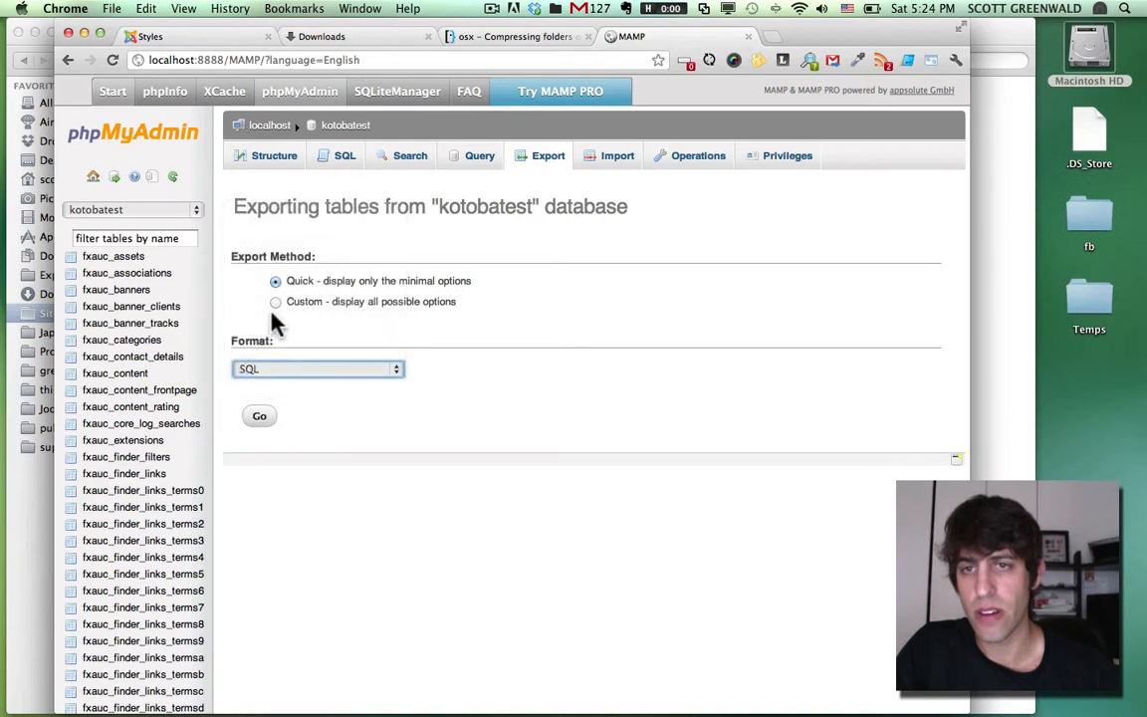
pyautogui.click(276, 301)
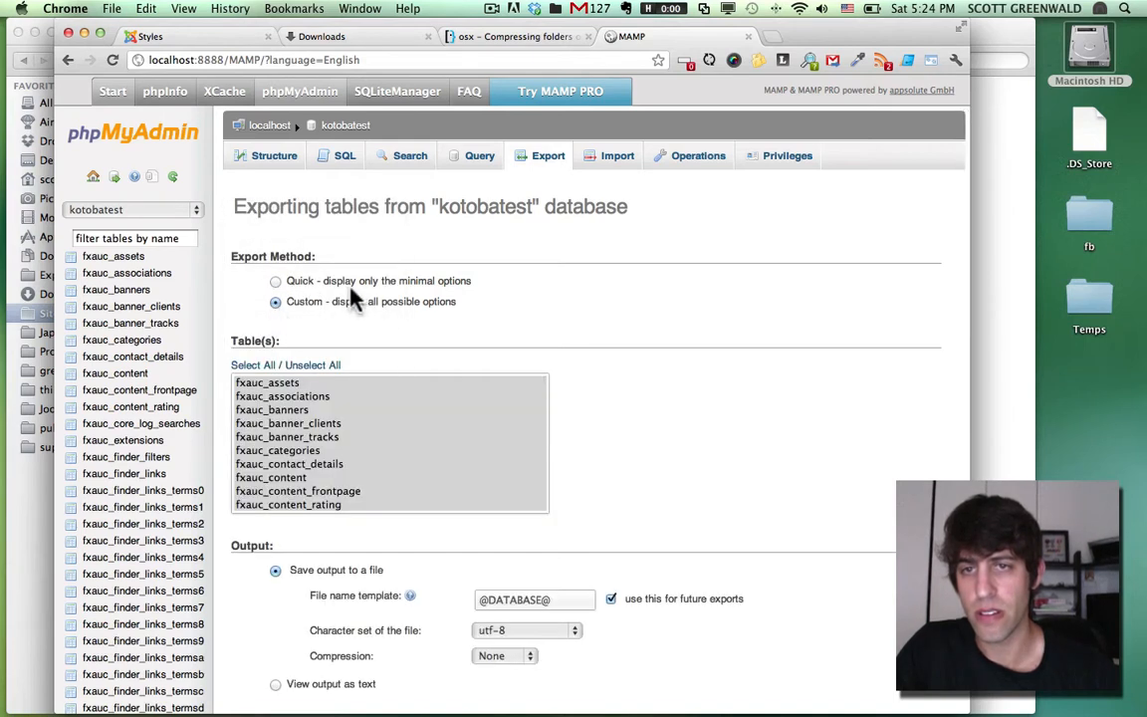
pyautogui.moveTo(252, 376)
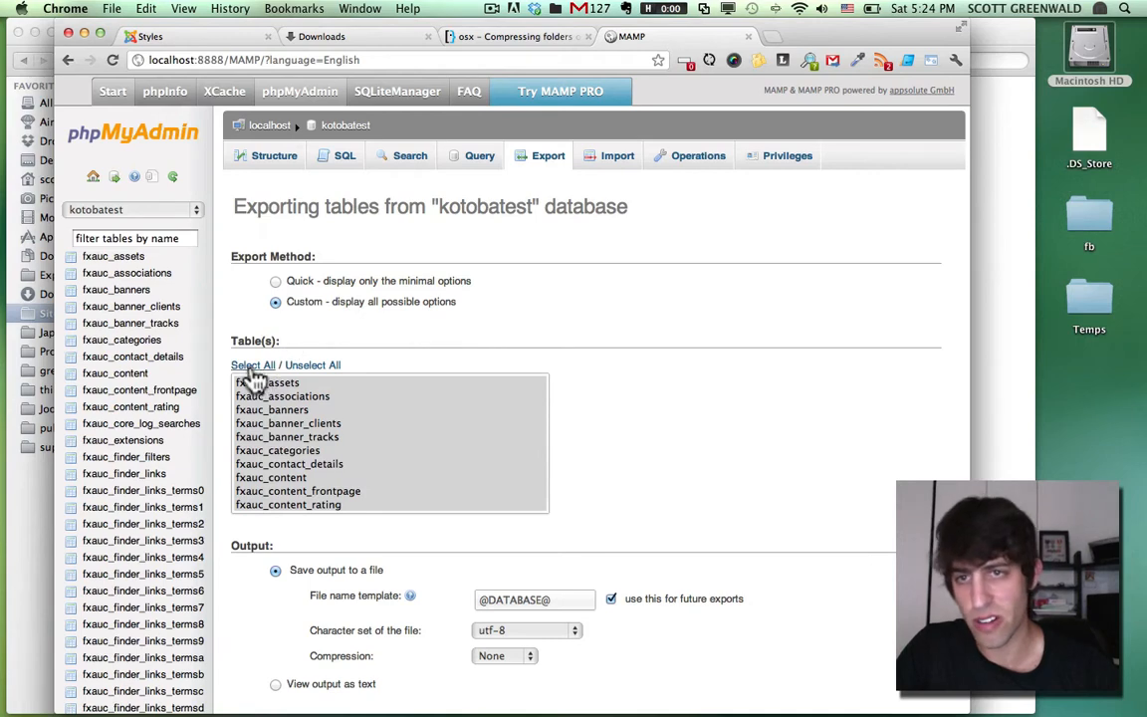
pyautogui.scroll(-3)
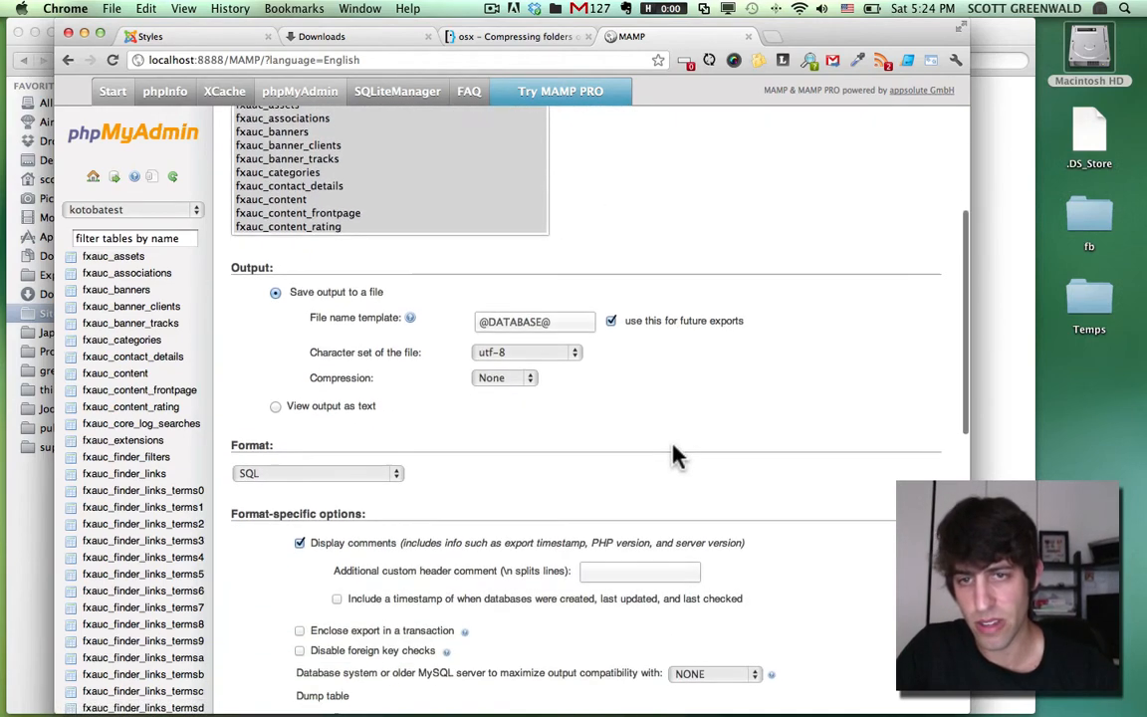
pyautogui.scroll(-3)
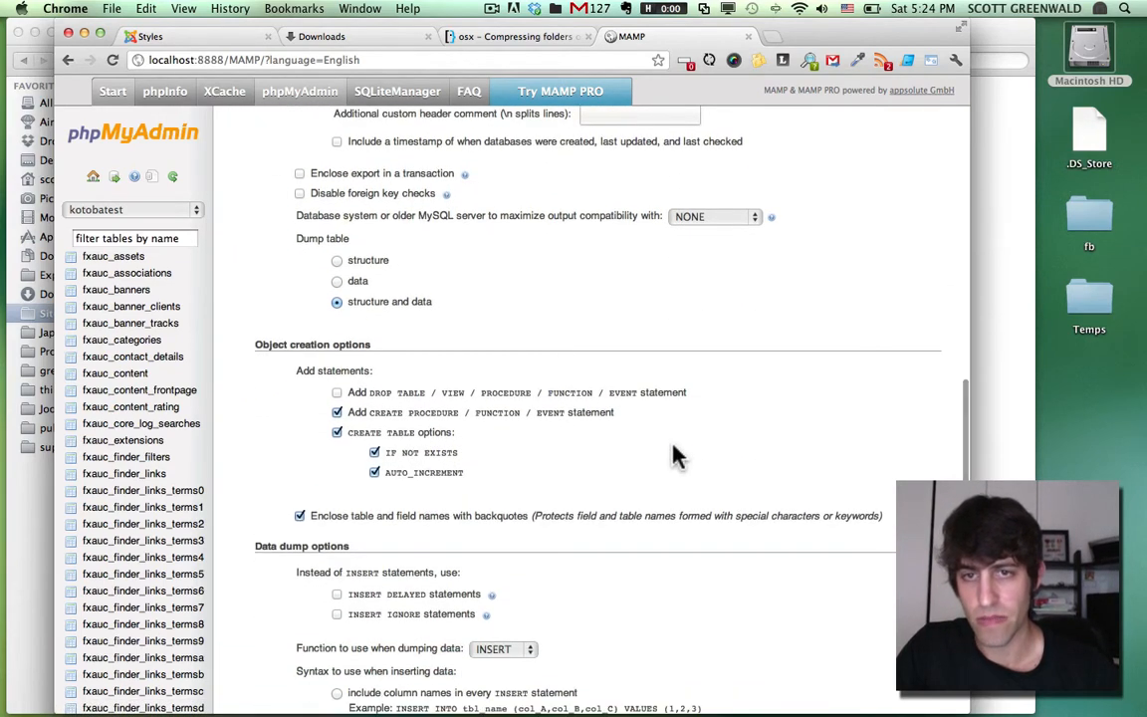
pyautogui.scroll(-3)
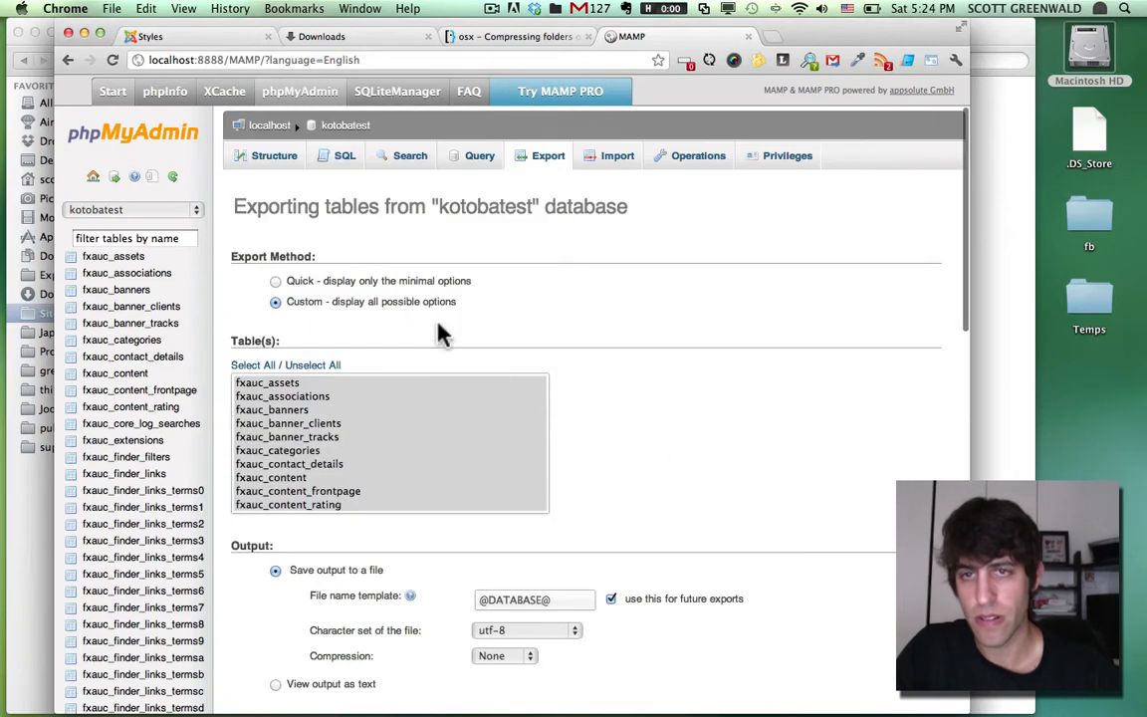
# - Switch back to the Quick method and start the SQL export download
pyautogui.click(276, 280)
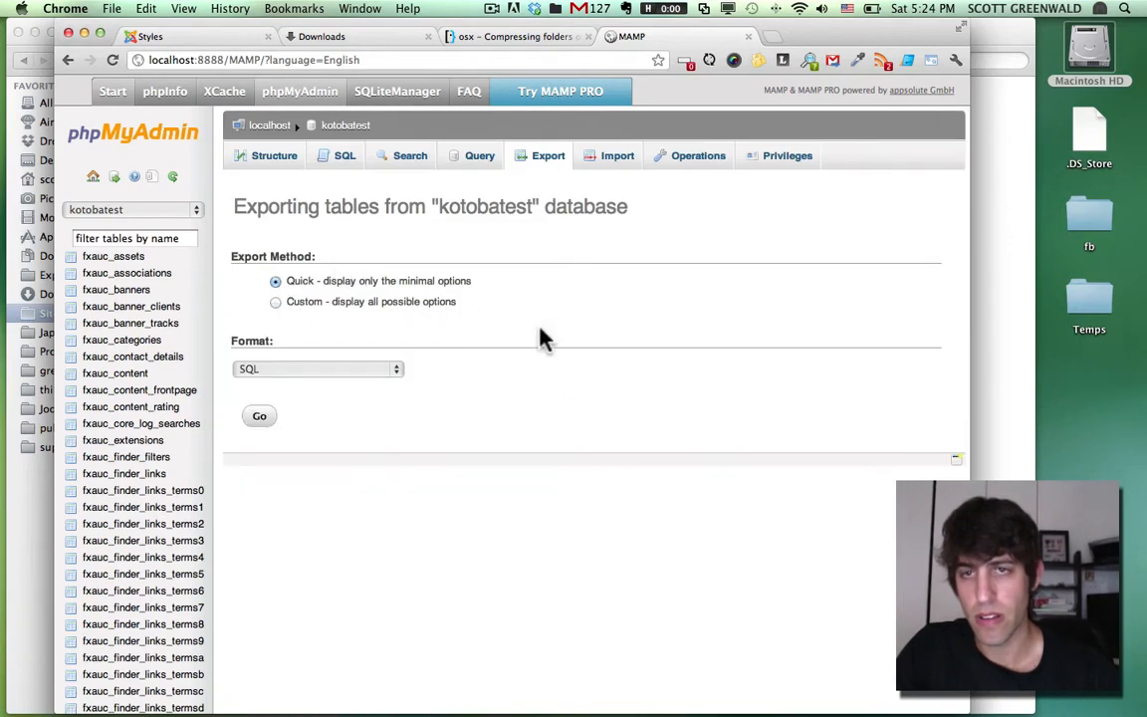
pyautogui.click(259, 416)
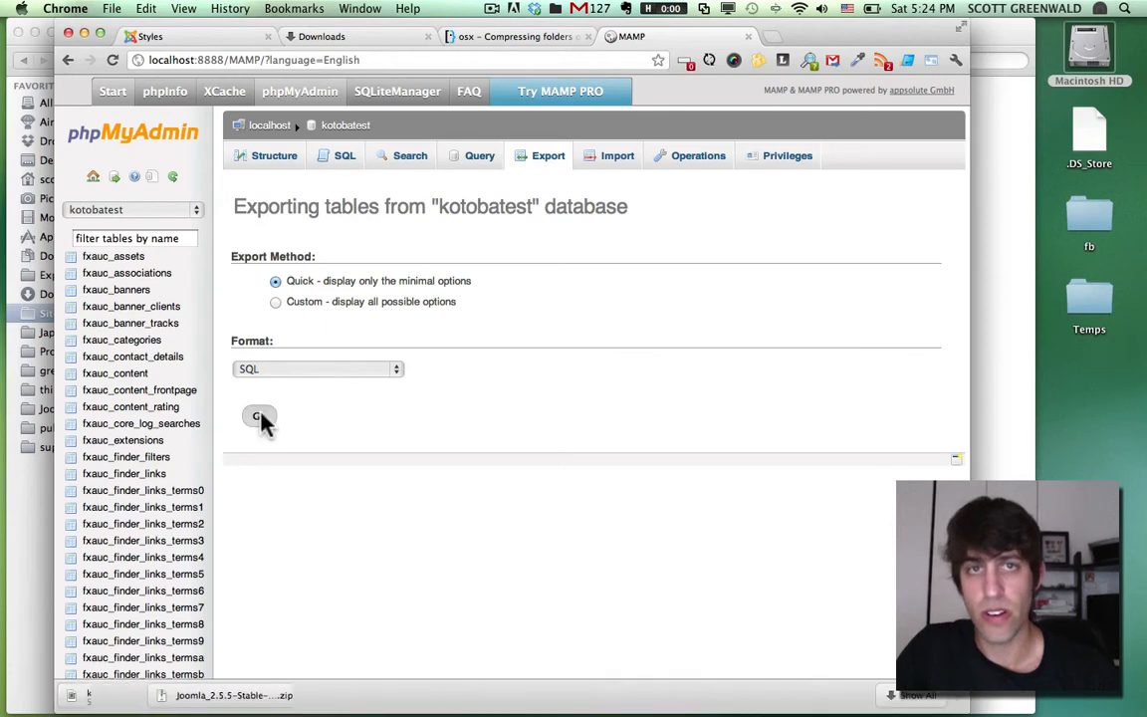
# - After kotobatest.sql downloads, visit kotoba.joomladirect.com in a new tab
pyautogui.click(258, 415)
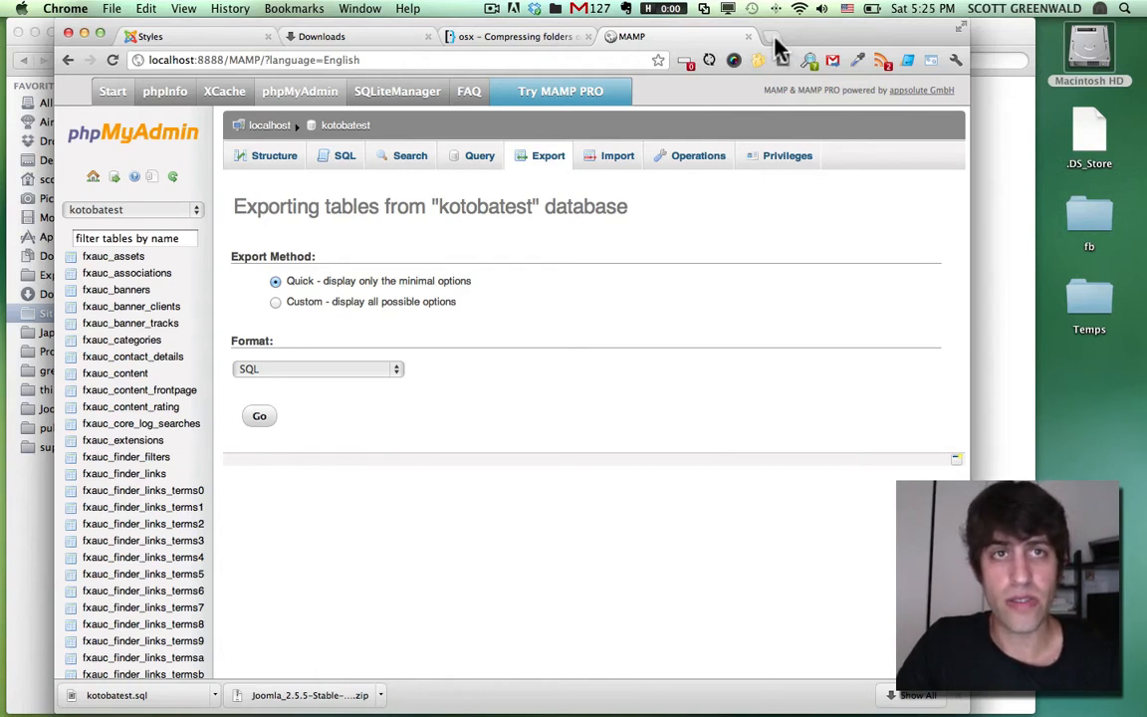
pyautogui.click(786, 37)
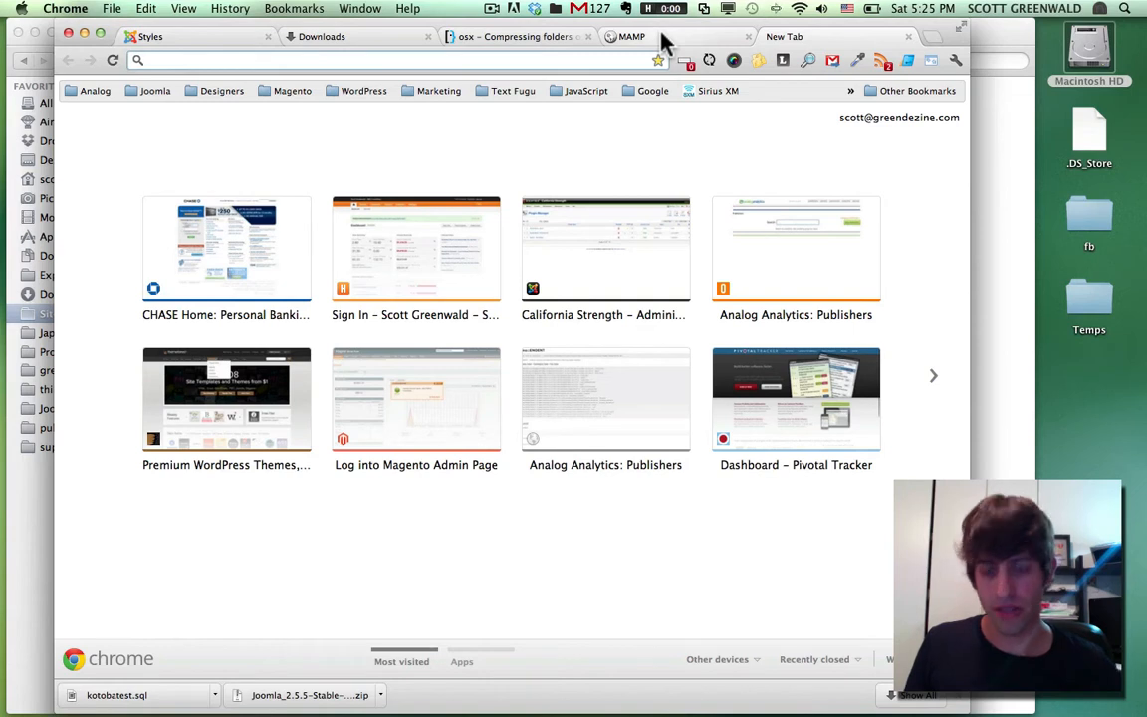
pyautogui.write('kotoba.joomladirect.com')
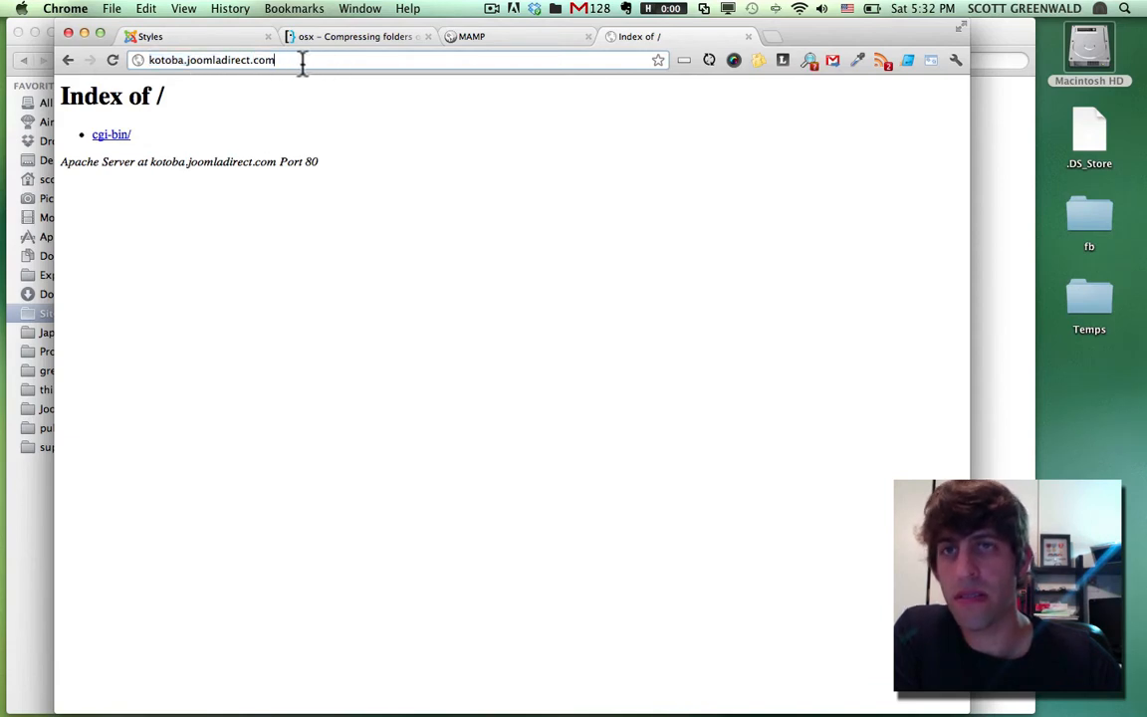
# - Go to kotoba.joomladirect.com/cpanel and log in to the hosting account
pyautogui.write('/')
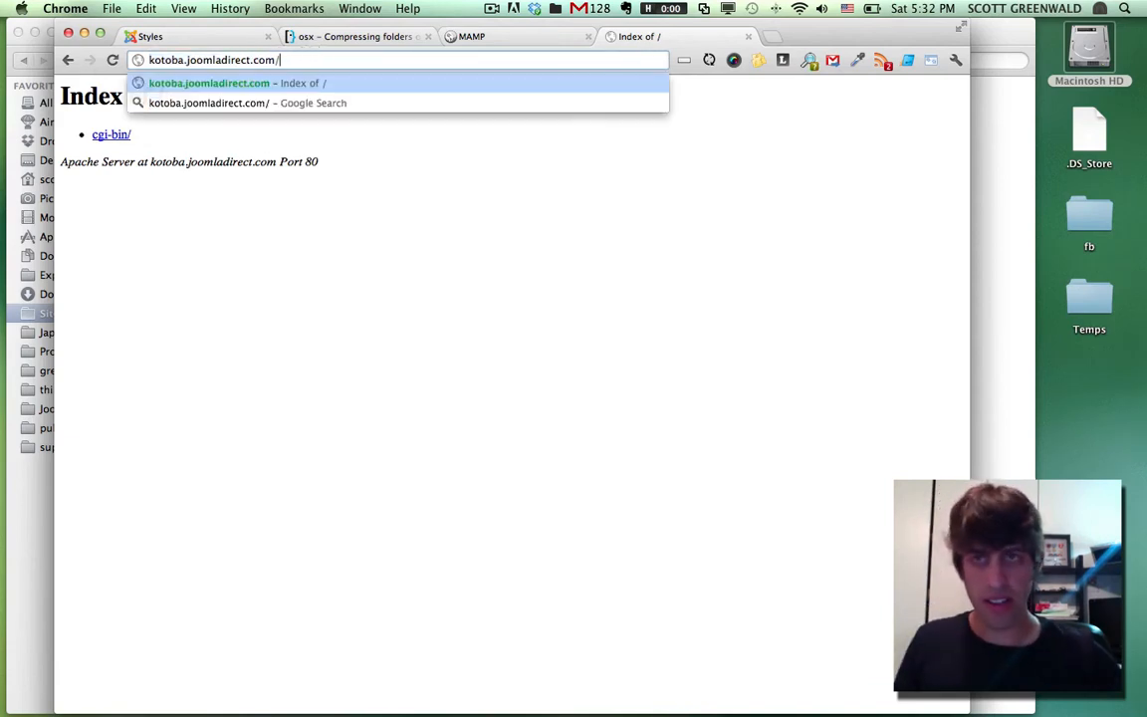
pyautogui.write('cpanel')
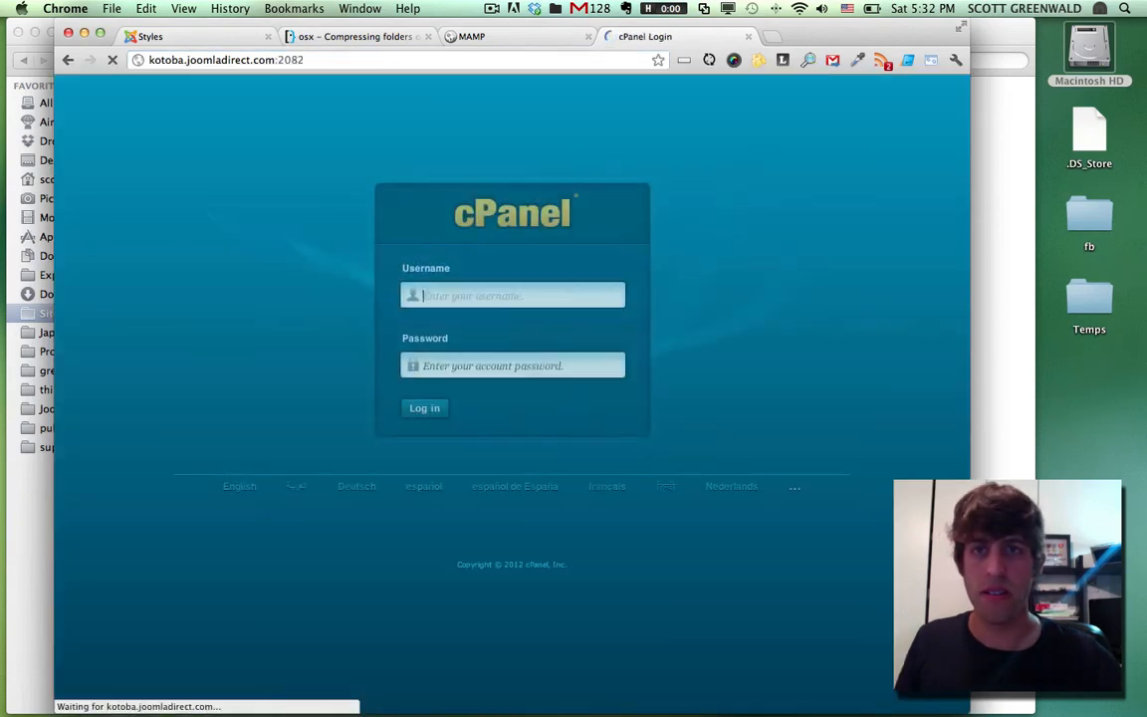
pyautogui.write('kotobajo')
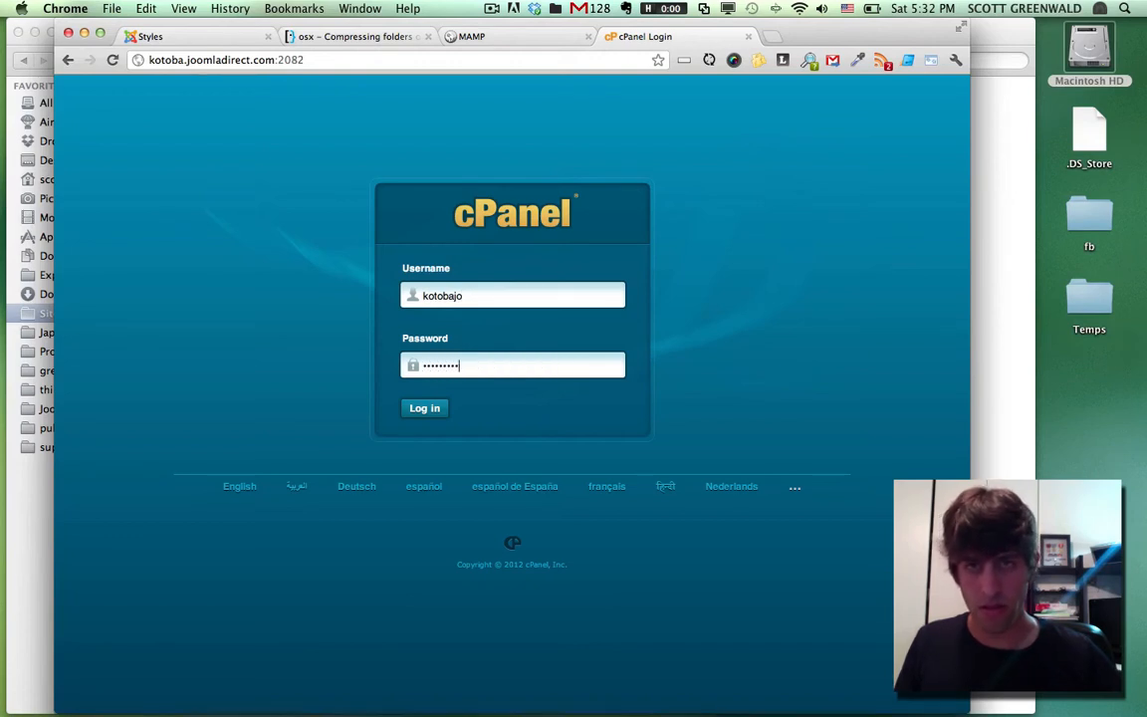
pyautogui.click(424, 407)
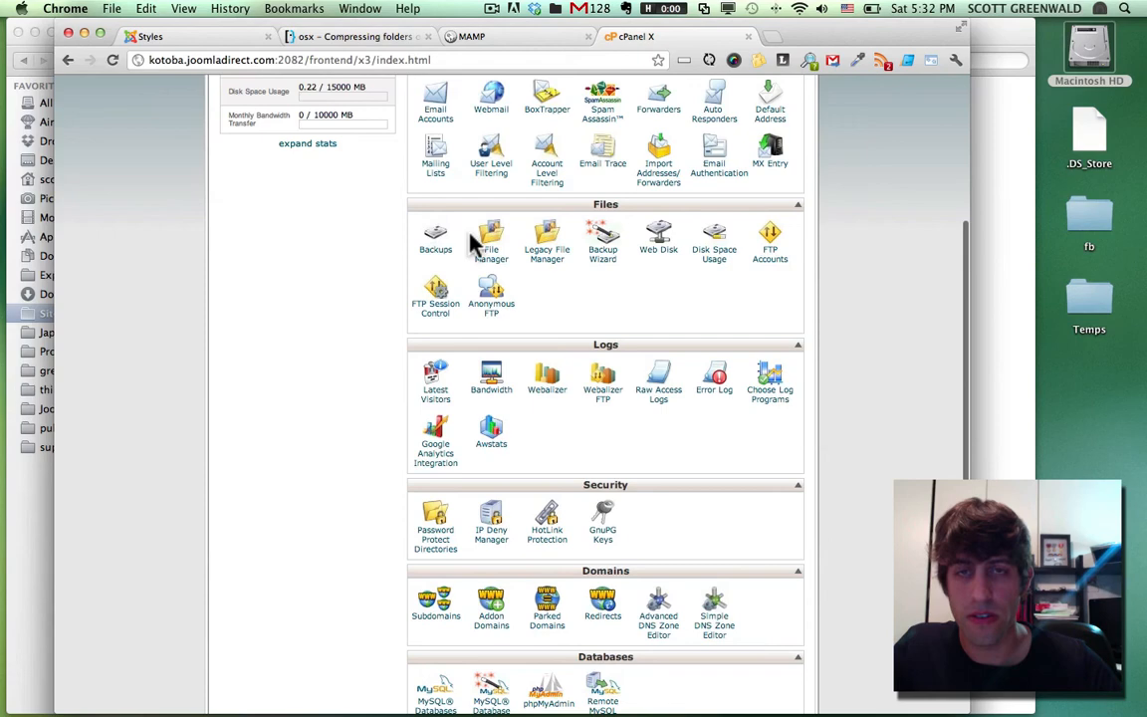
# - Open File Manager at the web root and start an upload into public_html
pyautogui.click(491, 239)
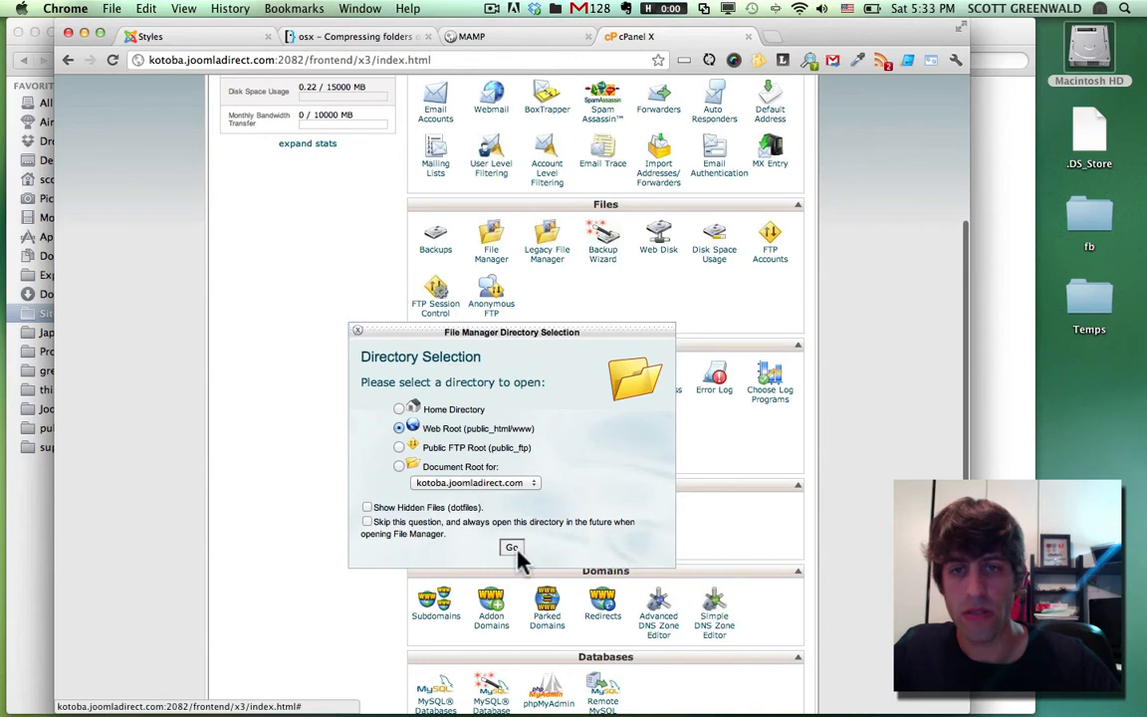
pyautogui.click(511, 547)
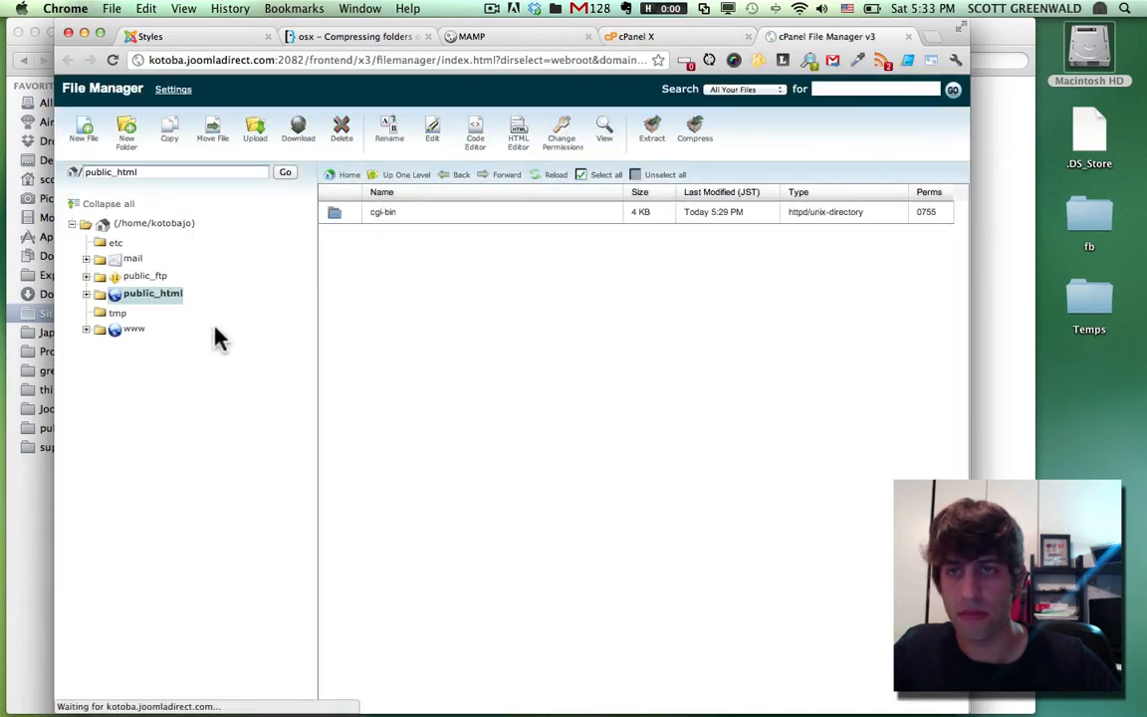
pyautogui.click(86, 293)
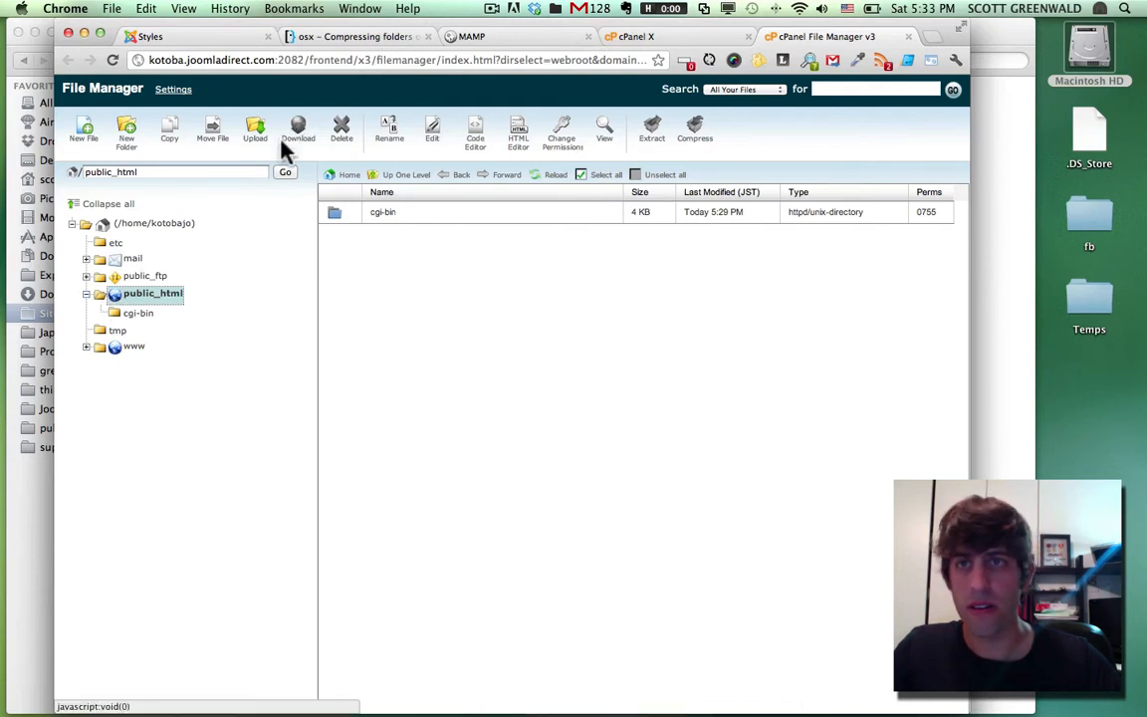
pyautogui.click(254, 129)
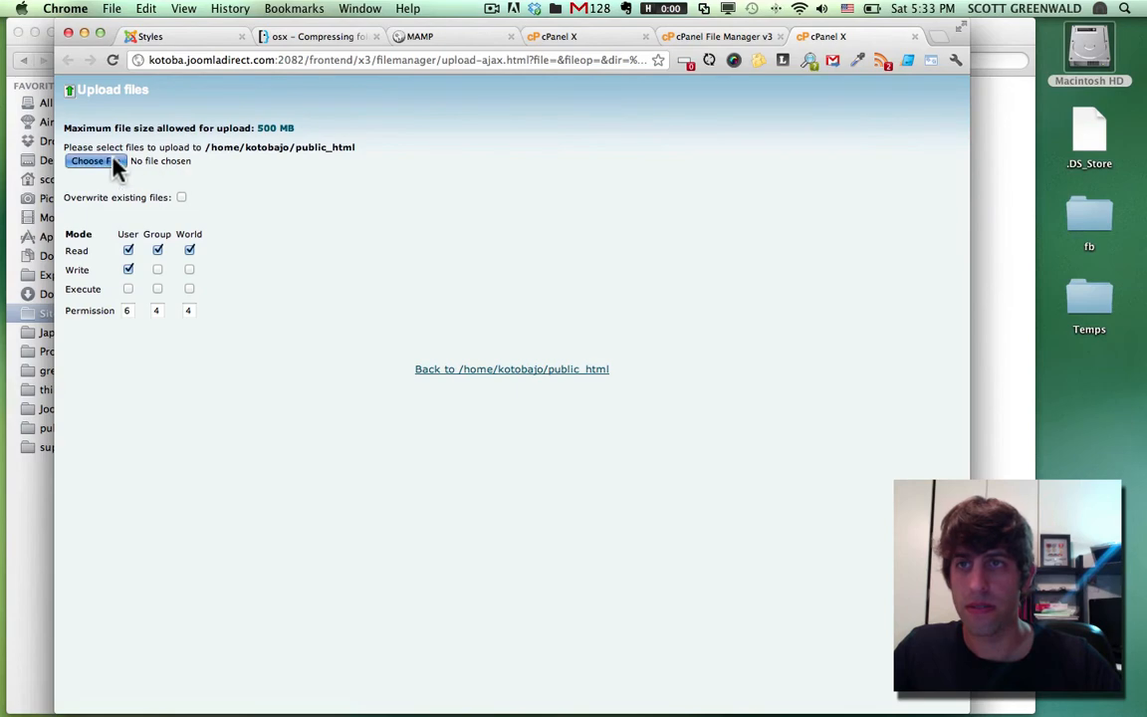
# - Upload kotoba-demo.zip into public_html and return to its file listing
pyautogui.click(90, 160)
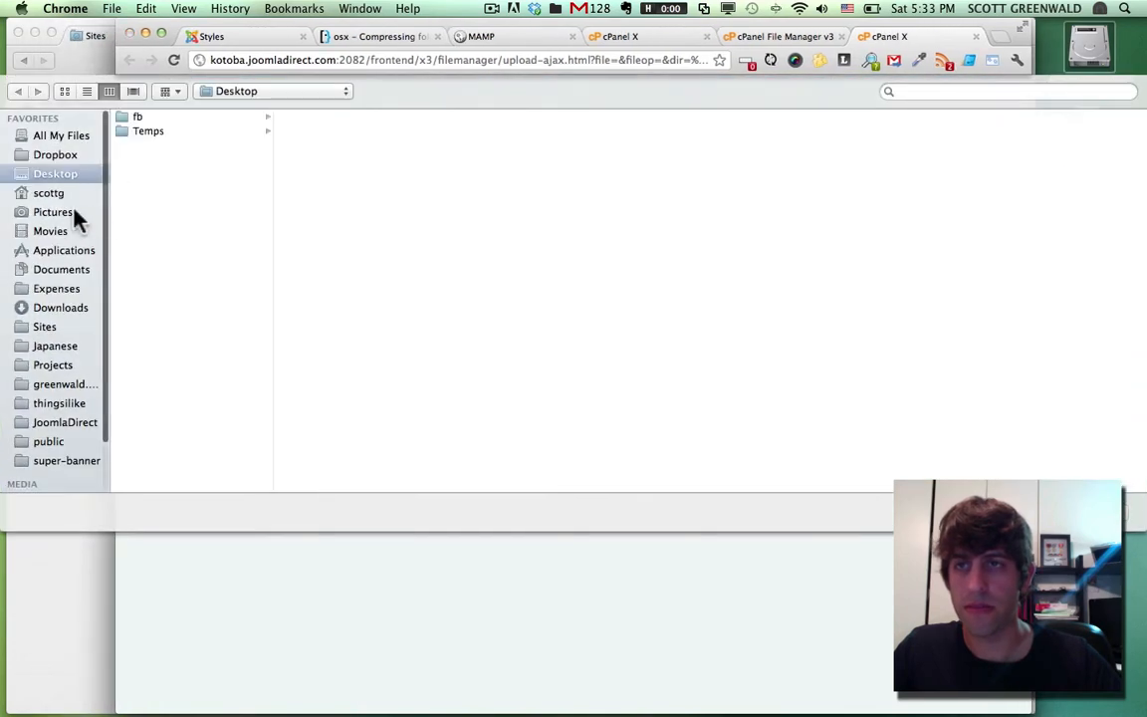
pyautogui.click(45, 327)
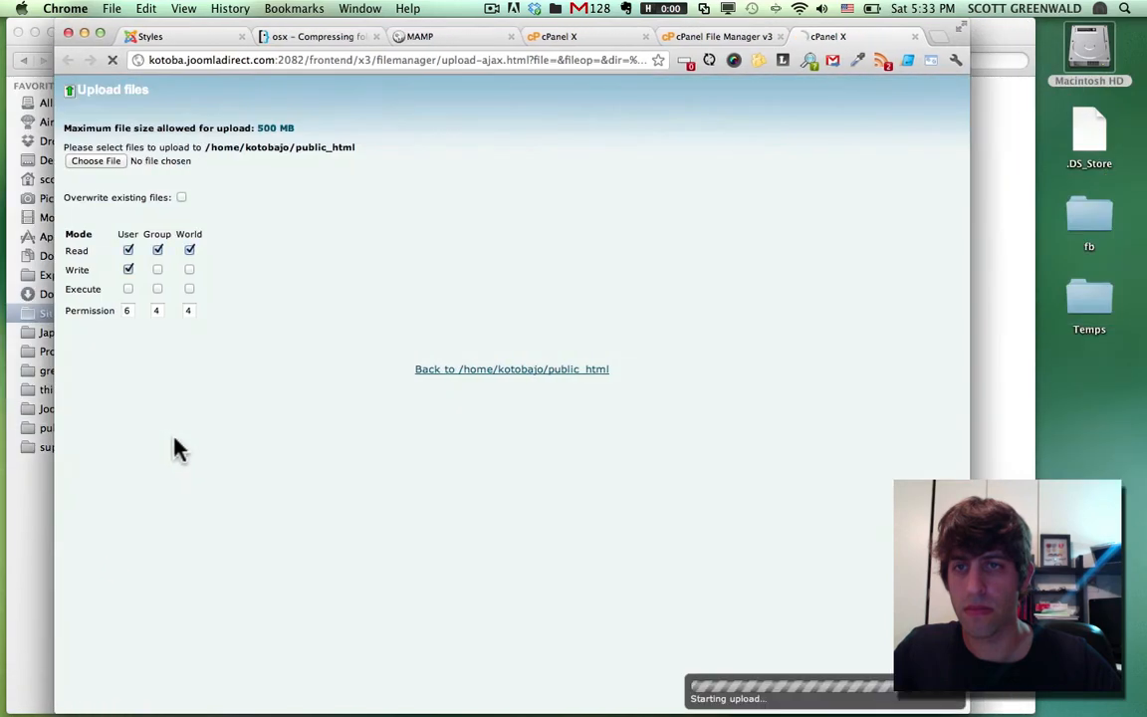
pyautogui.moveTo(876, 413)
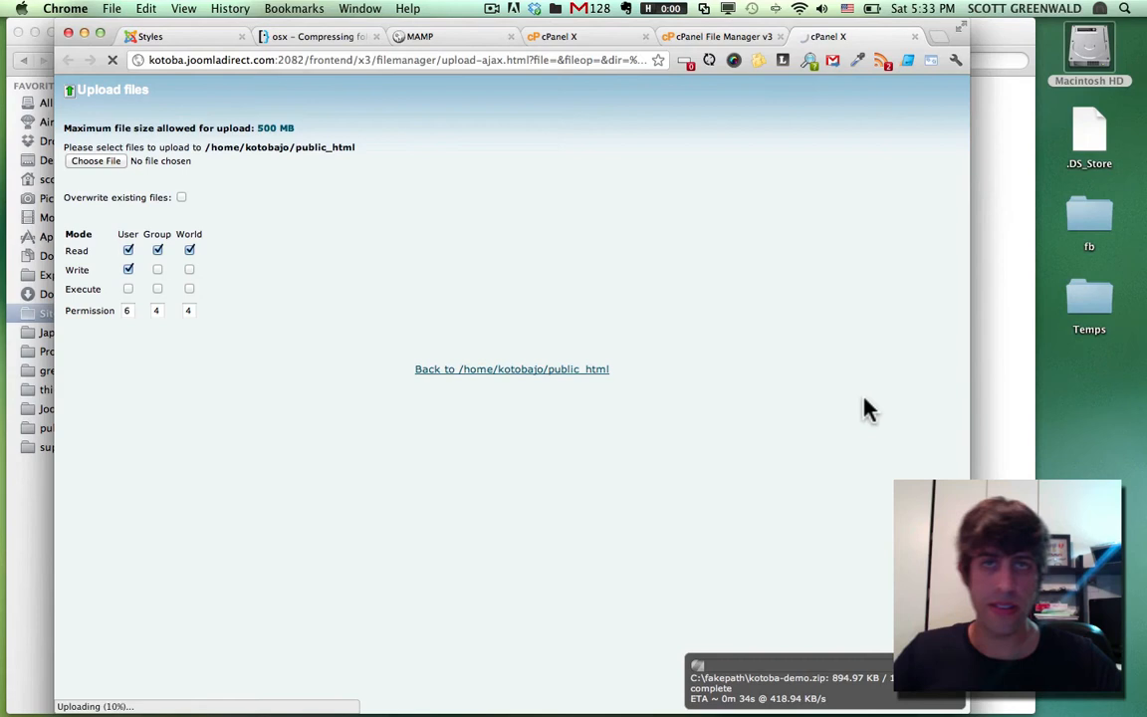
pyautogui.moveTo(1088, 149)
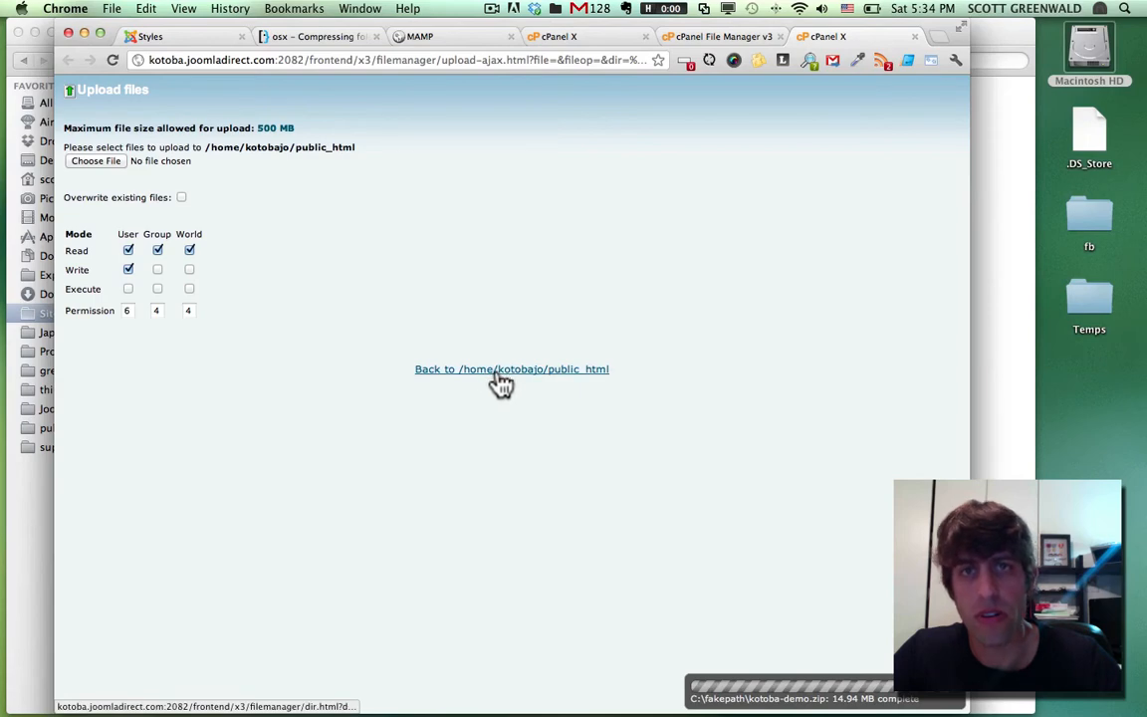
pyautogui.click(511, 369)
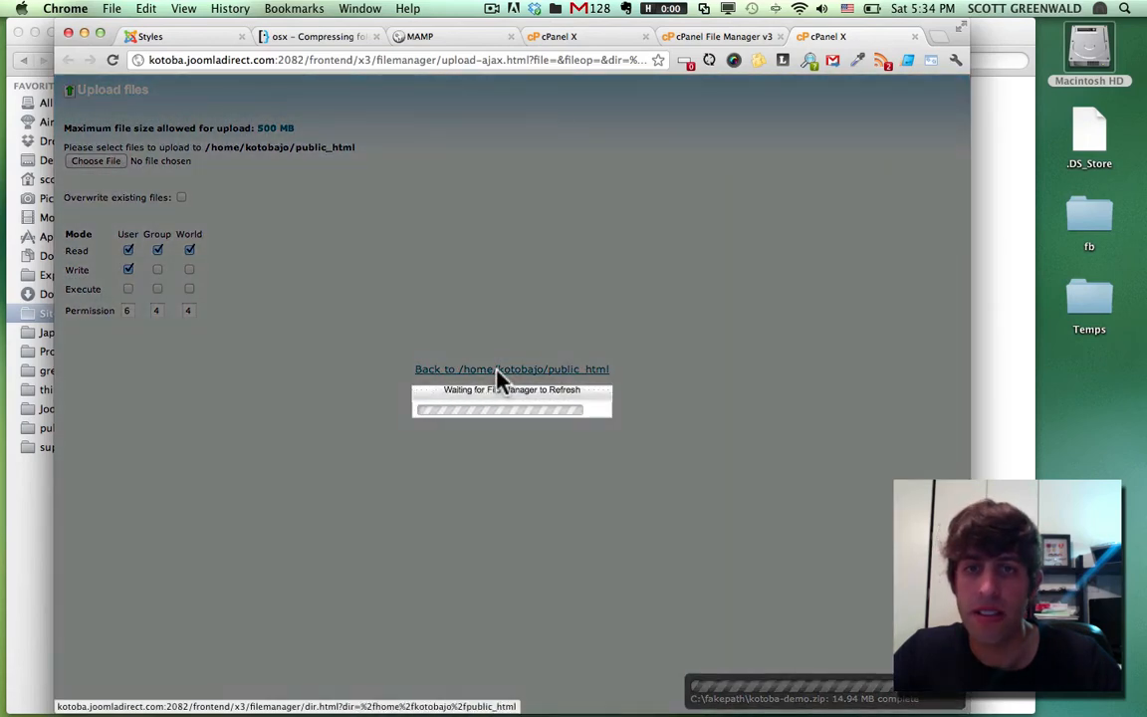
pyautogui.click(511, 368)
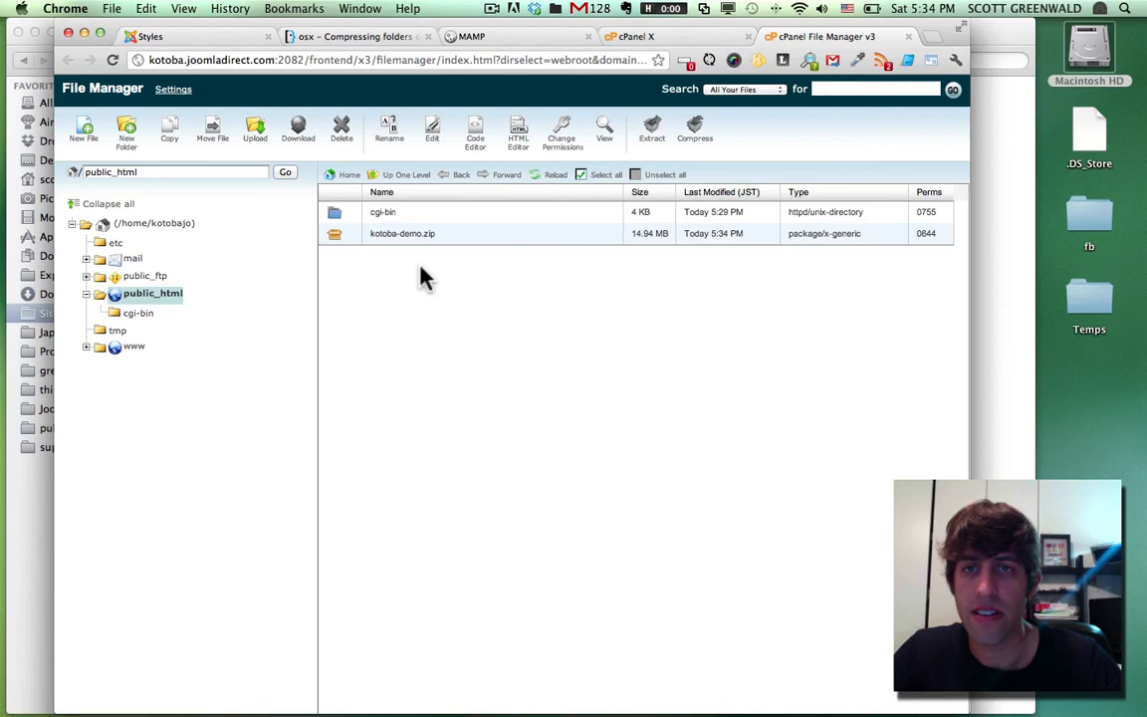
# - Extract kotoba-demo.zip into /public_html, producing the kotoba-test folder, and reselect the archive
pyautogui.click(403, 233)
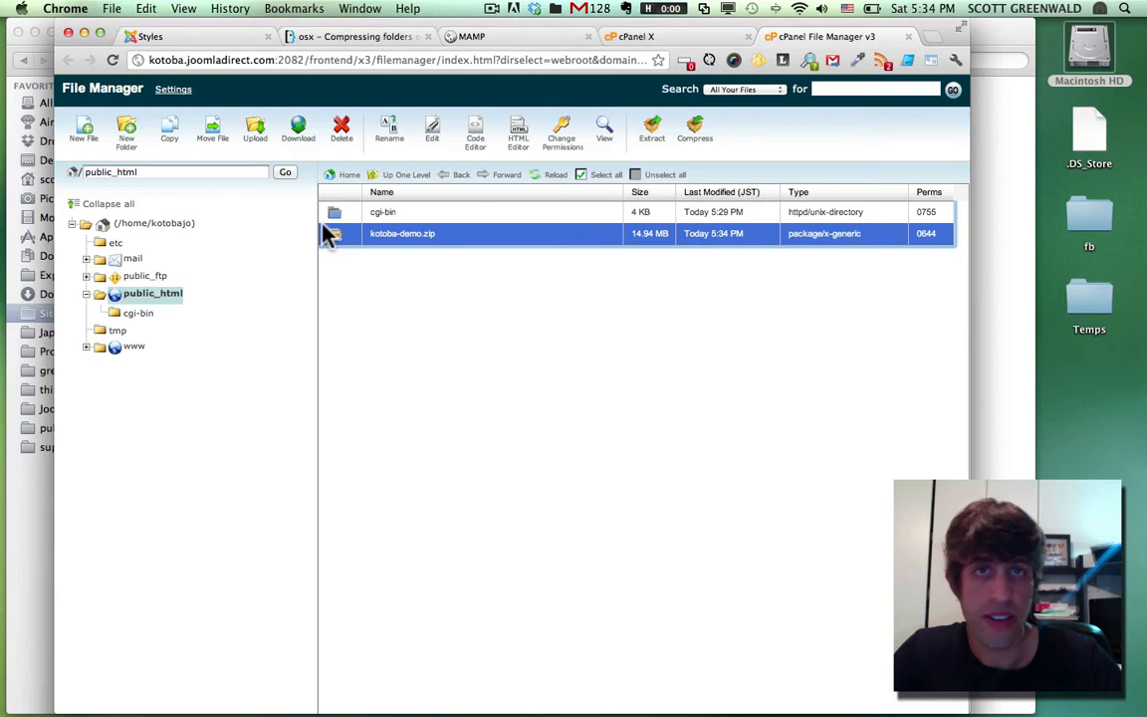
pyautogui.moveTo(288, 184)
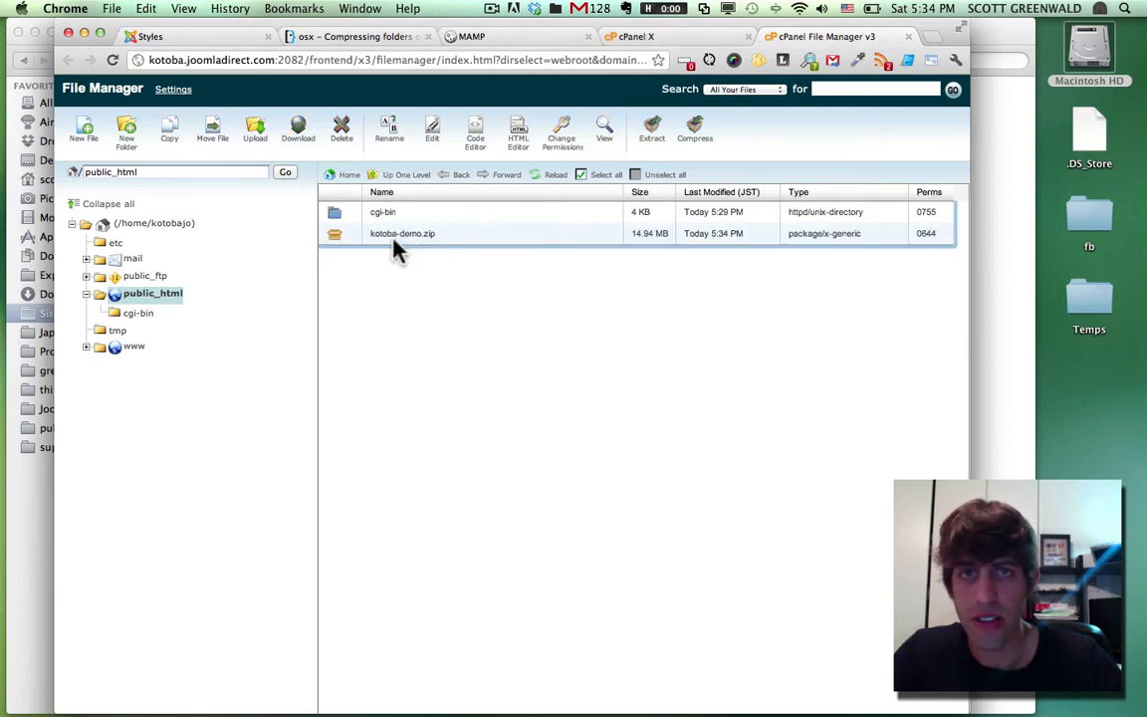
pyautogui.click(403, 233)
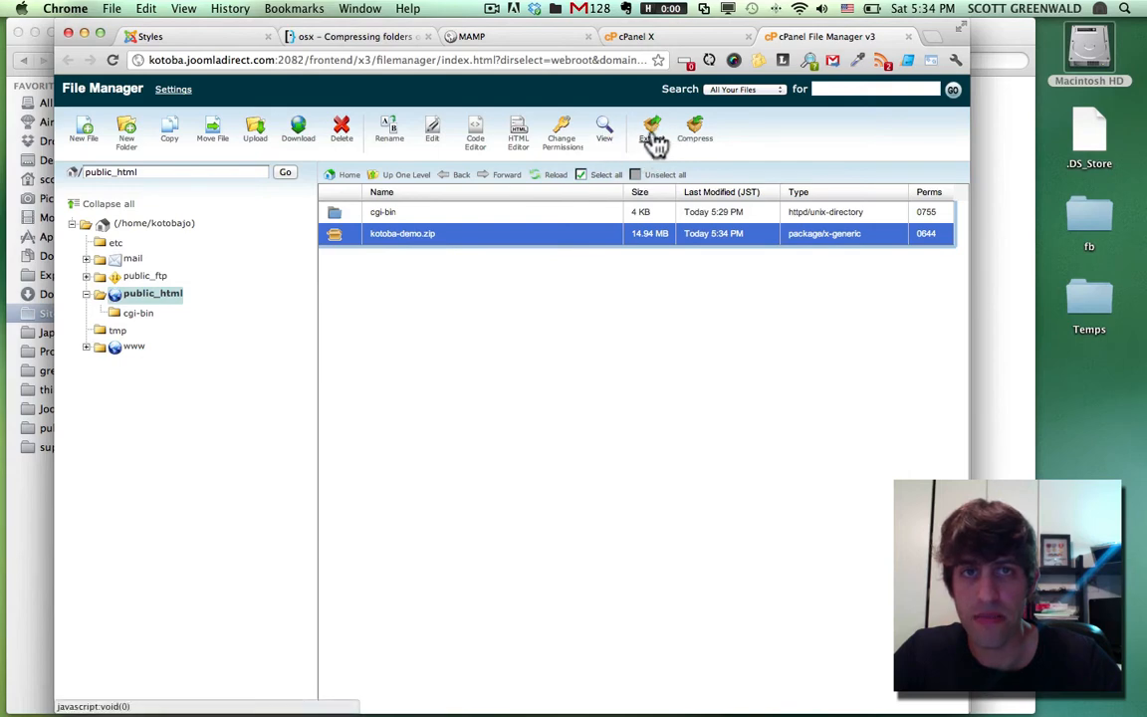
pyautogui.click(650, 129)
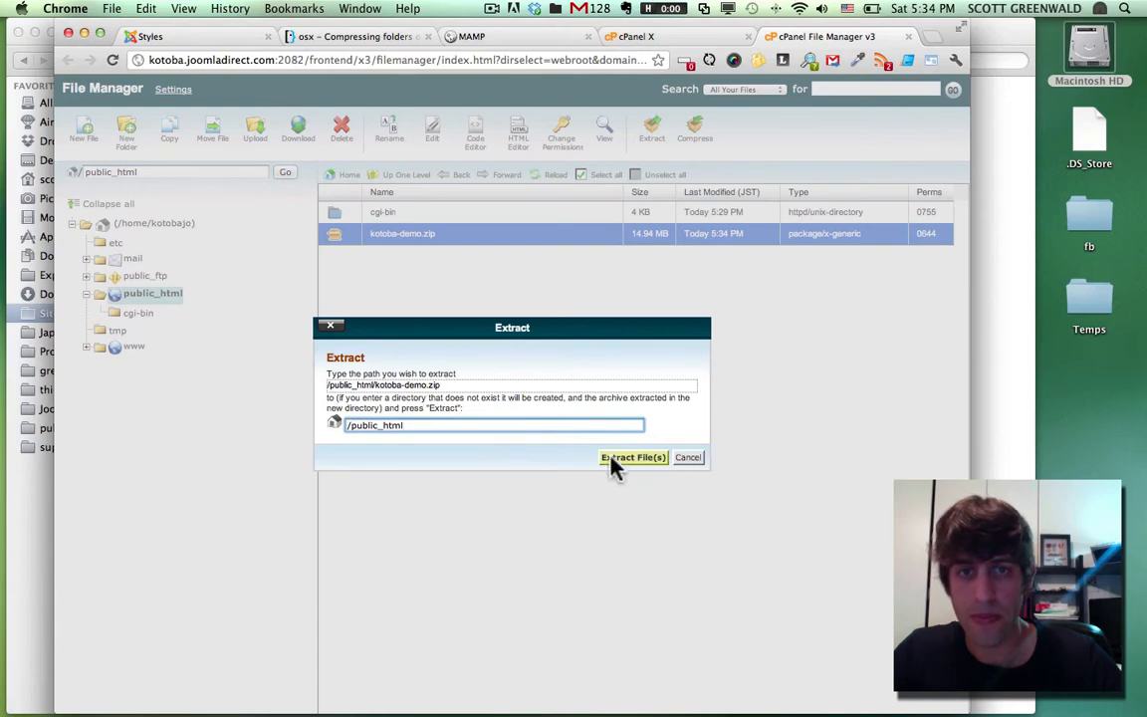
pyautogui.click(633, 457)
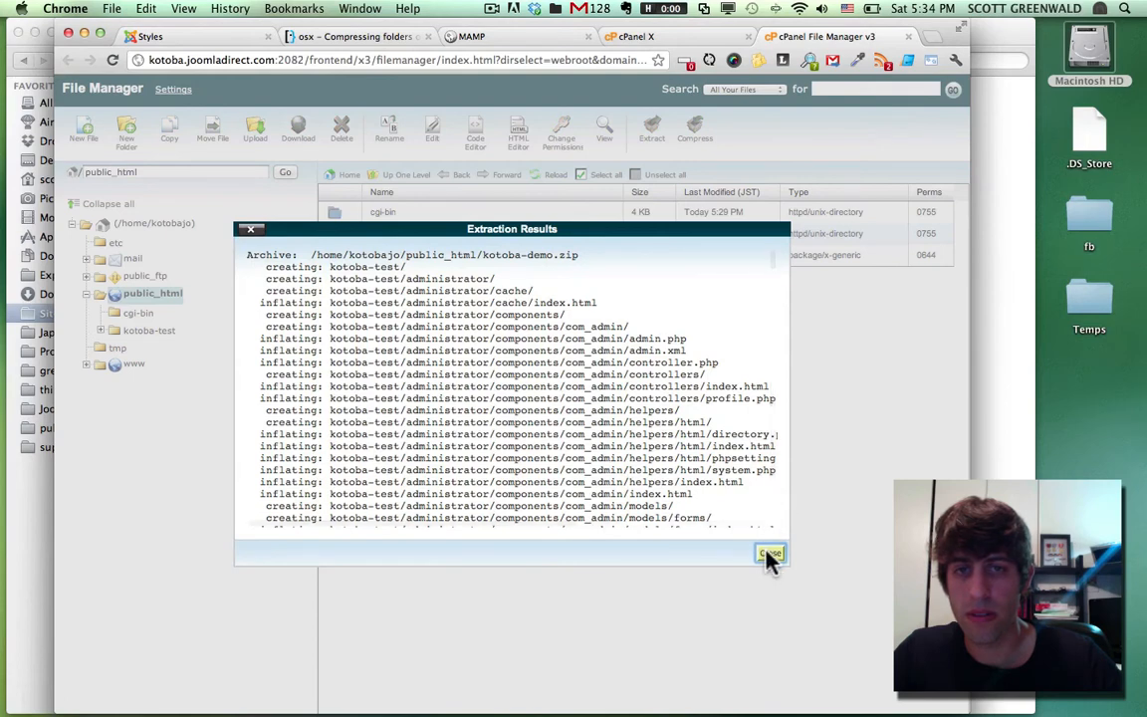
pyautogui.click(770, 553)
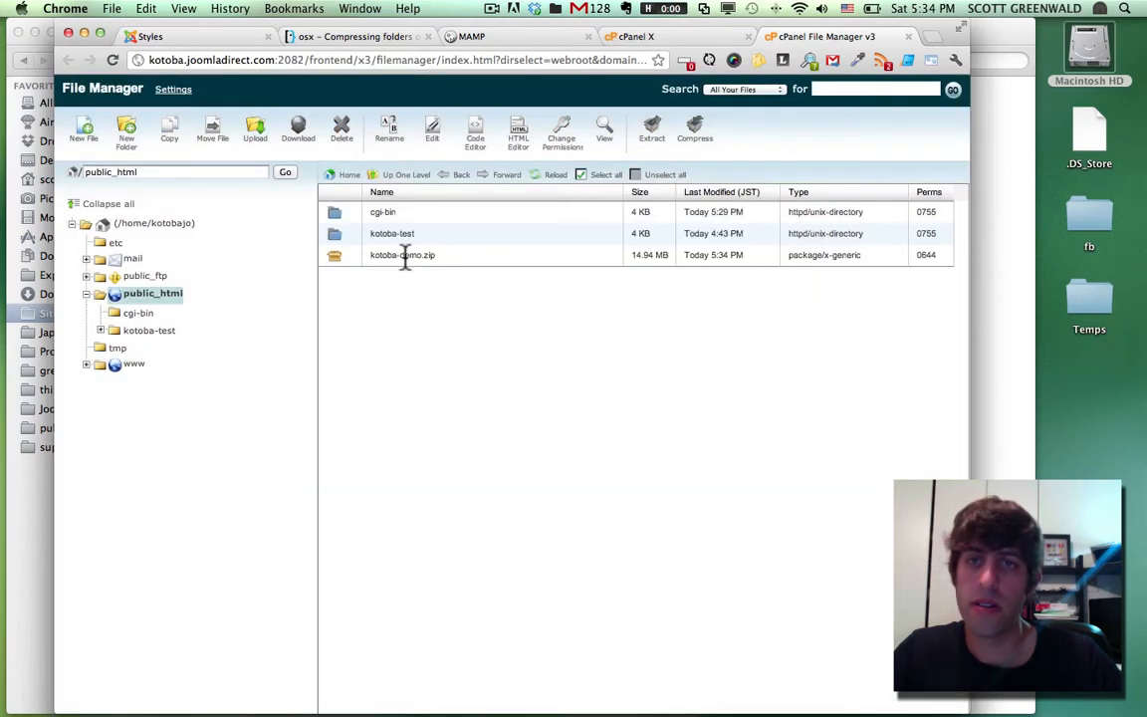
pyautogui.click(402, 255)
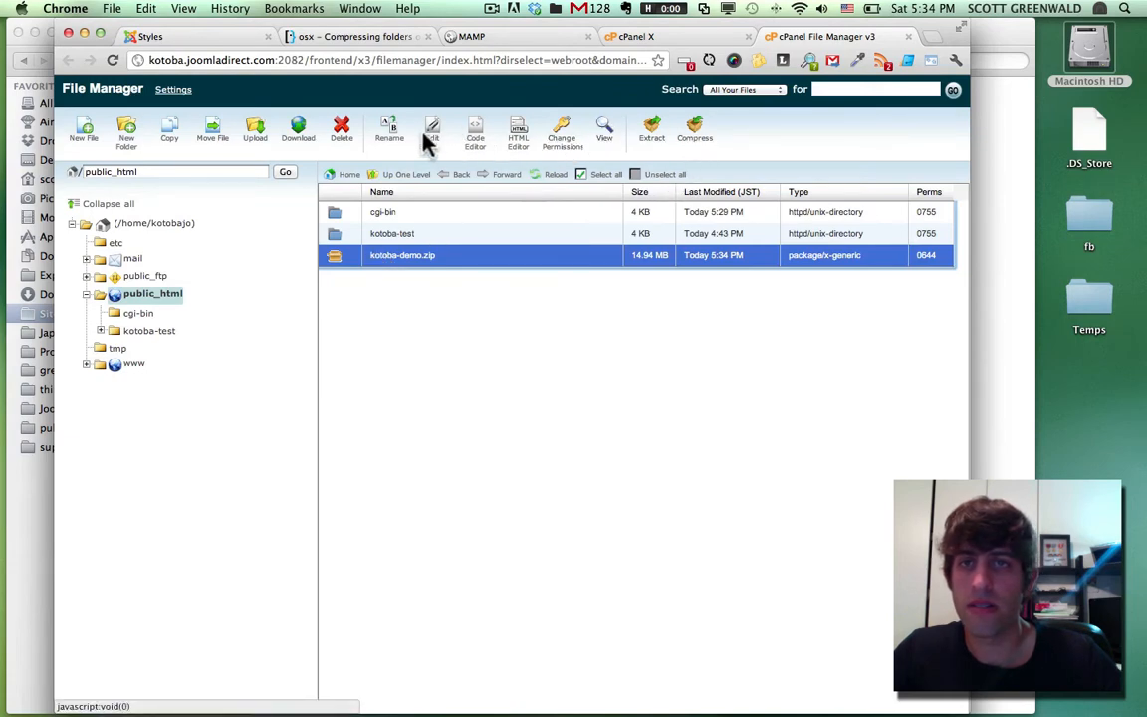
# - Delete kotoba-demo.zip from public_html and browse into kotoba-test/administrator
pyautogui.click(341, 129)
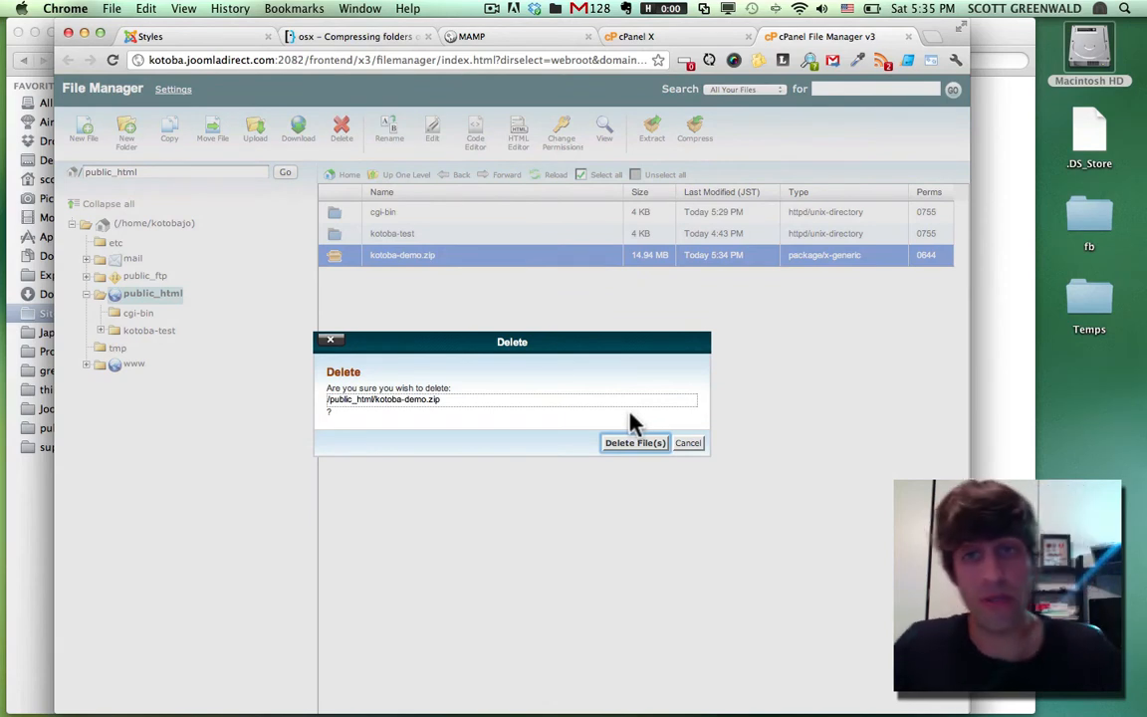
pyautogui.moveTo(694, 369)
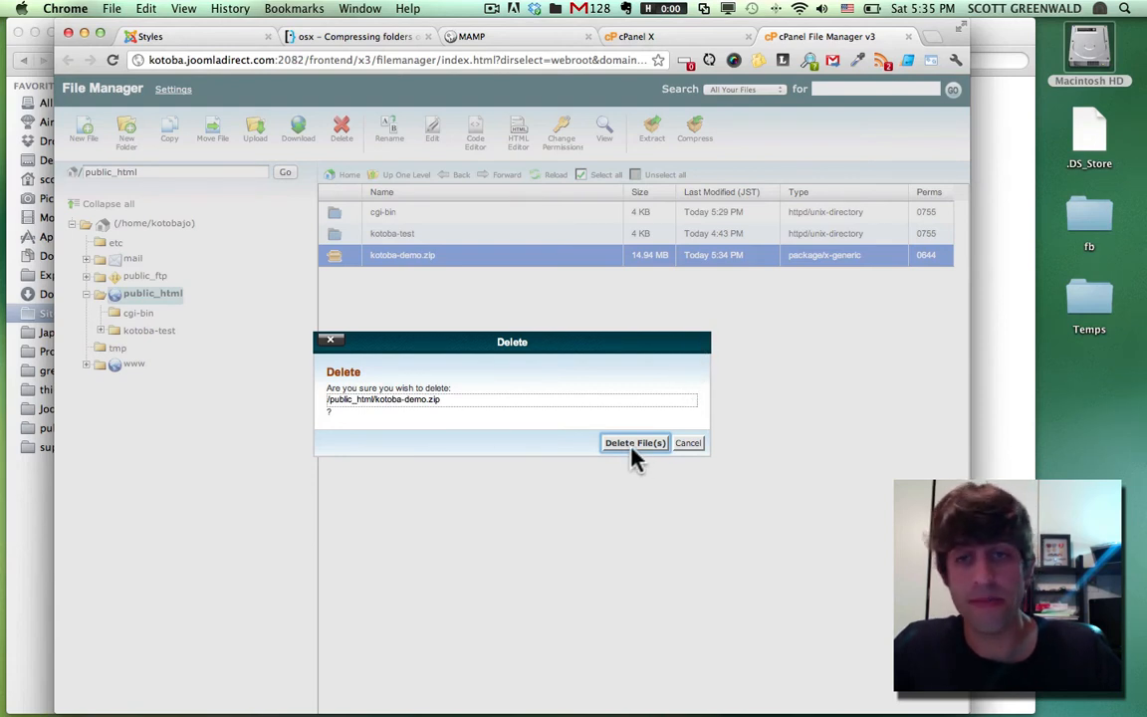
pyautogui.click(636, 442)
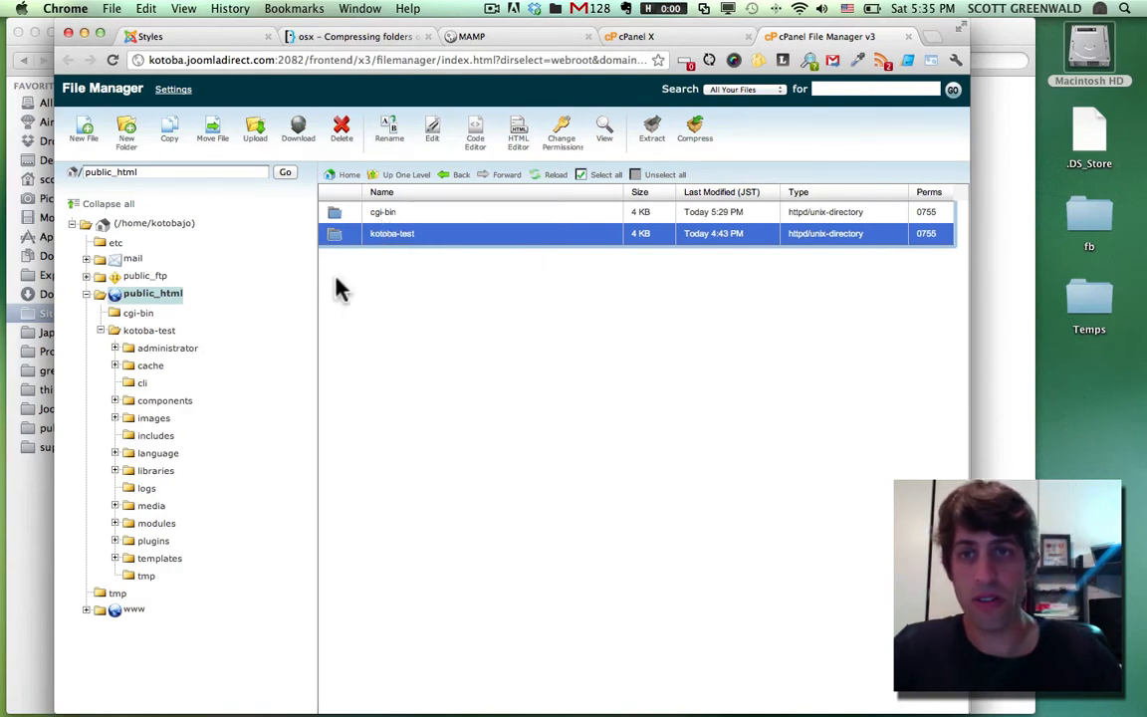
pyautogui.click(168, 347)
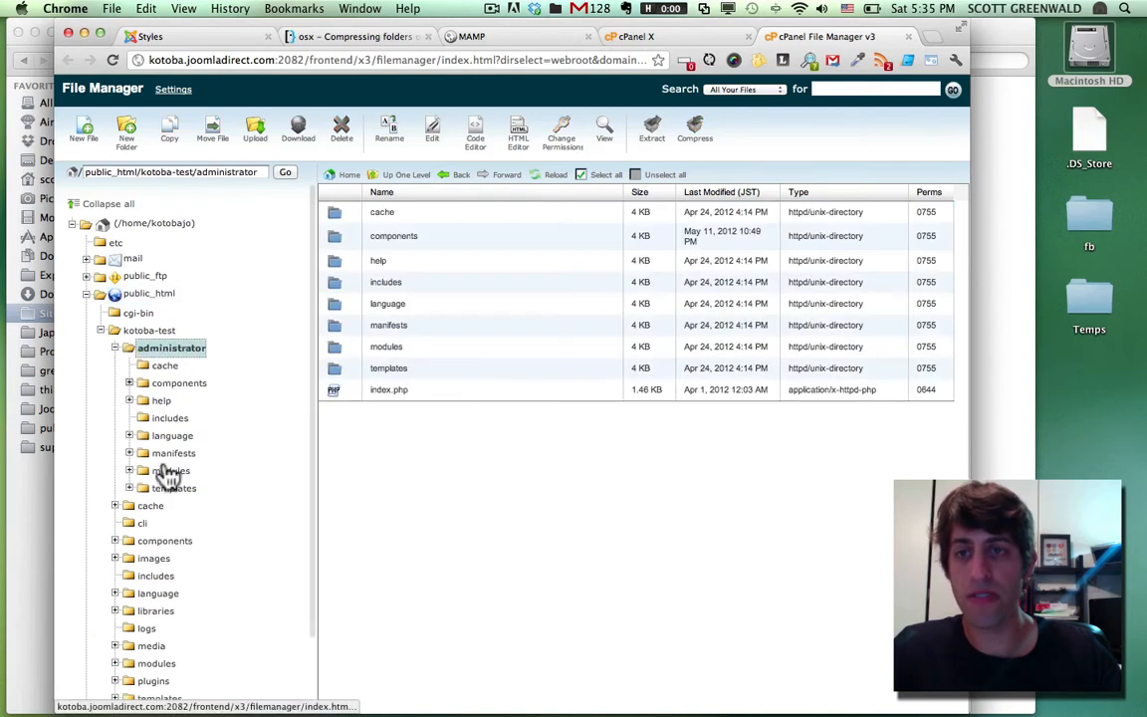
# - Select everything in kotoba-test, move it to /public_html, then delete the emptied kotoba-test folder
pyautogui.click(114, 347)
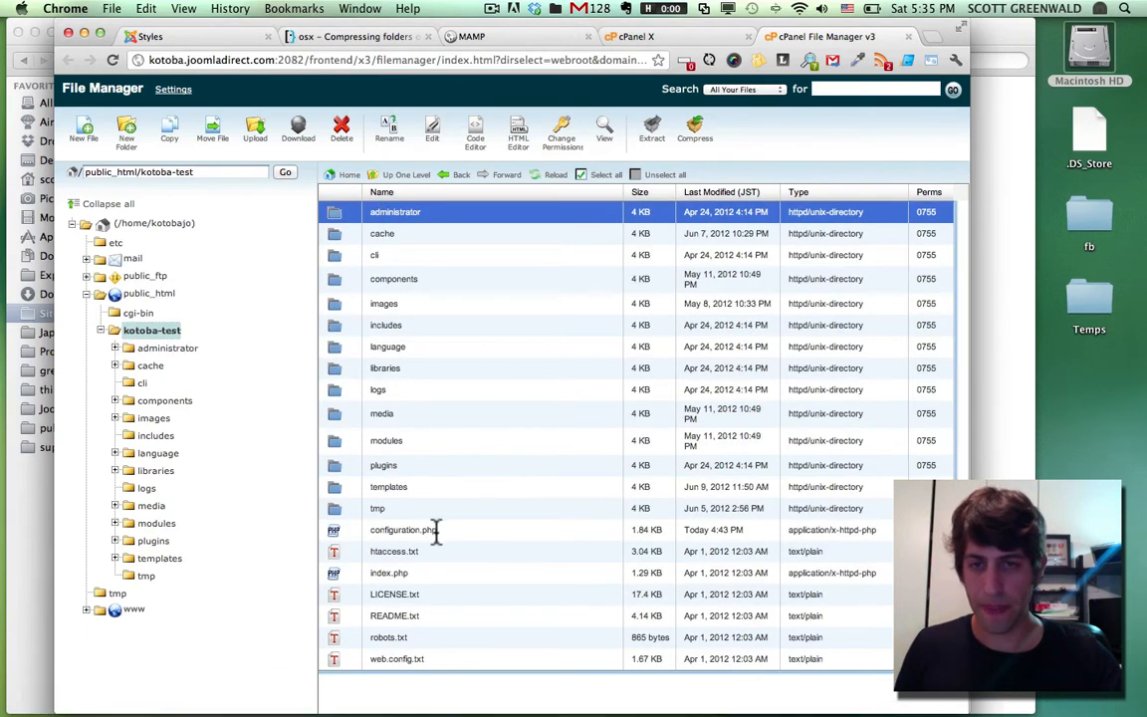
pyautogui.click(605, 174)
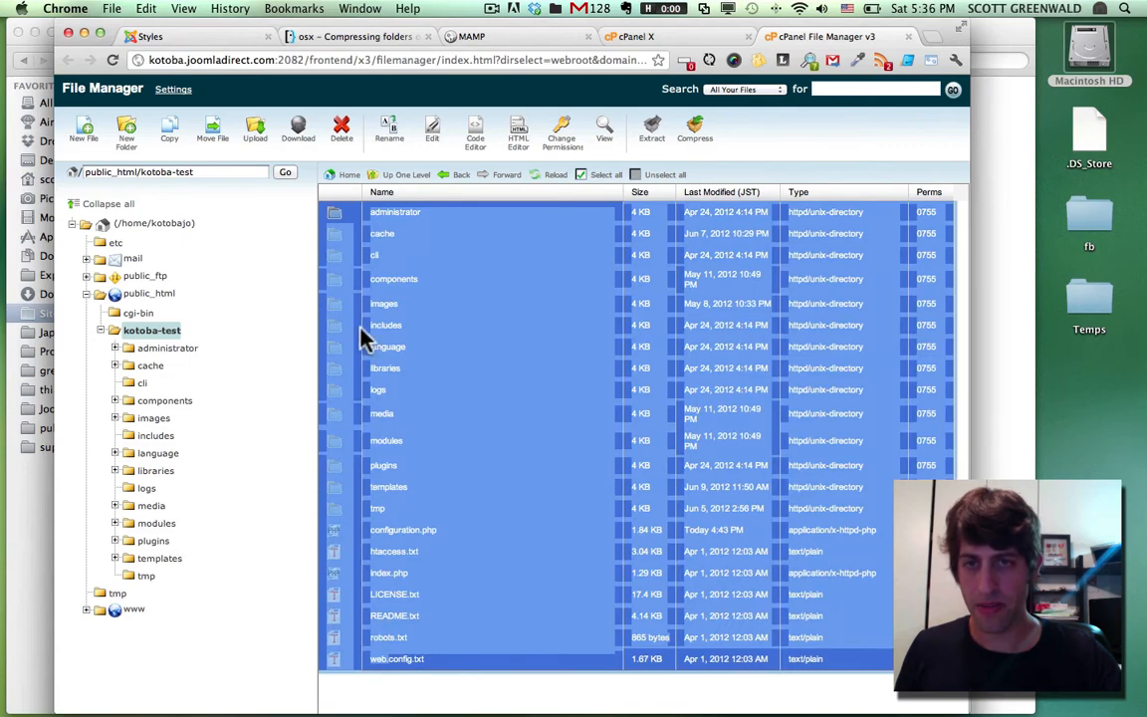
pyautogui.moveTo(356, 299)
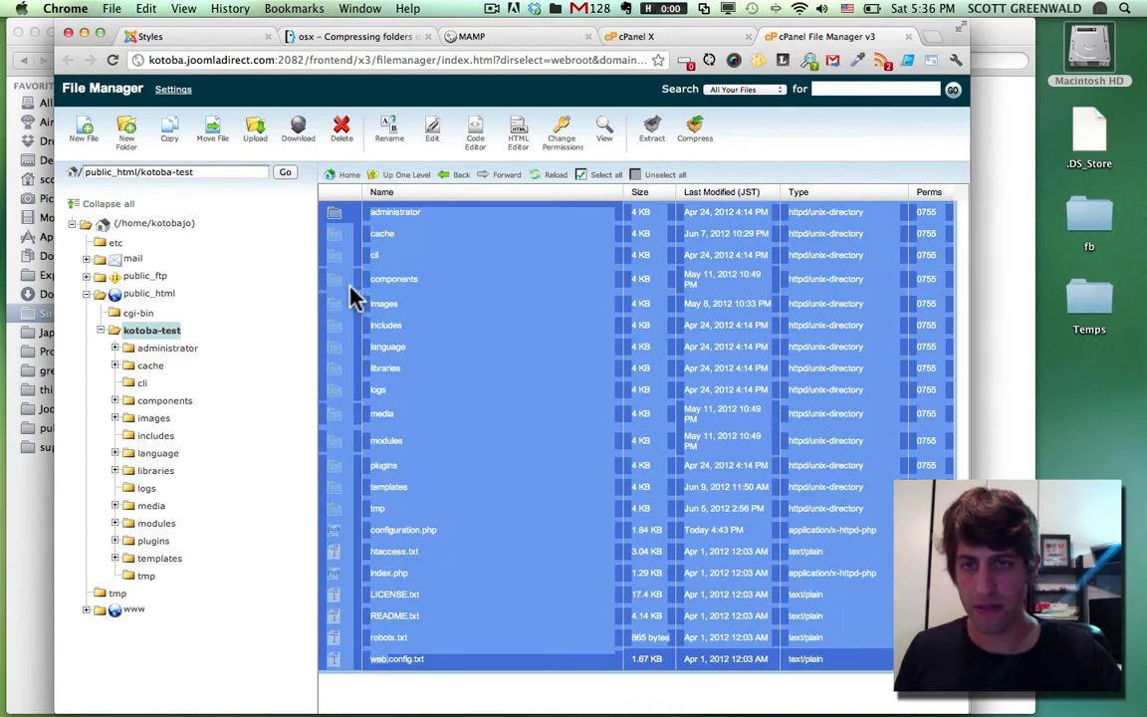
pyautogui.moveTo(341, 221)
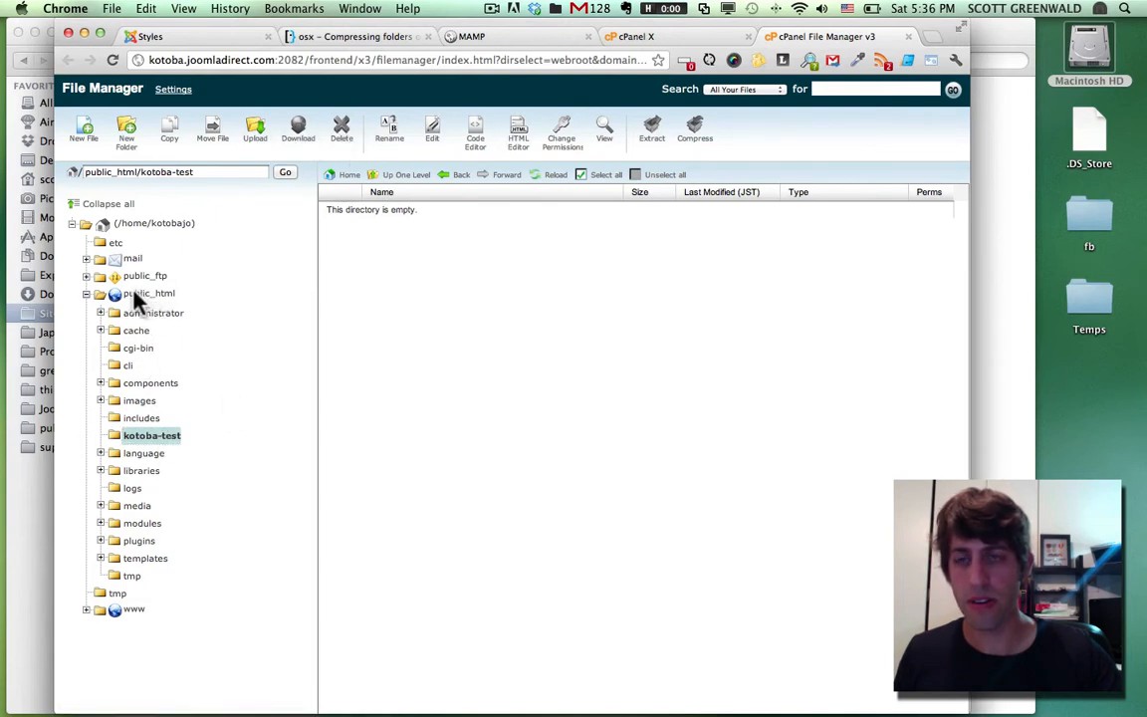
pyautogui.click(149, 292)
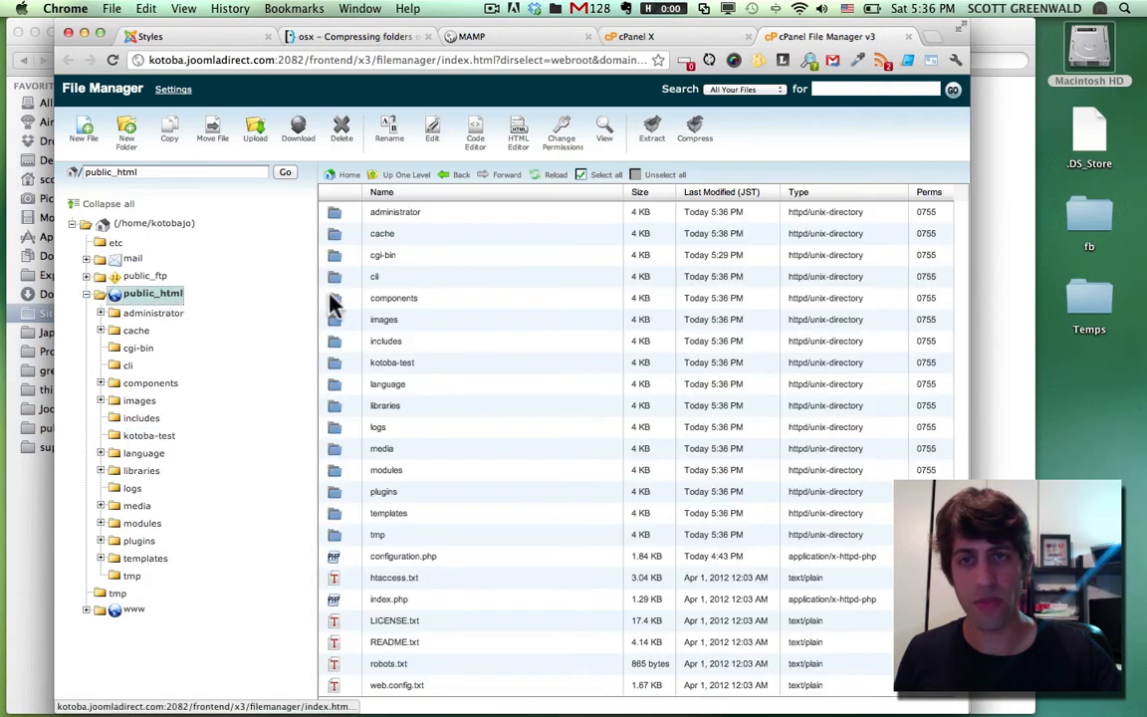
pyautogui.click(374, 276)
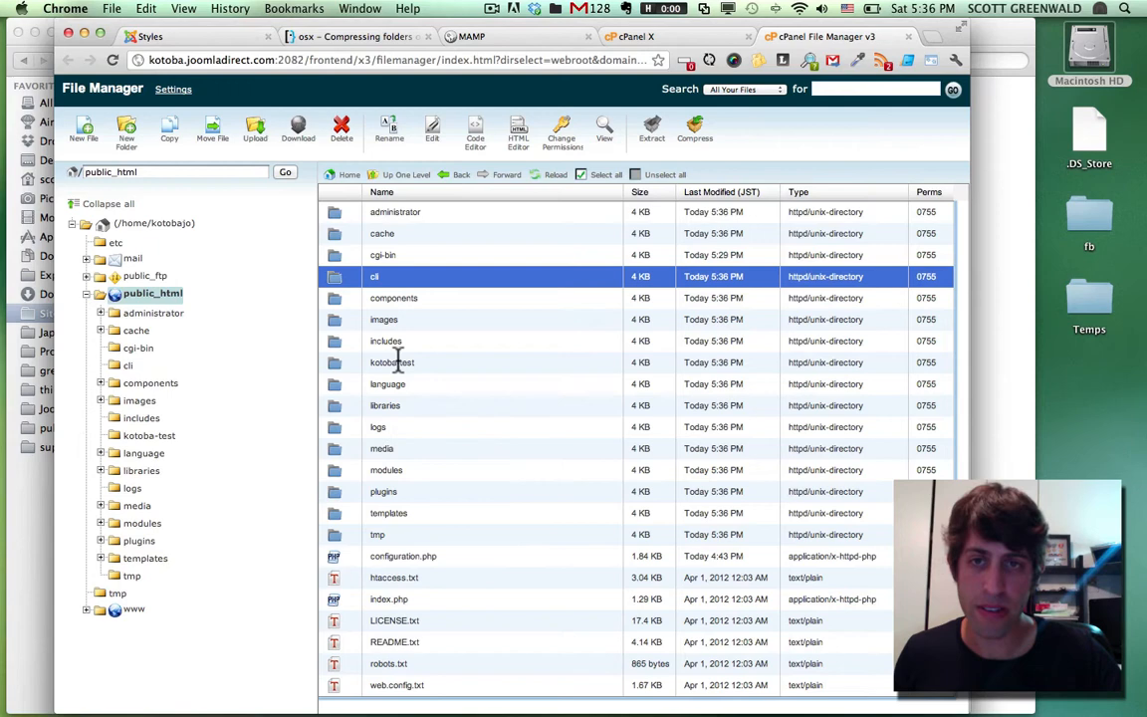
pyautogui.moveTo(397, 399)
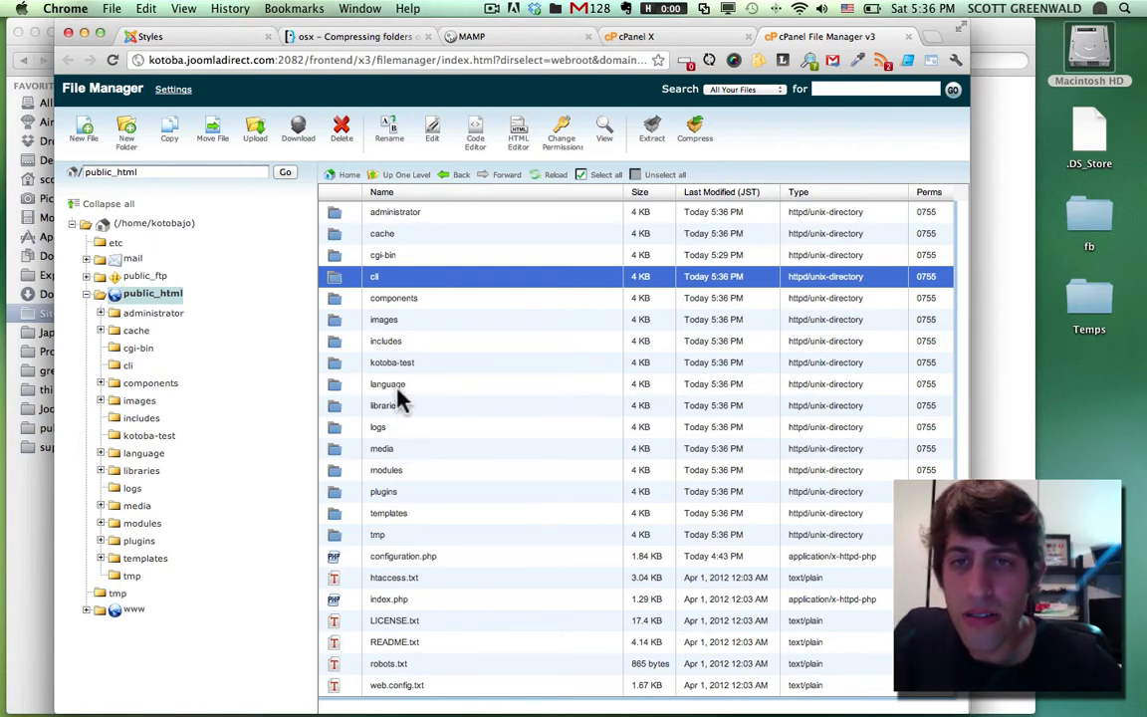
pyautogui.click(341, 129)
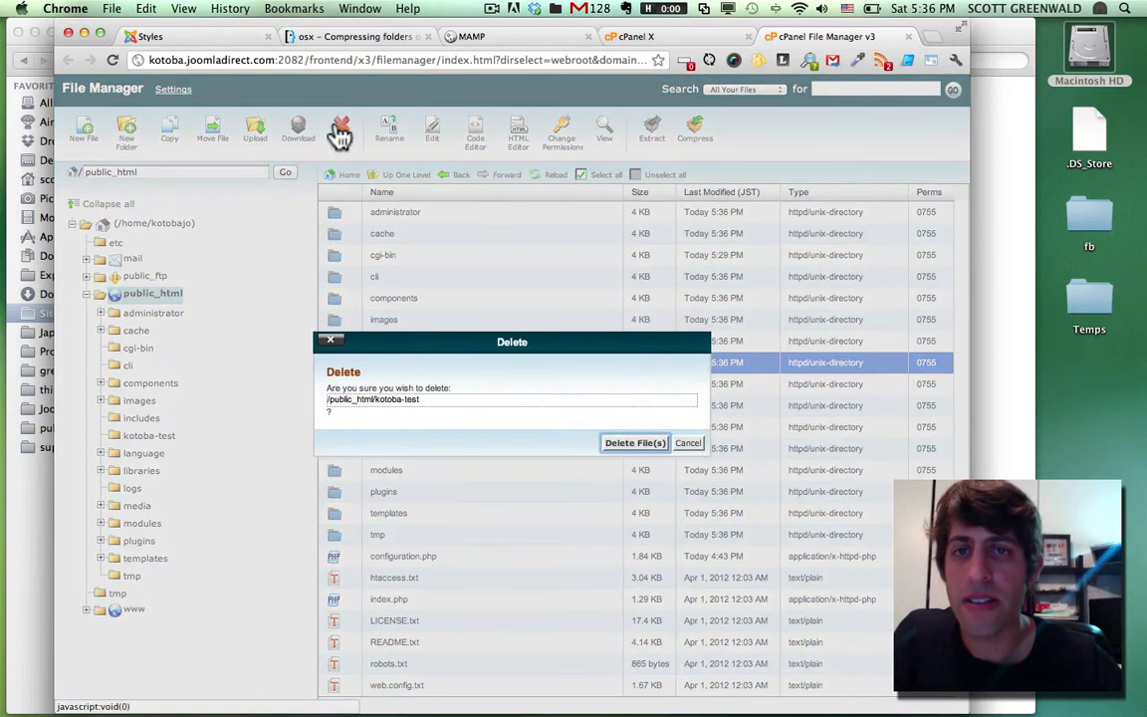
pyautogui.click(635, 442)
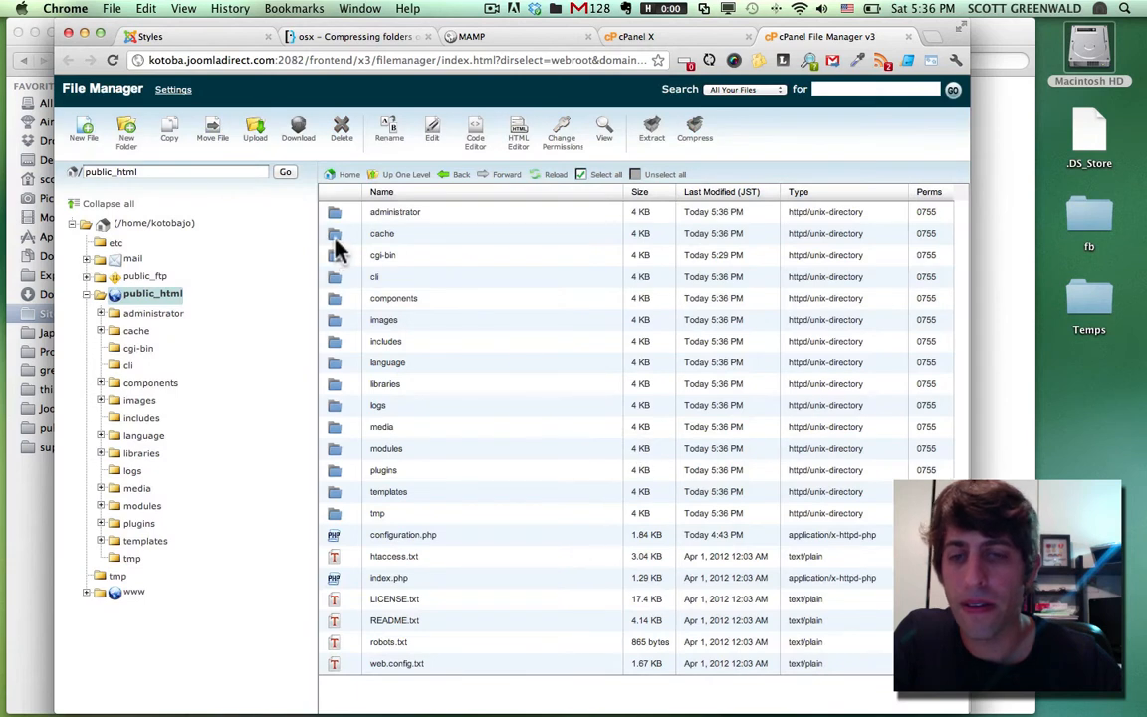
pyautogui.moveTo(450, 319)
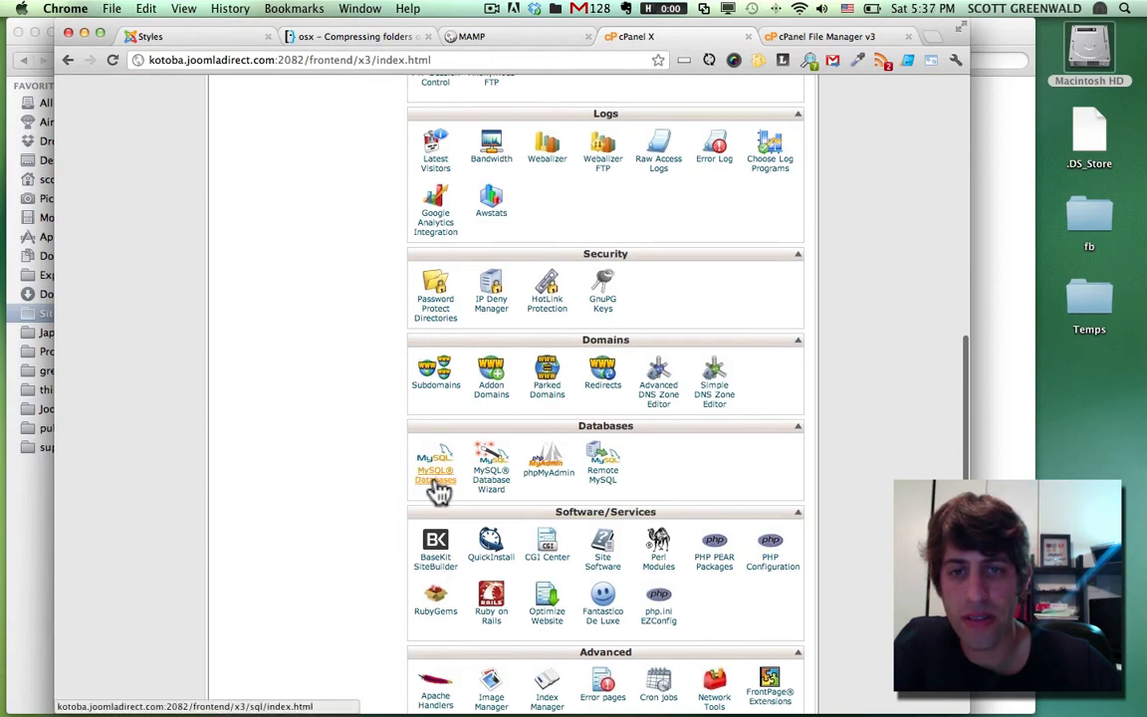
pyautogui.moveTo(491, 468)
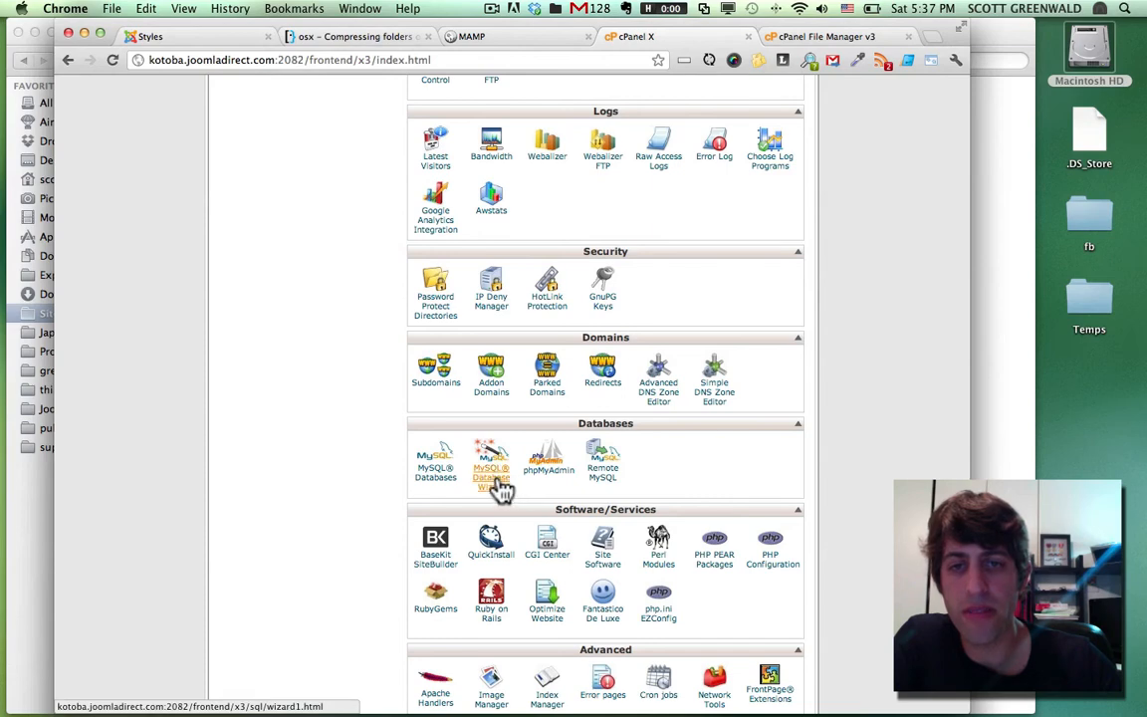
# - Launch the MySQL Database Wizard from the Databases section
pyautogui.click(491, 463)
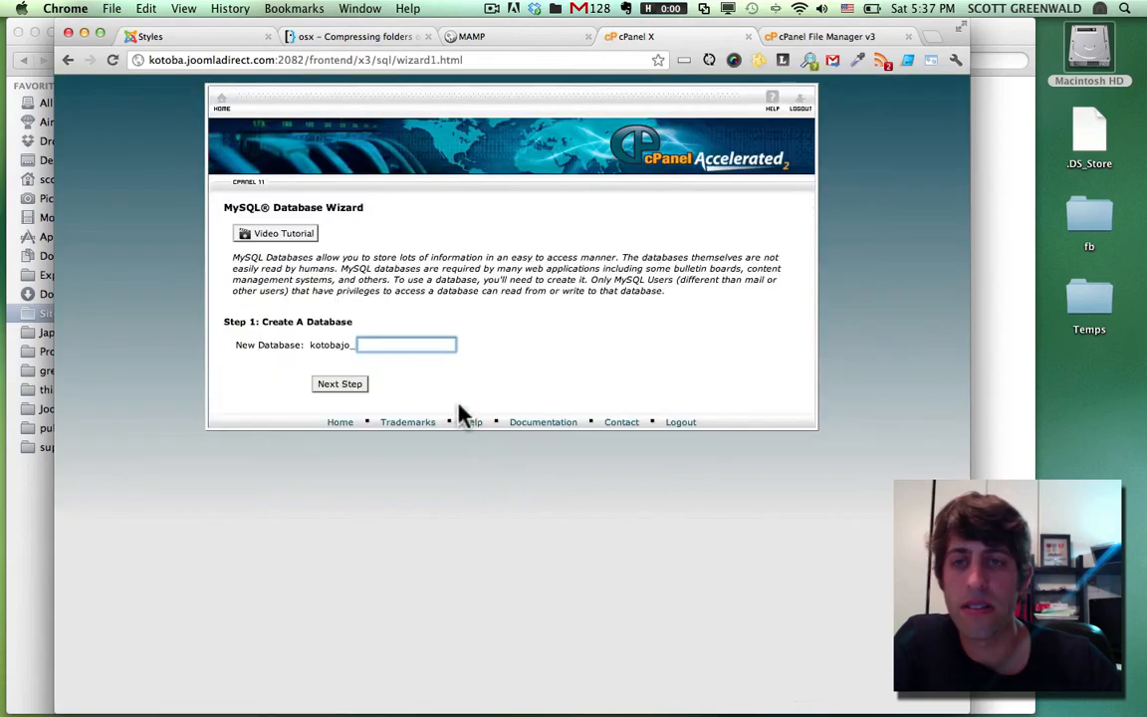
# - Create database kotobajo_demo by naming it 'demo', then enter 'demo' as the Step 2 username
pyautogui.click(406, 345)
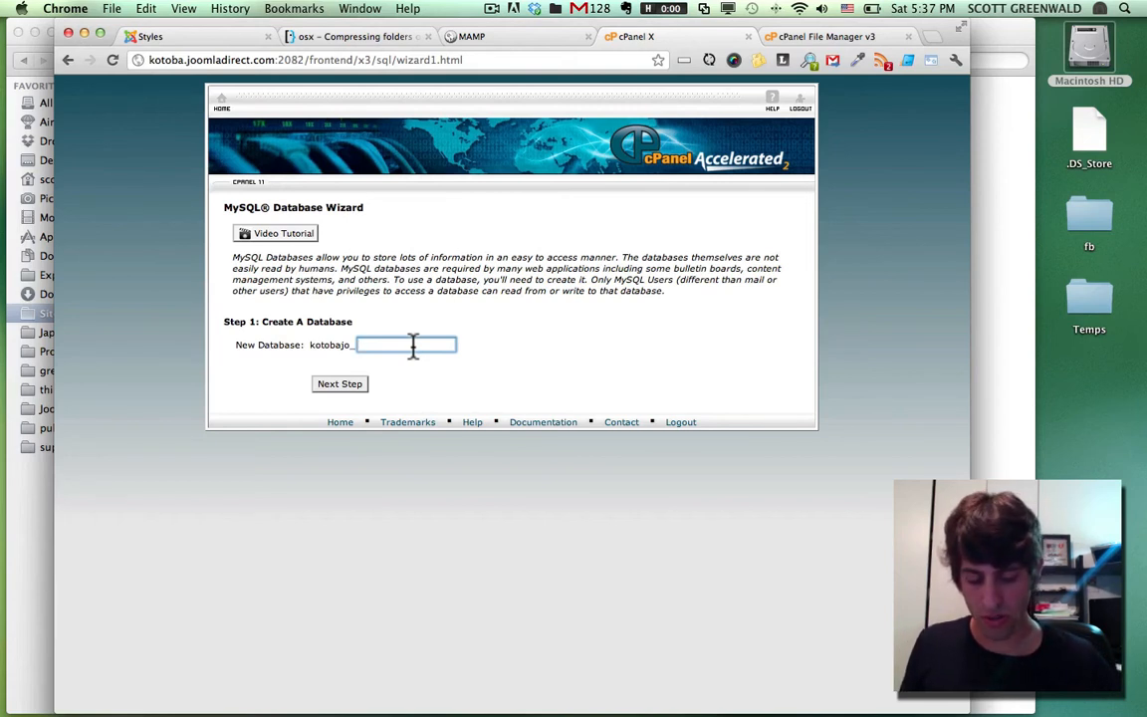
pyautogui.write('dome')
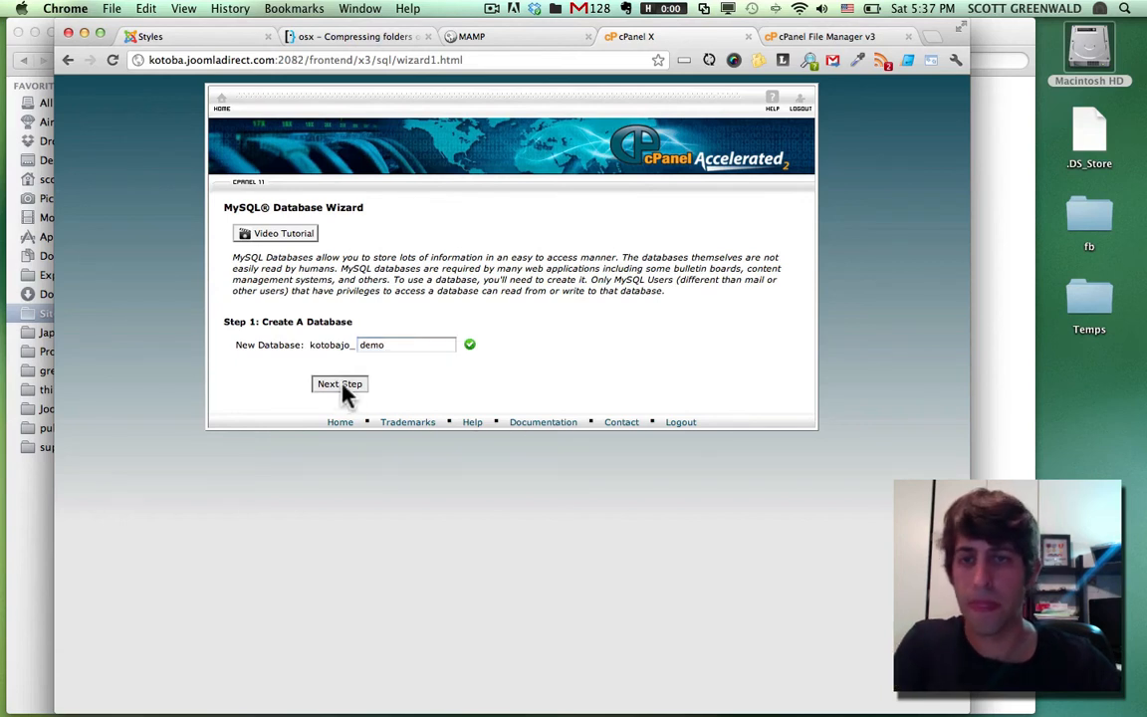
pyautogui.click(339, 385)
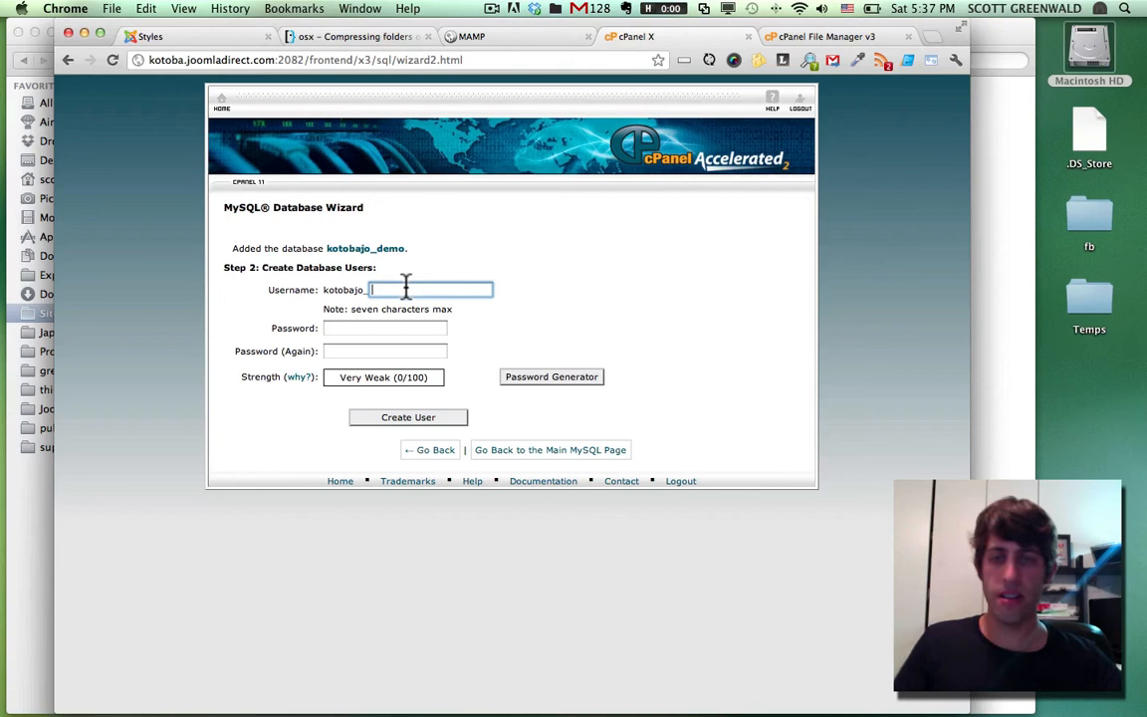
pyautogui.write('demo')
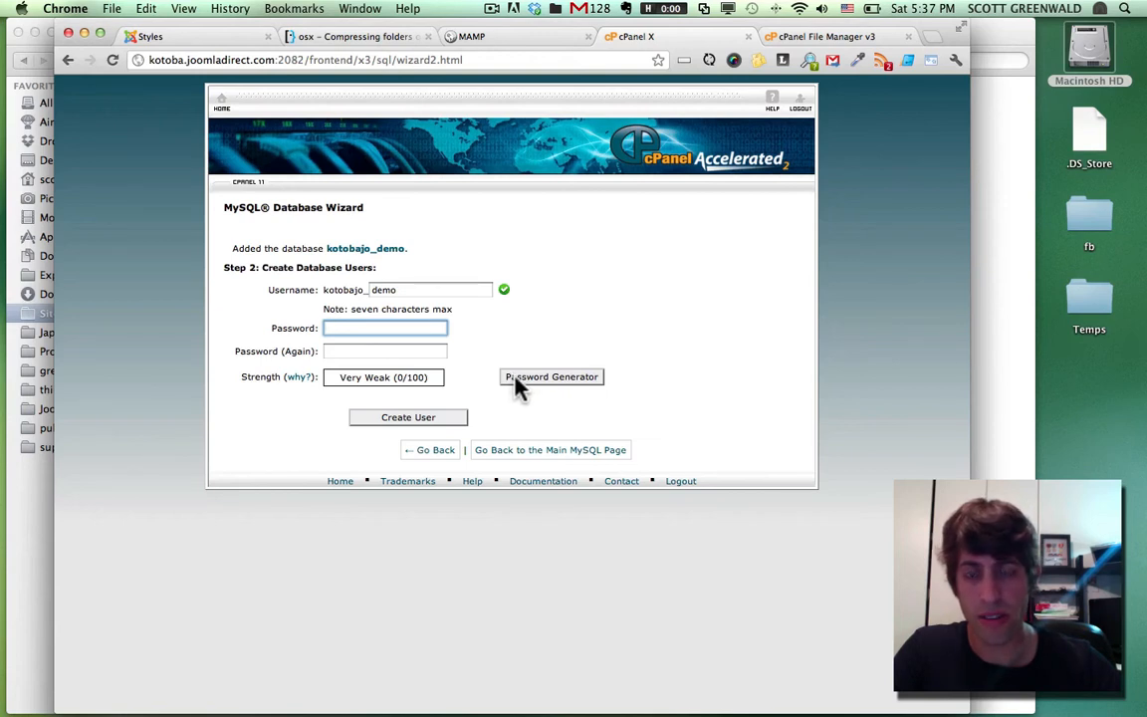
pyautogui.moveTo(478, 392)
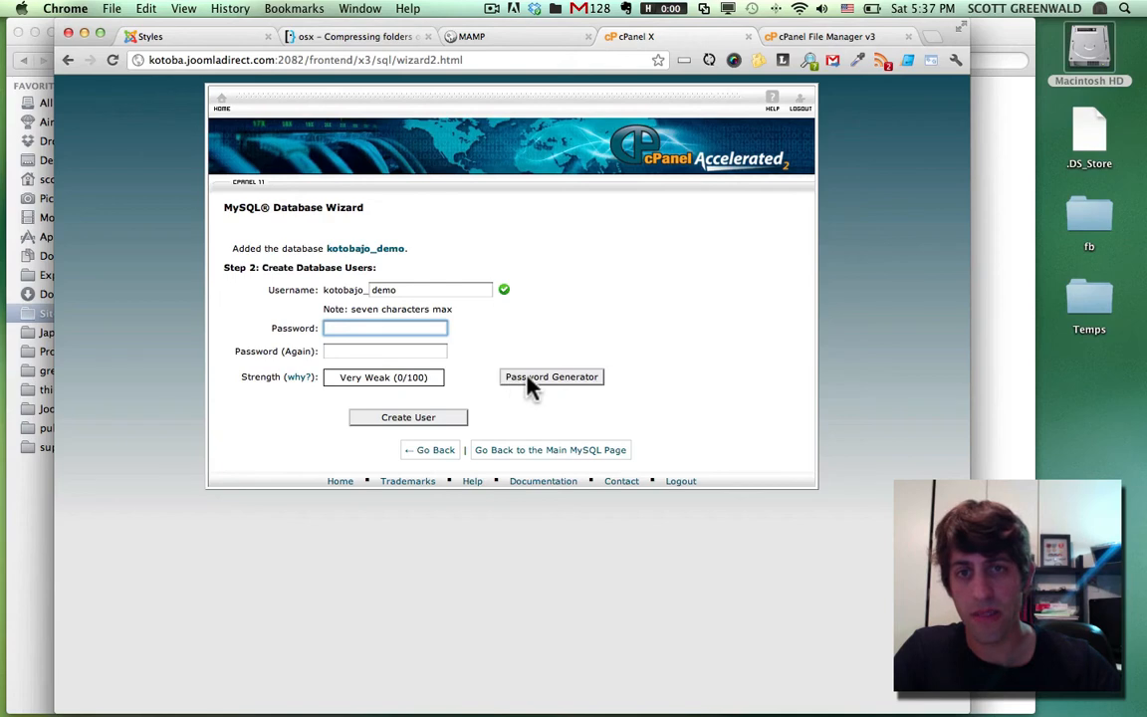
pyautogui.click(551, 376)
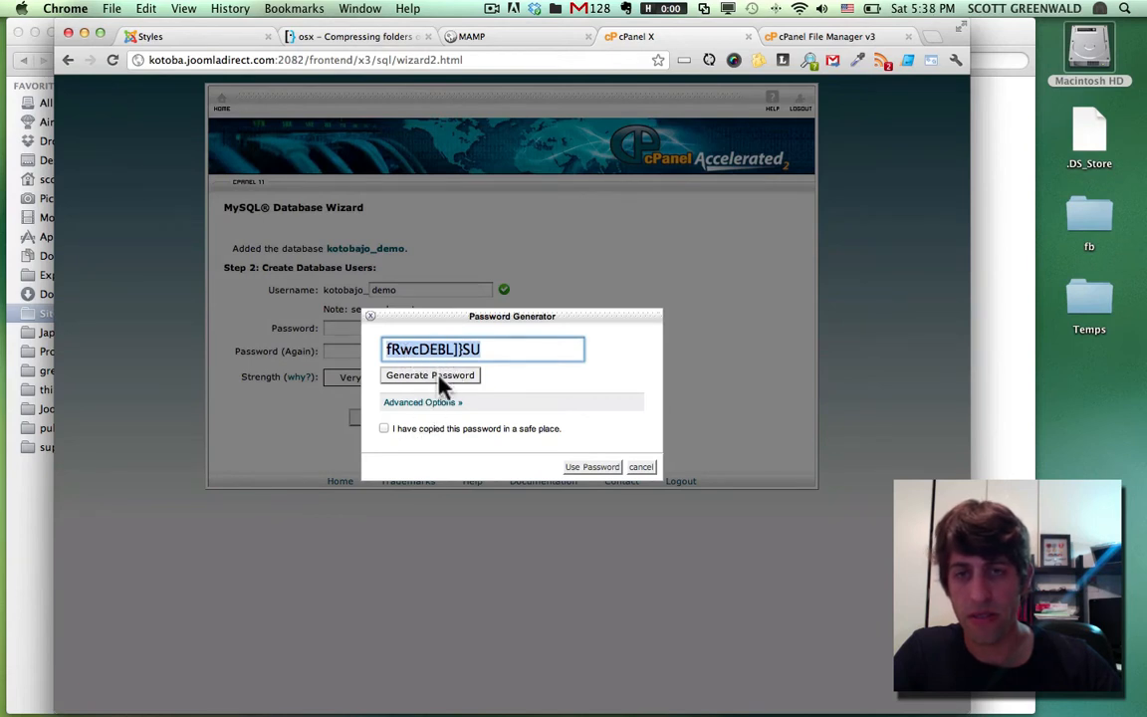
pyautogui.click(429, 376)
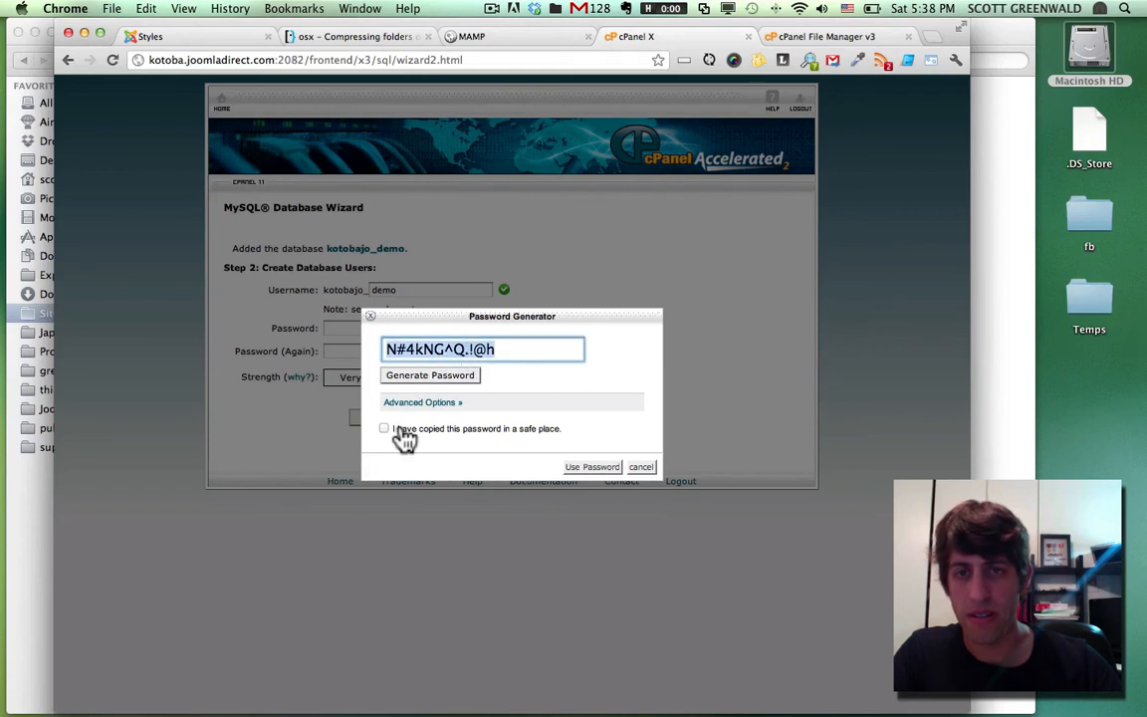
pyautogui.click(385, 429)
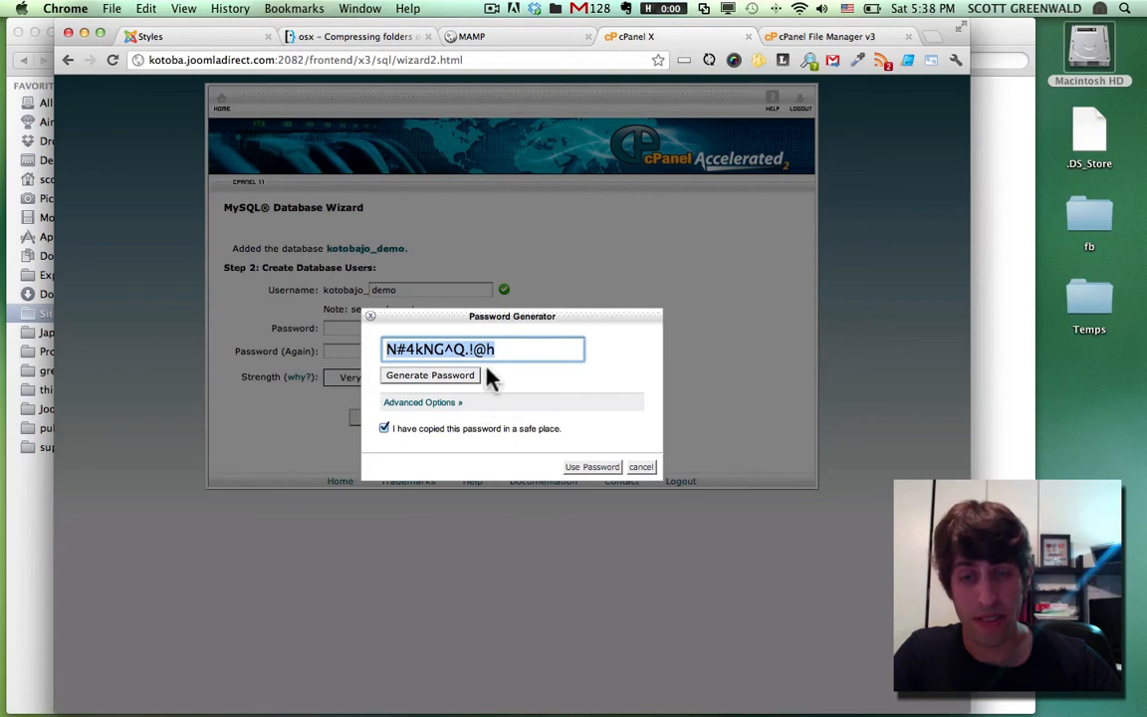
pyautogui.rightClick(483, 349)
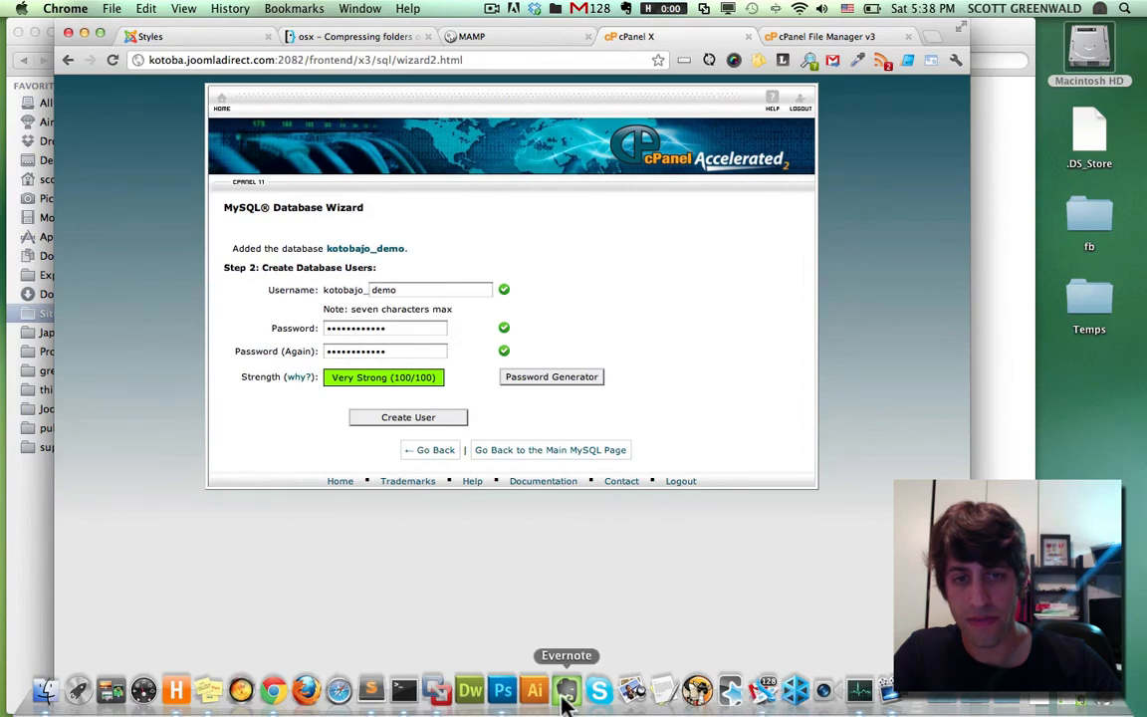
pyautogui.click(566, 689)
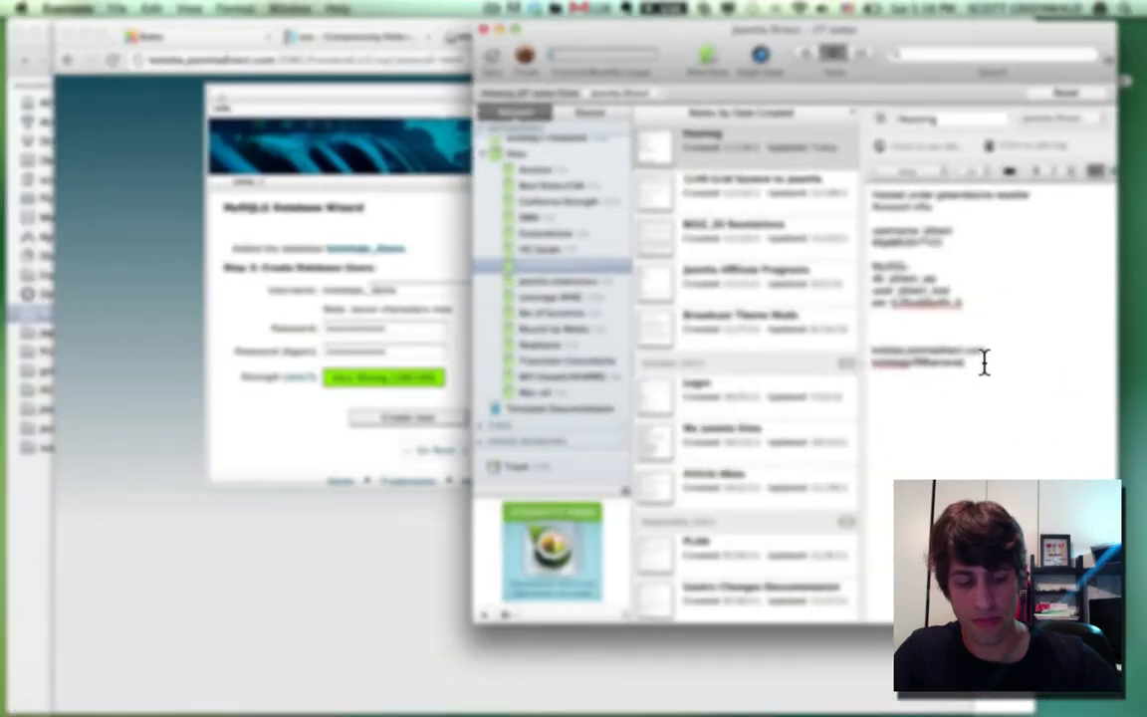
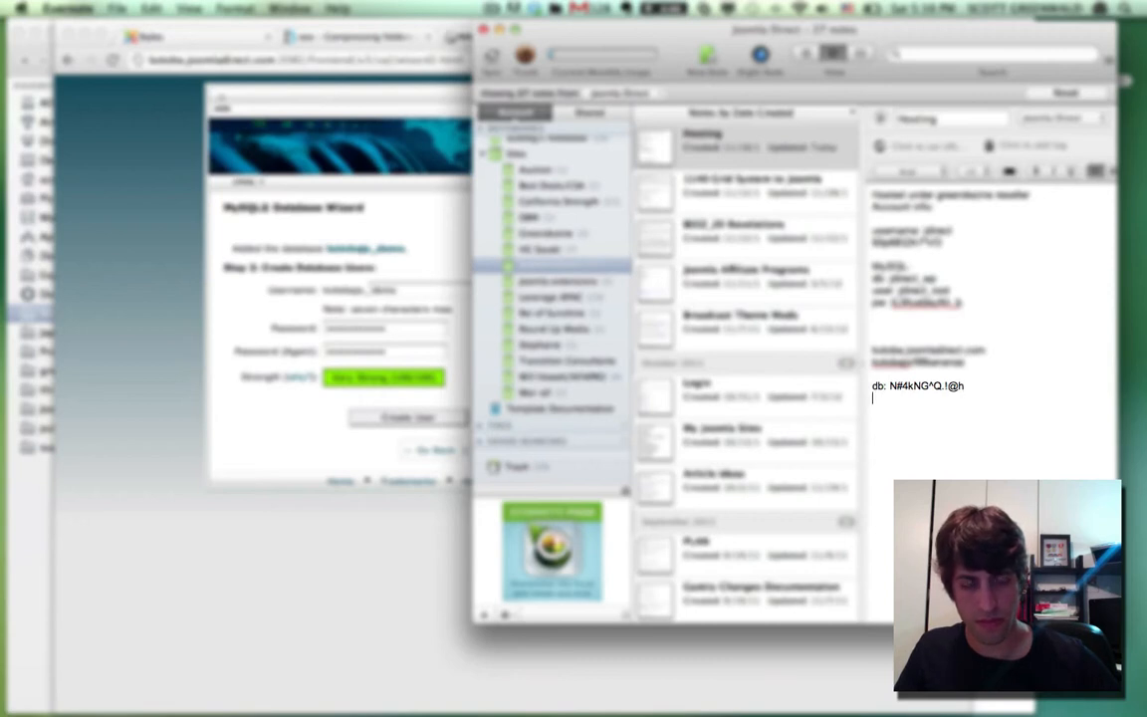
pyautogui.moveTo(909, 163)
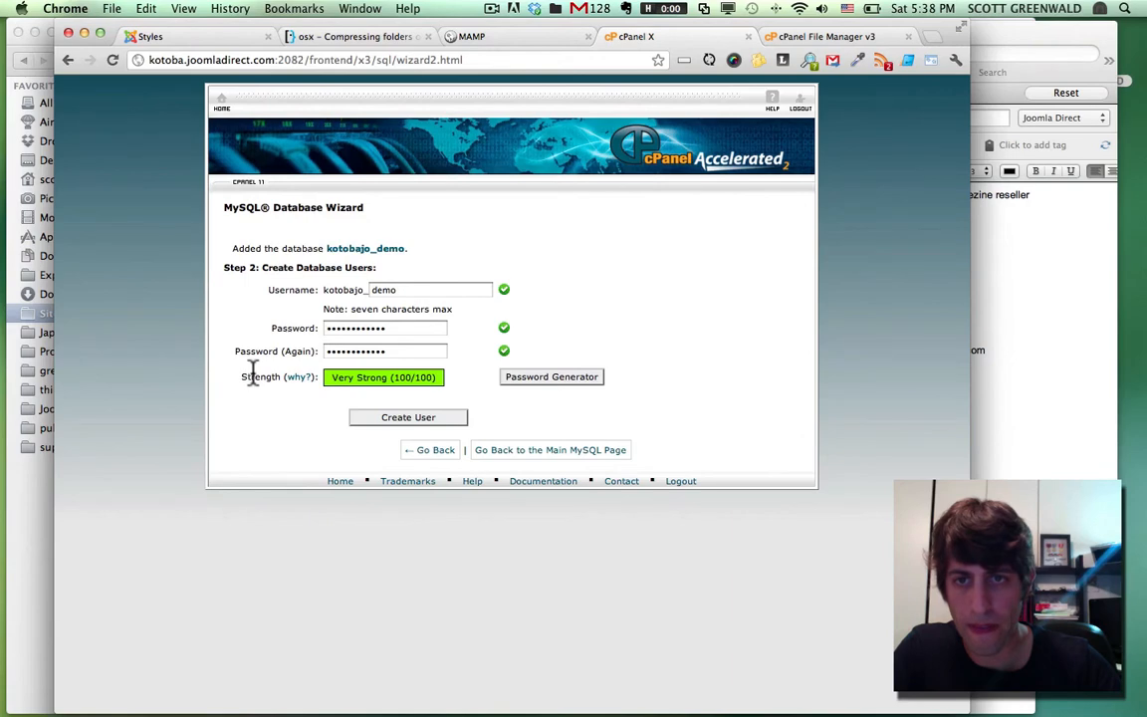
# - Back in the wizard, create the database user kotobajo_demo with that password
pyautogui.click(407, 417)
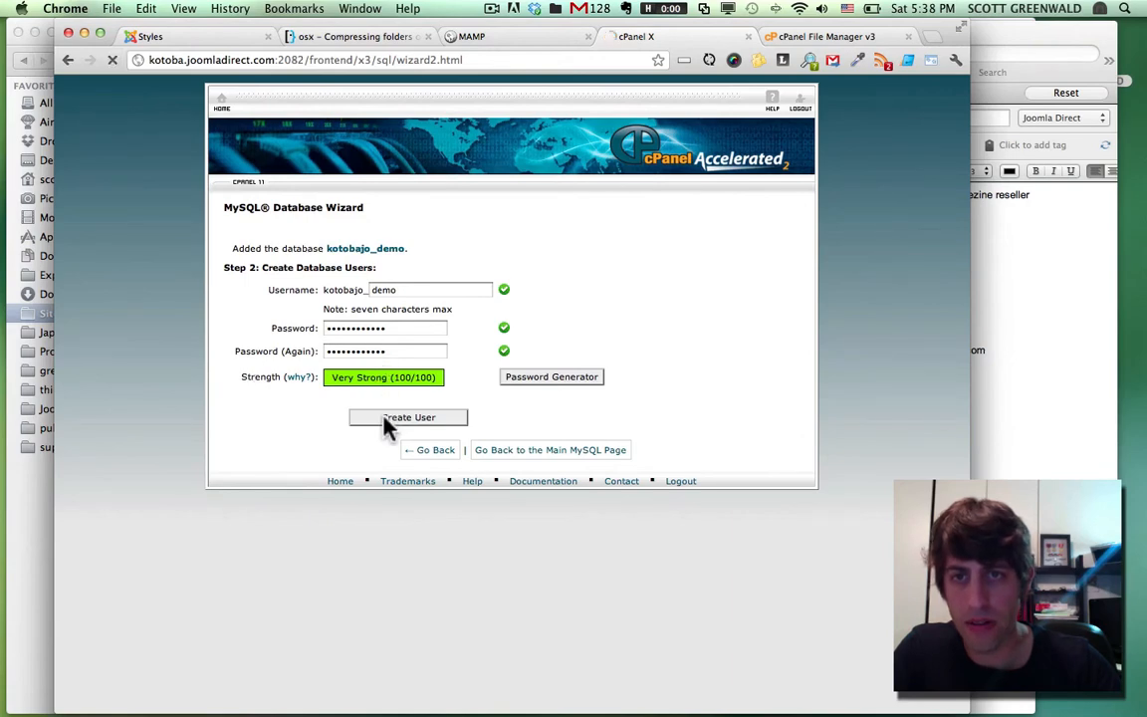
pyautogui.click(408, 417)
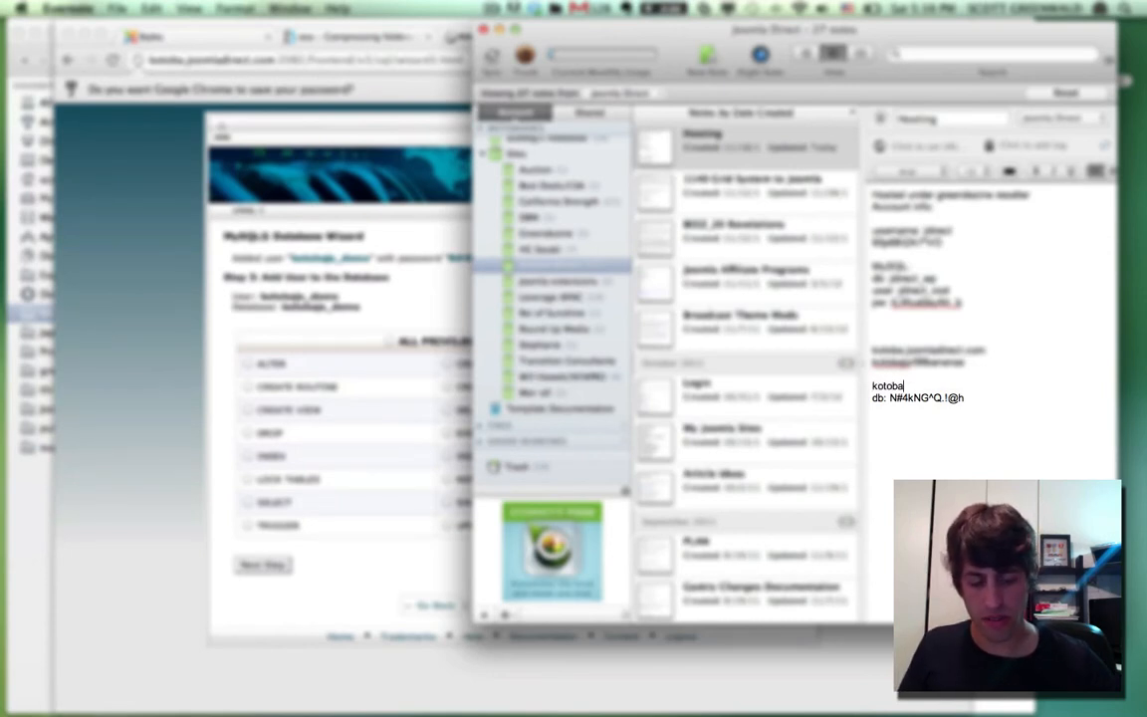
pyautogui.write('jo_demo')
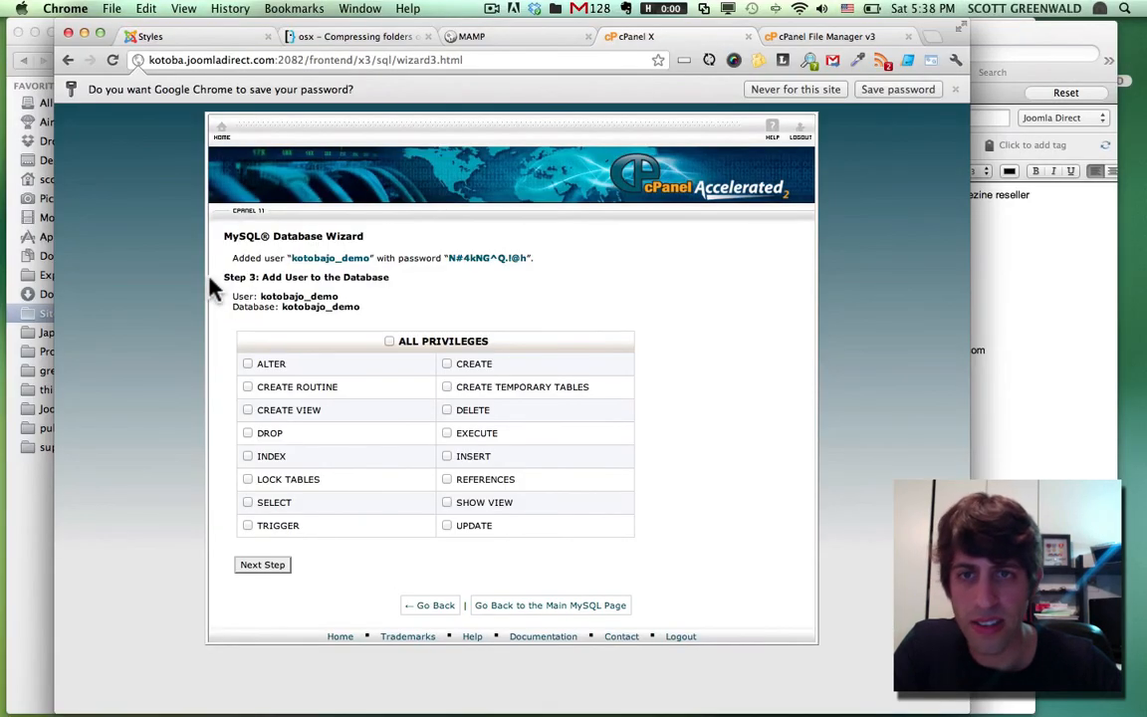
pyautogui.moveTo(396, 351)
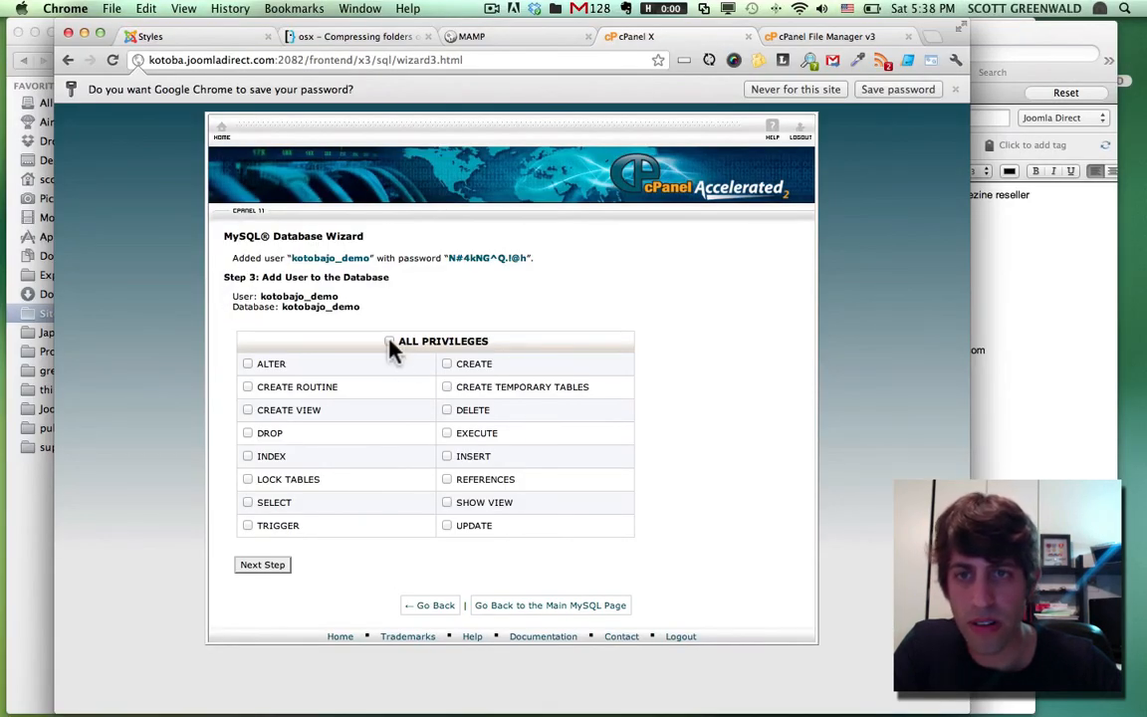
# - Grant ALL PRIVILEGES to kotobajo_demo on the database, finish the wizard and return home
pyautogui.click(391, 340)
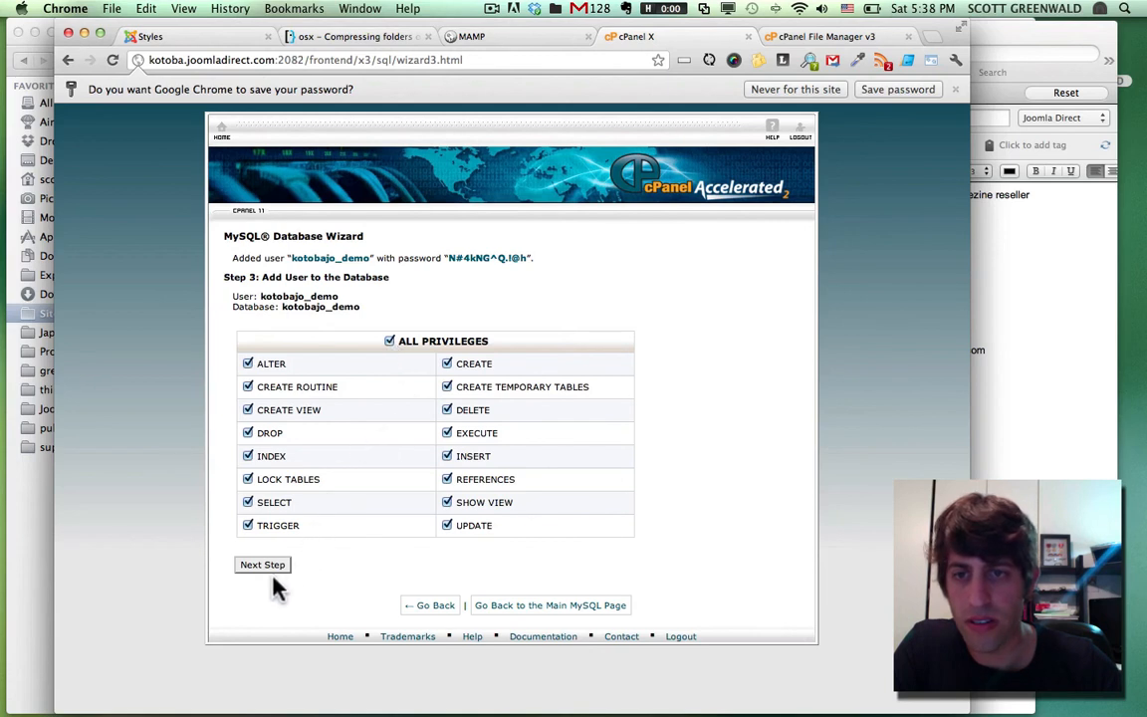
pyautogui.click(262, 564)
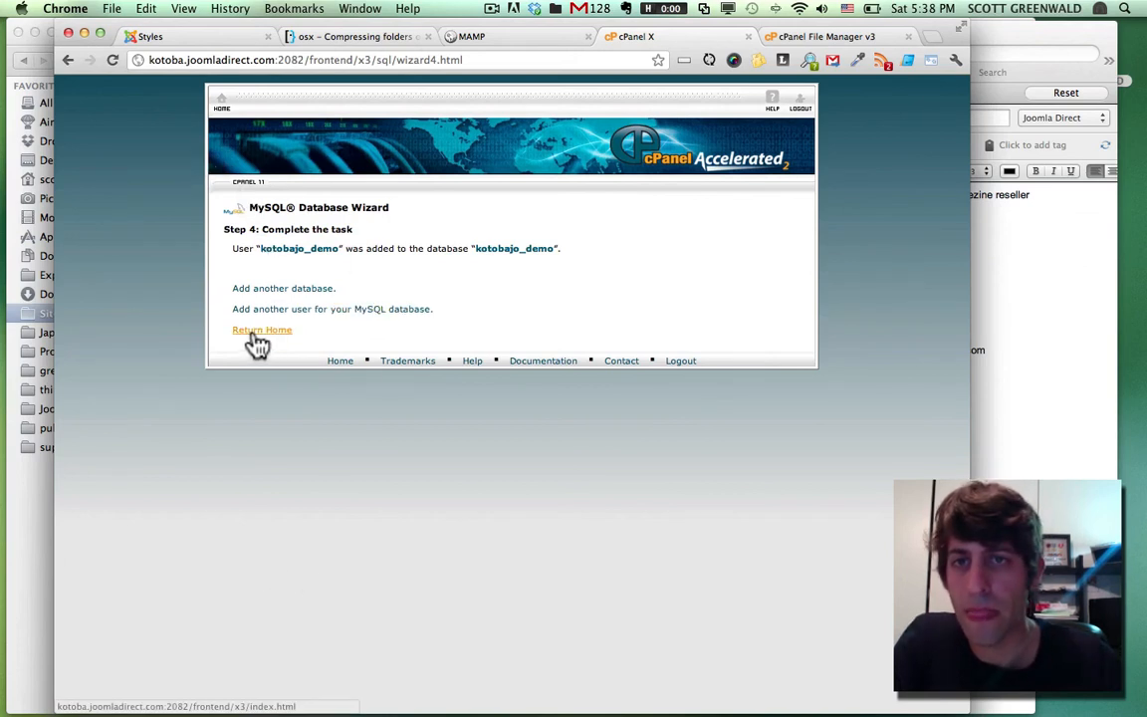
pyautogui.click(261, 329)
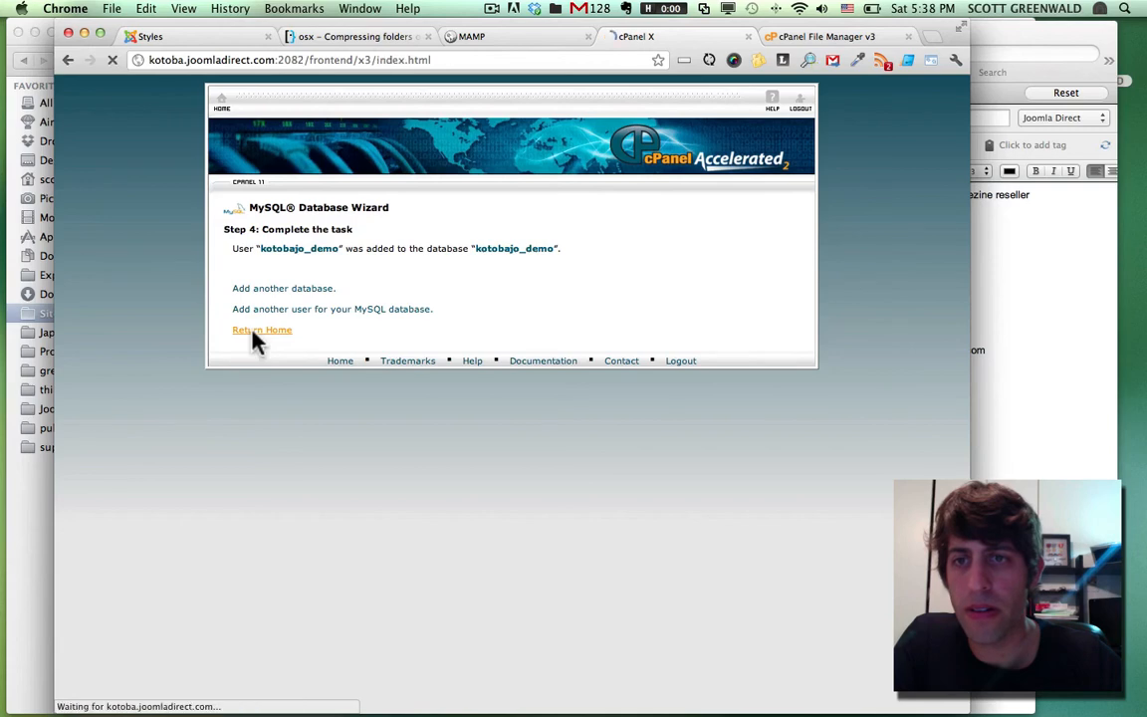
pyautogui.click(261, 330)
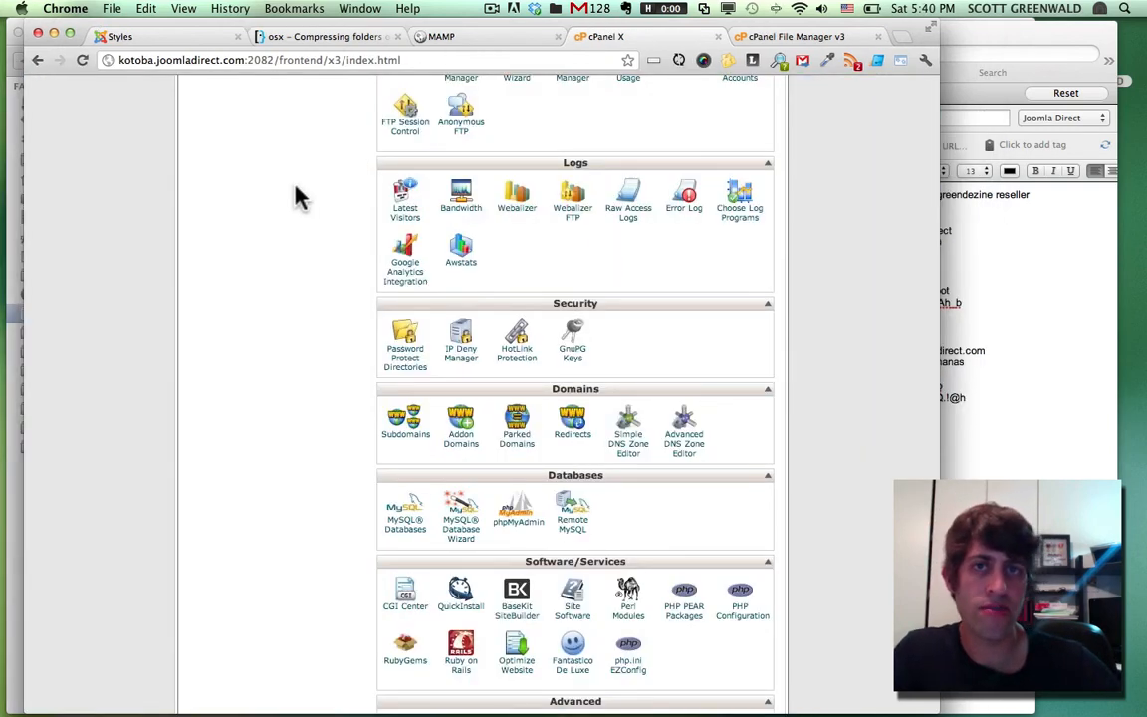
pyautogui.moveTo(513, 353)
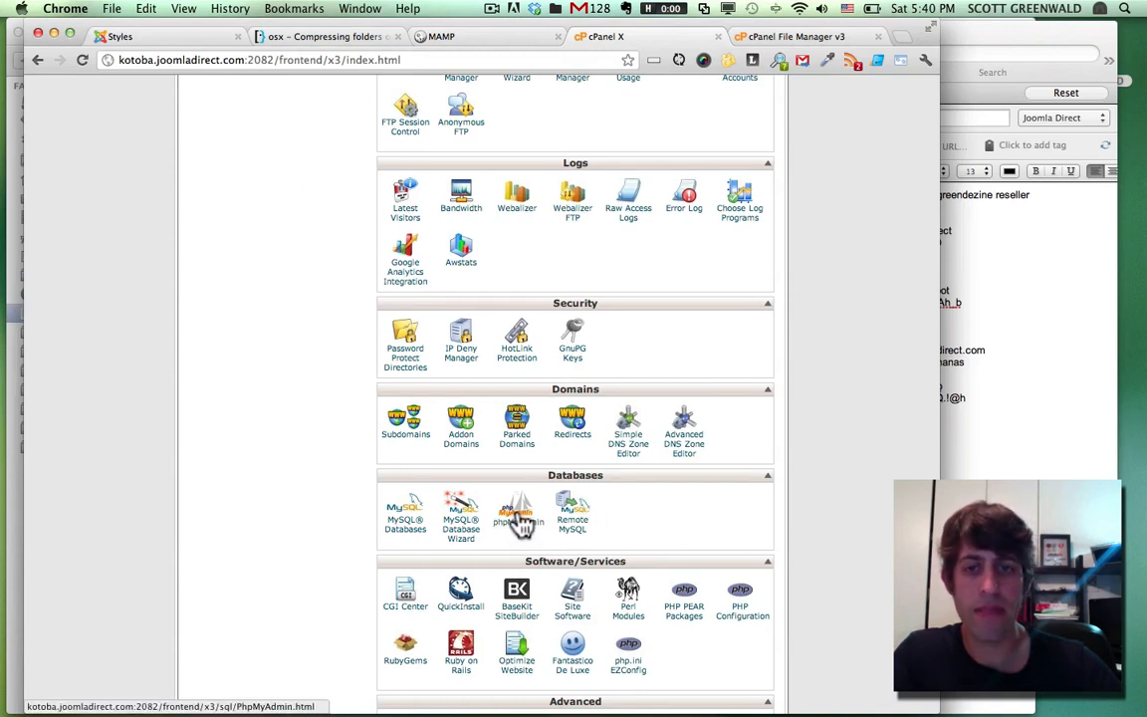
# - Launch phpMyAdmin and list the server's databases
pyautogui.click(517, 512)
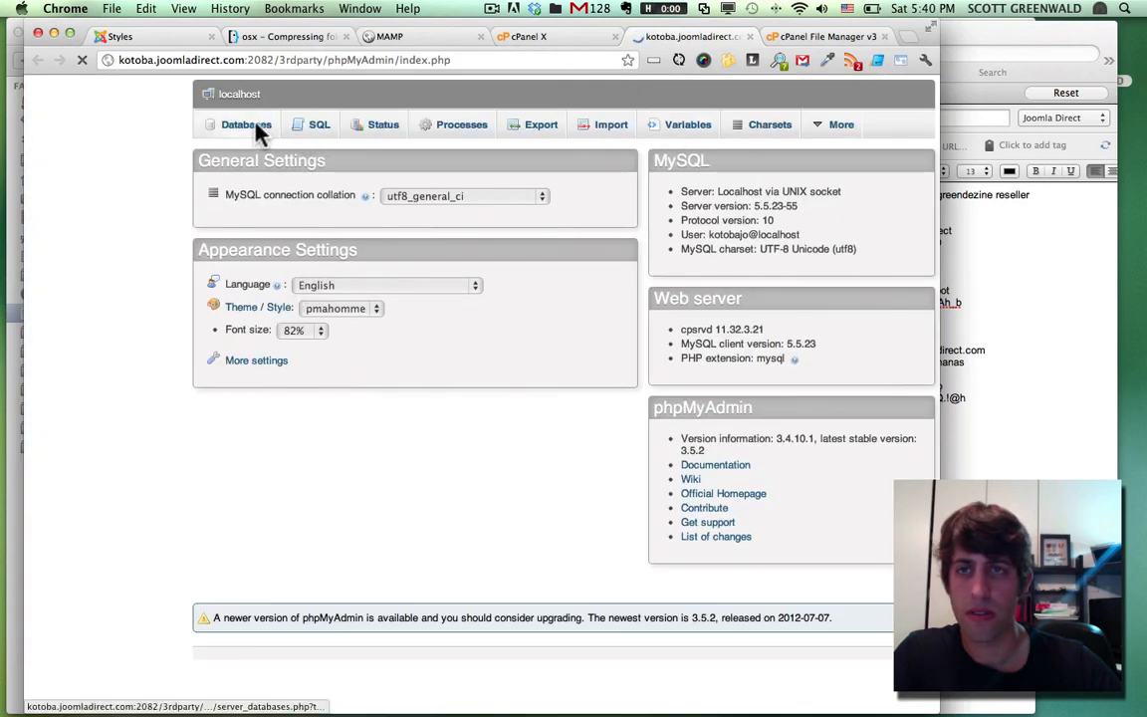
pyautogui.click(245, 125)
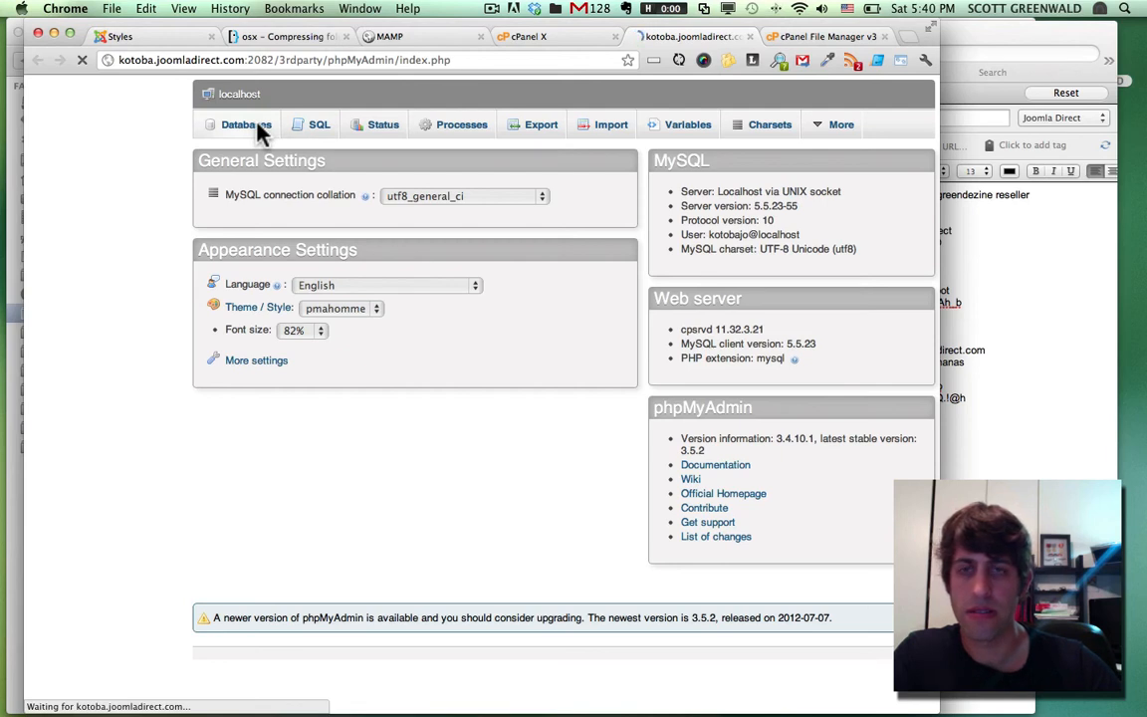
pyautogui.click(246, 125)
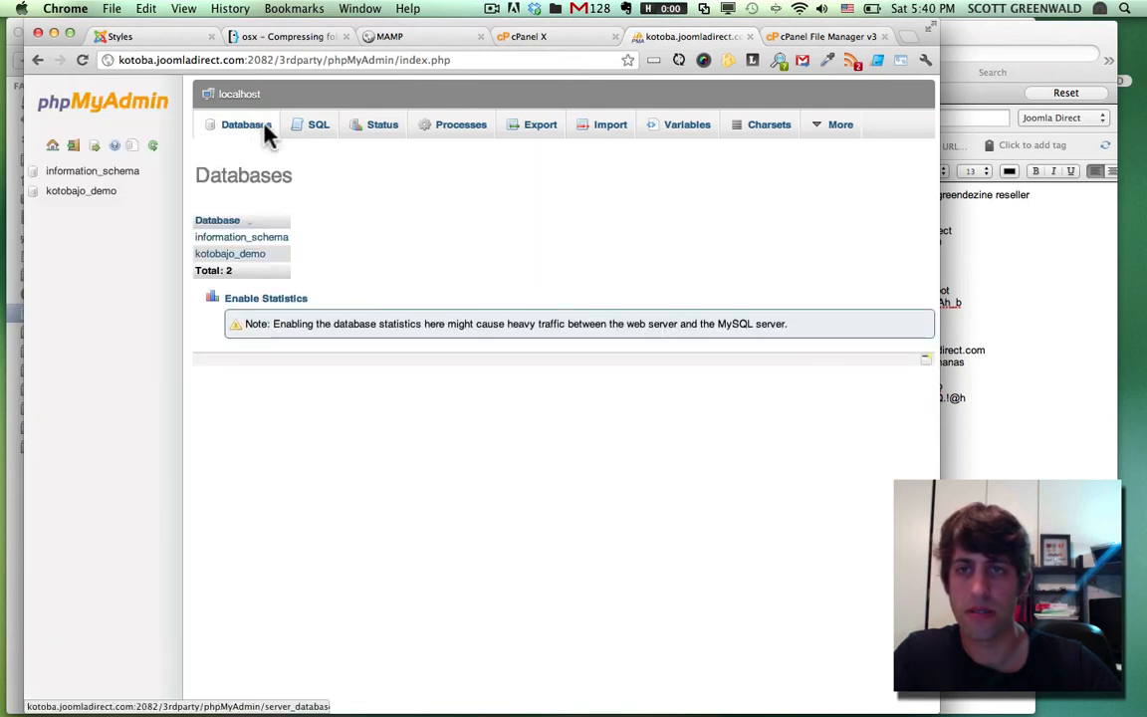
# - Select the empty kotobajo_demo database and go to its Import page
pyautogui.click(230, 253)
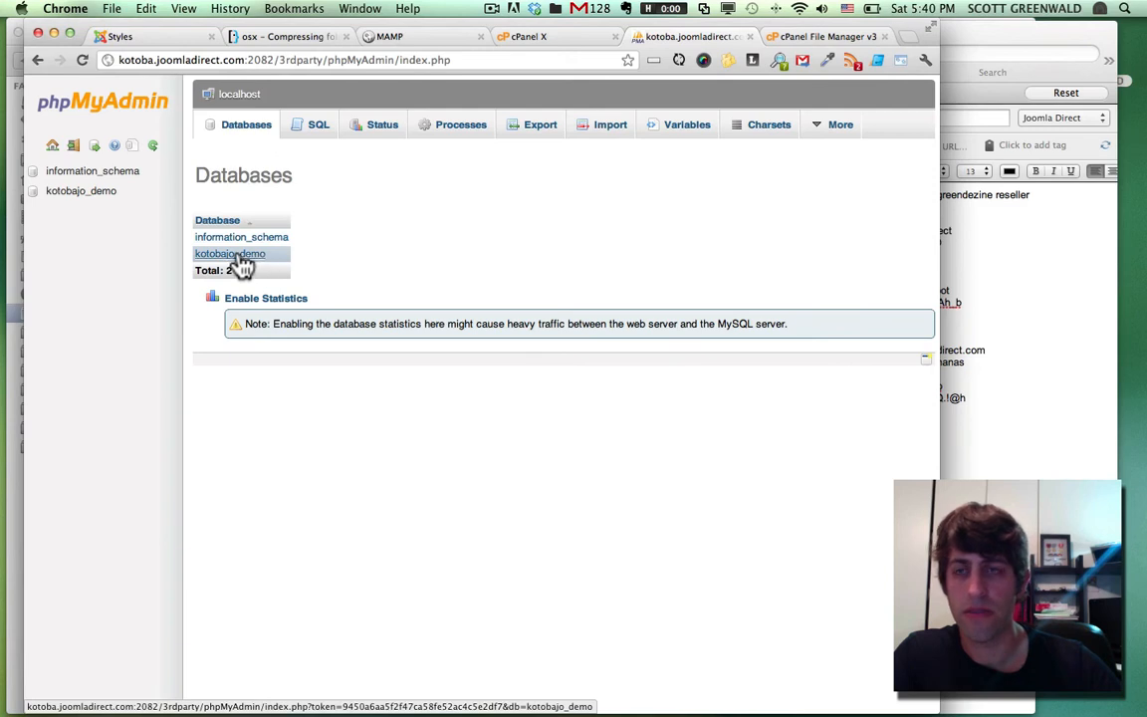
pyautogui.moveTo(229, 252)
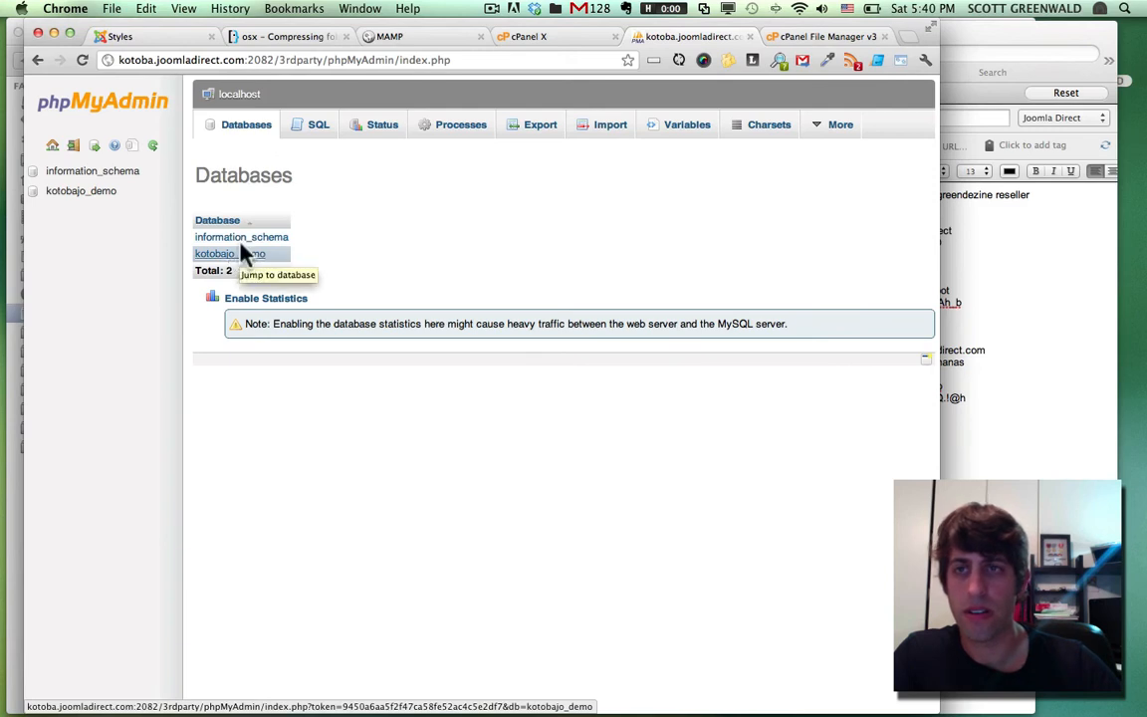
pyautogui.click(229, 253)
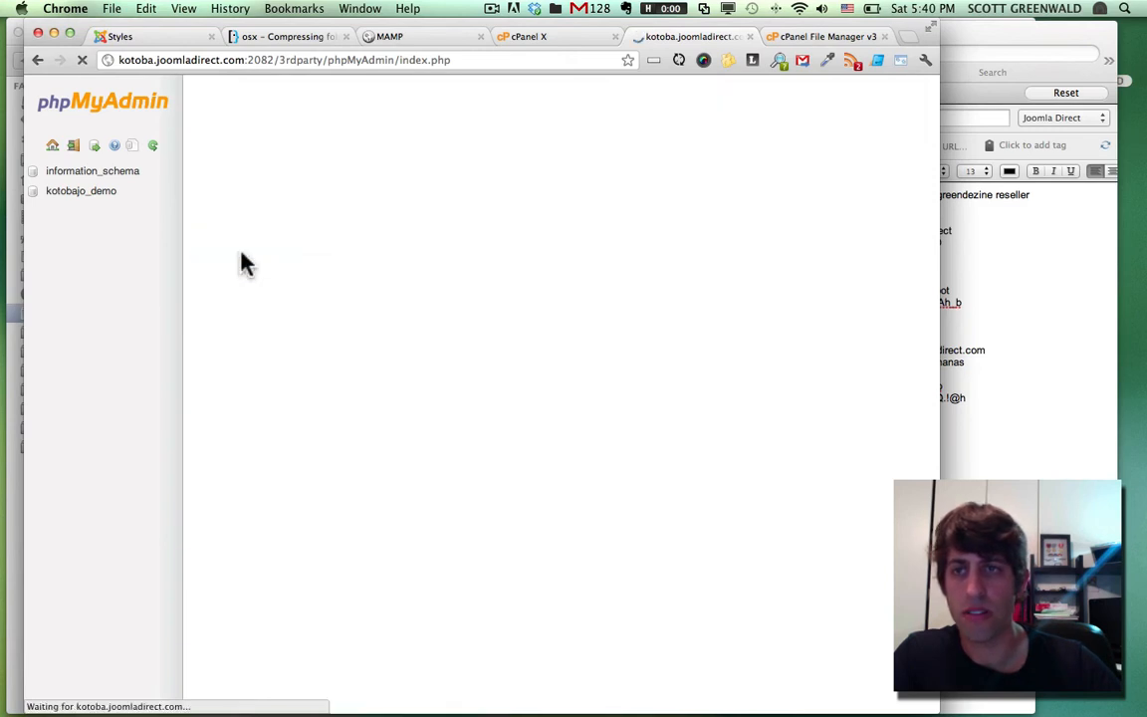
pyautogui.click(80, 190)
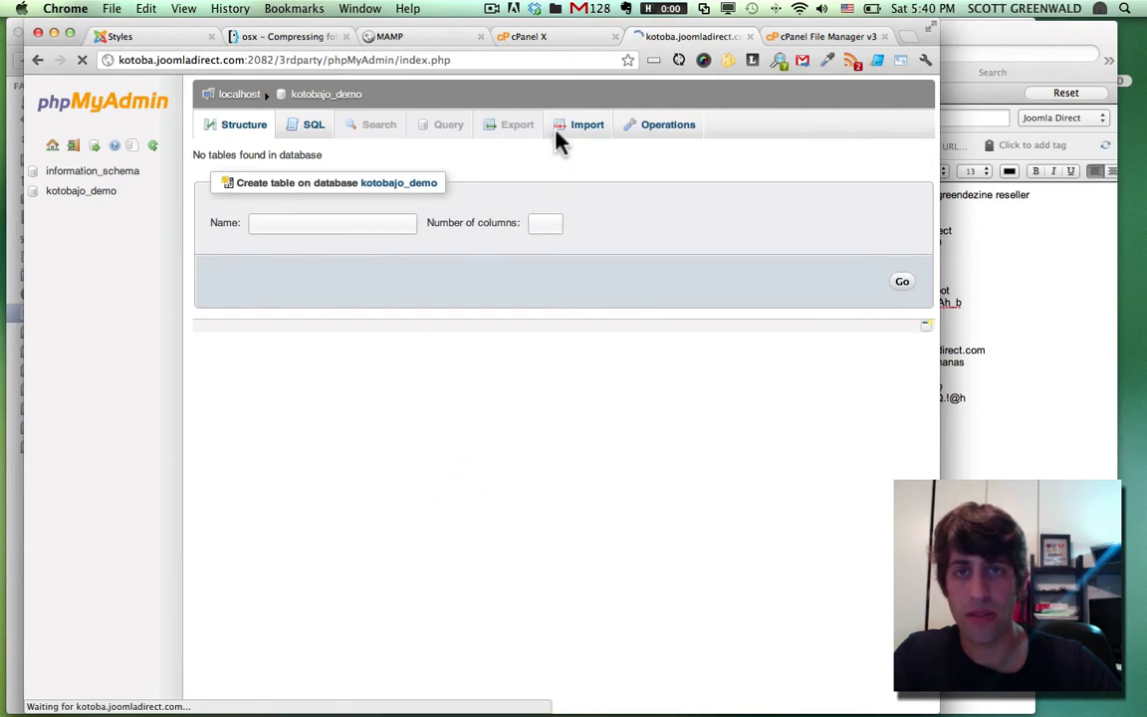
pyautogui.click(587, 123)
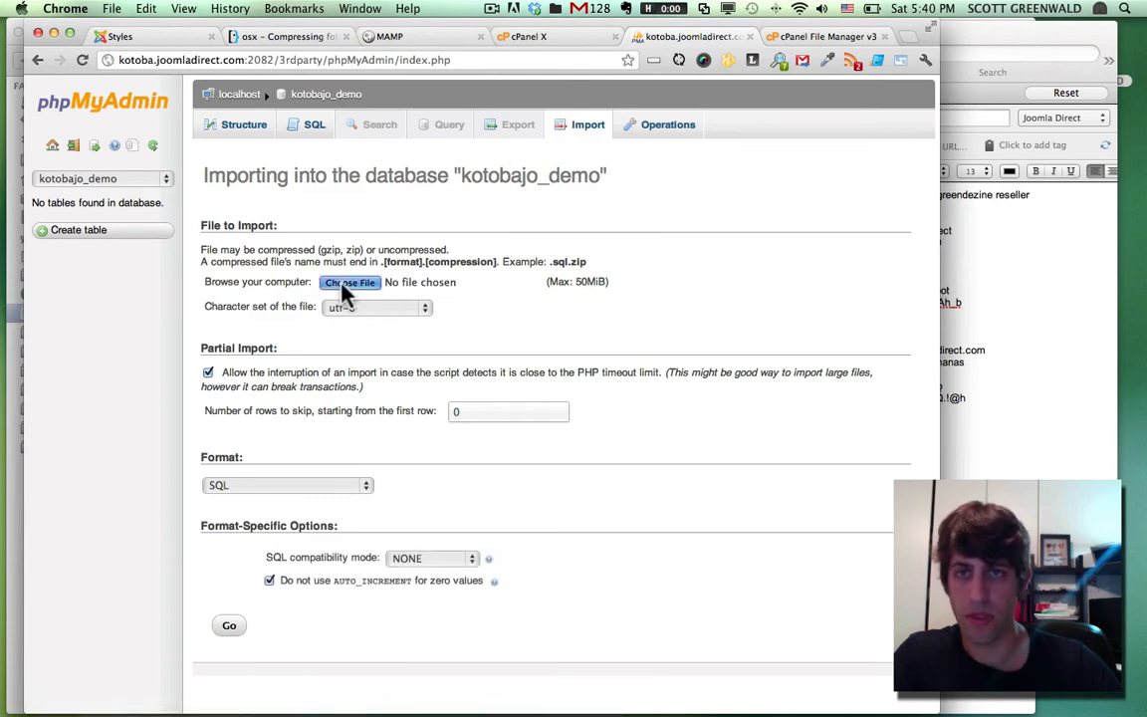
# - Choose kotobatest.sql from Downloads and run the import, loading the fxauc_ tables
pyautogui.click(349, 282)
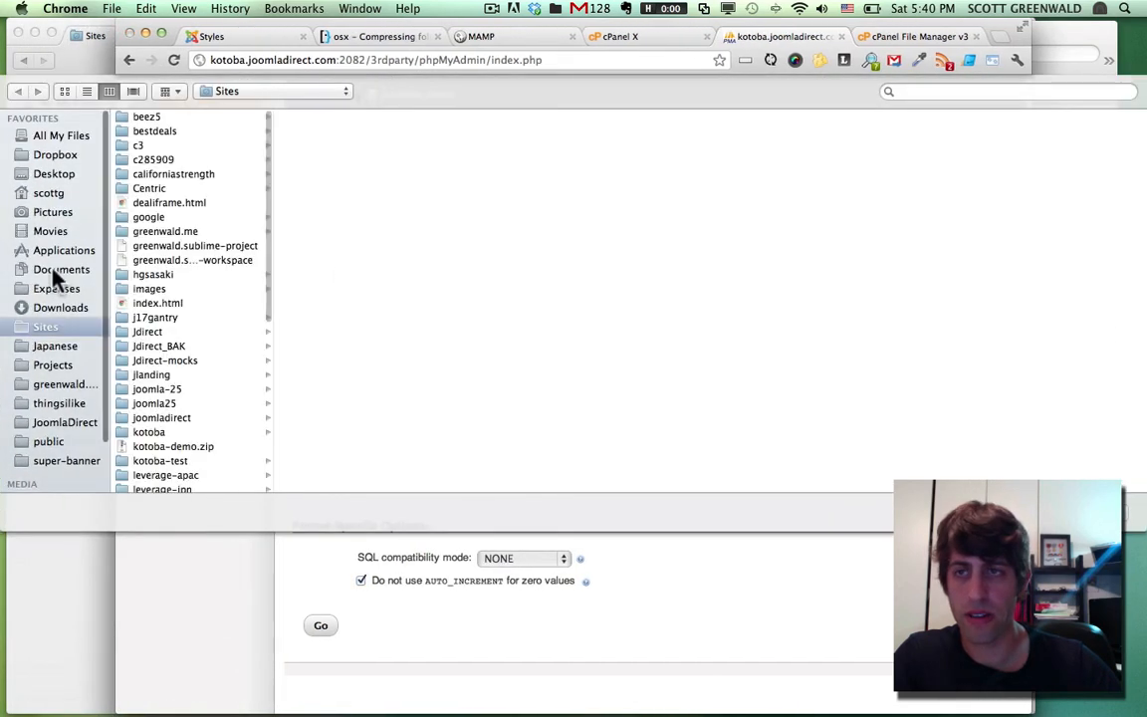
pyautogui.click(61, 306)
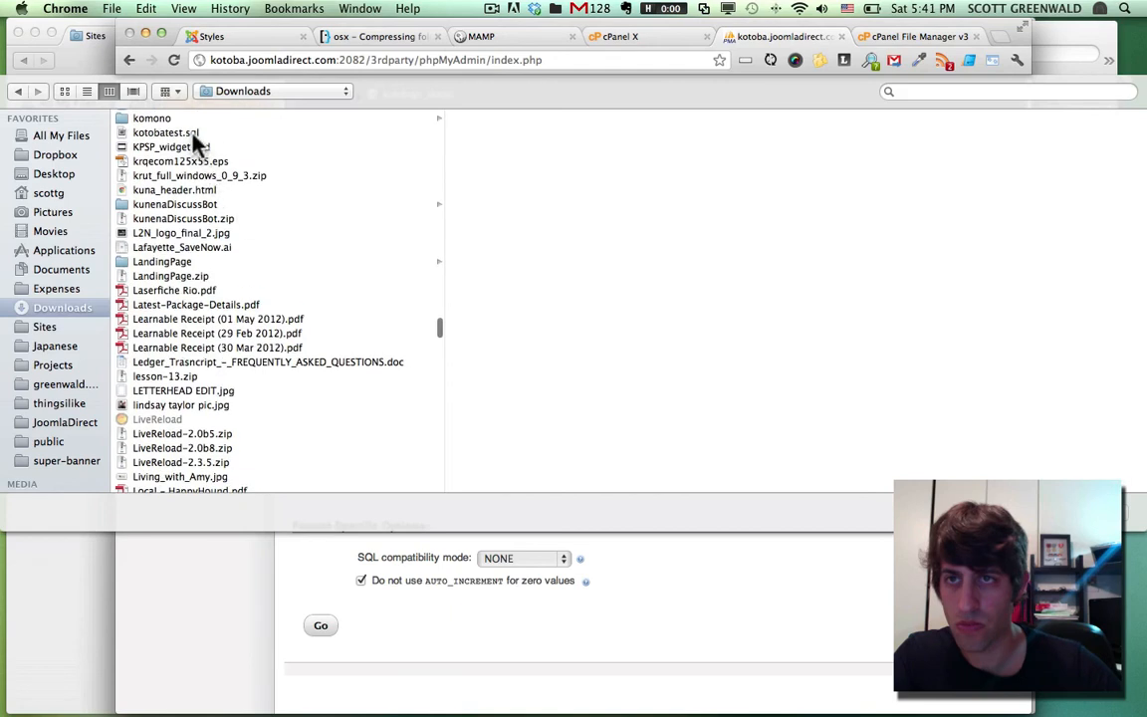
pyautogui.click(165, 133)
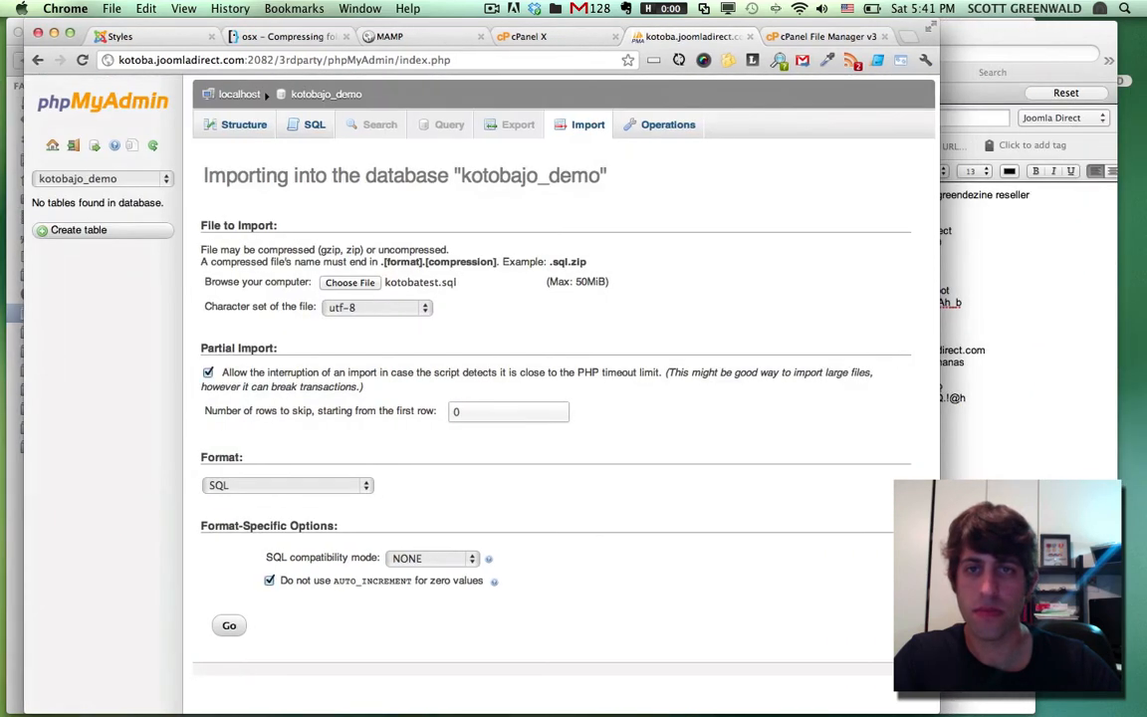
pyautogui.moveTo(387, 473)
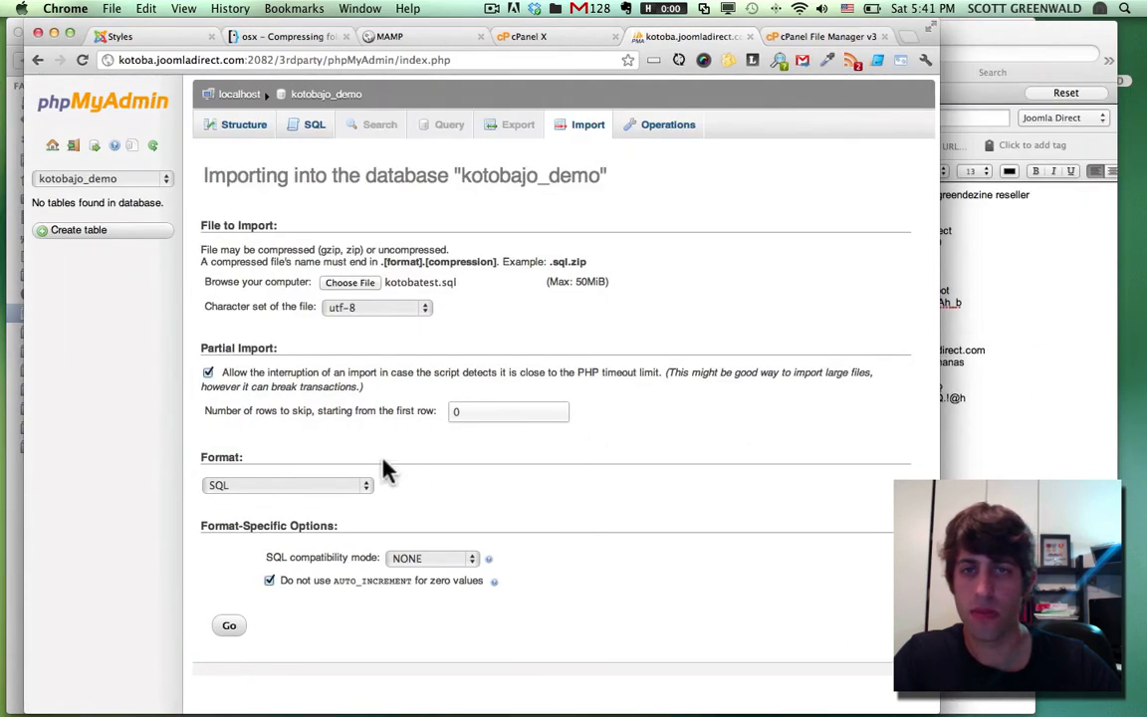
pyautogui.click(229, 625)
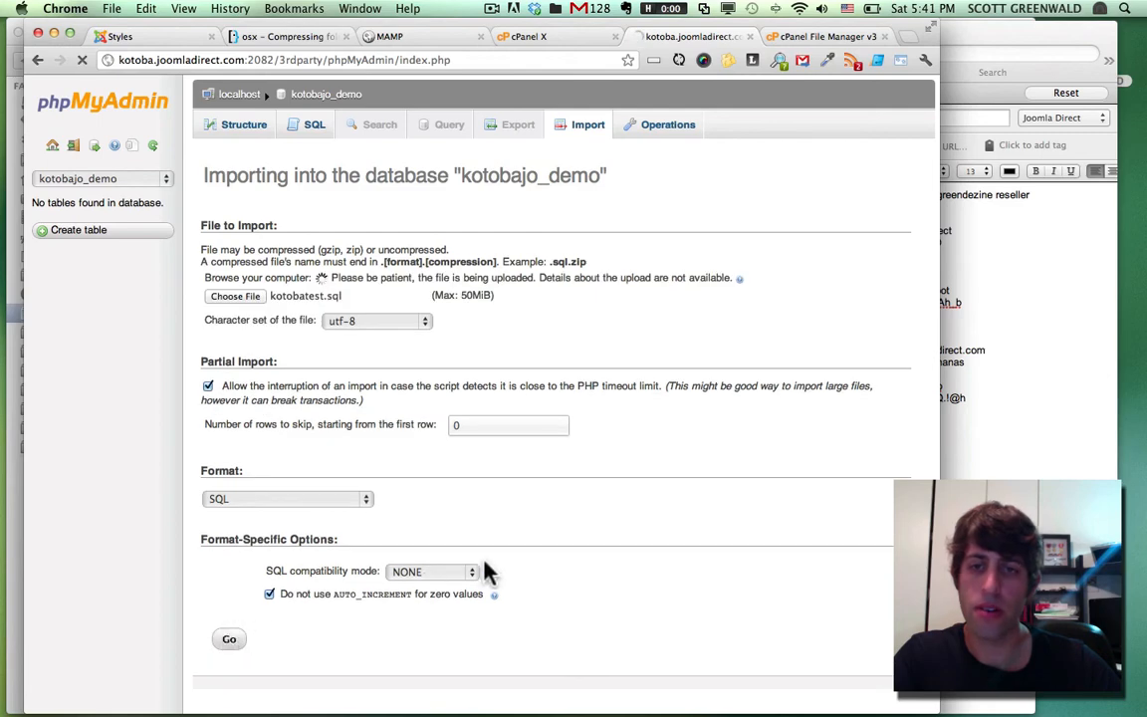
pyautogui.click(229, 638)
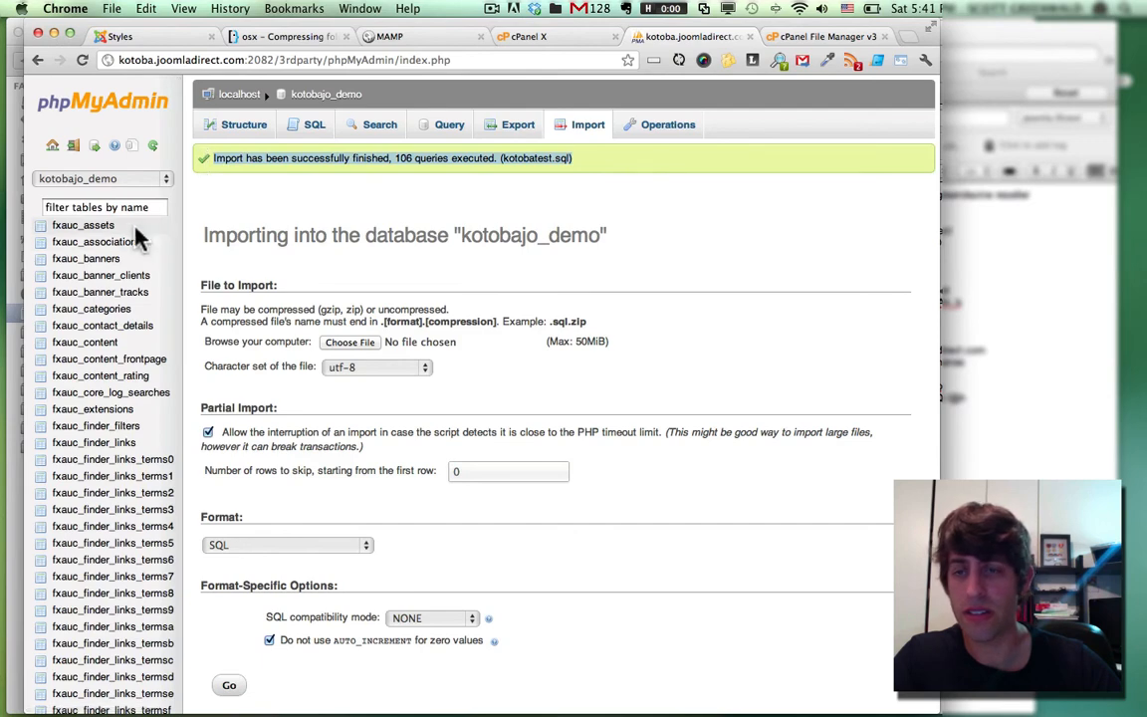
pyautogui.scroll(-3)
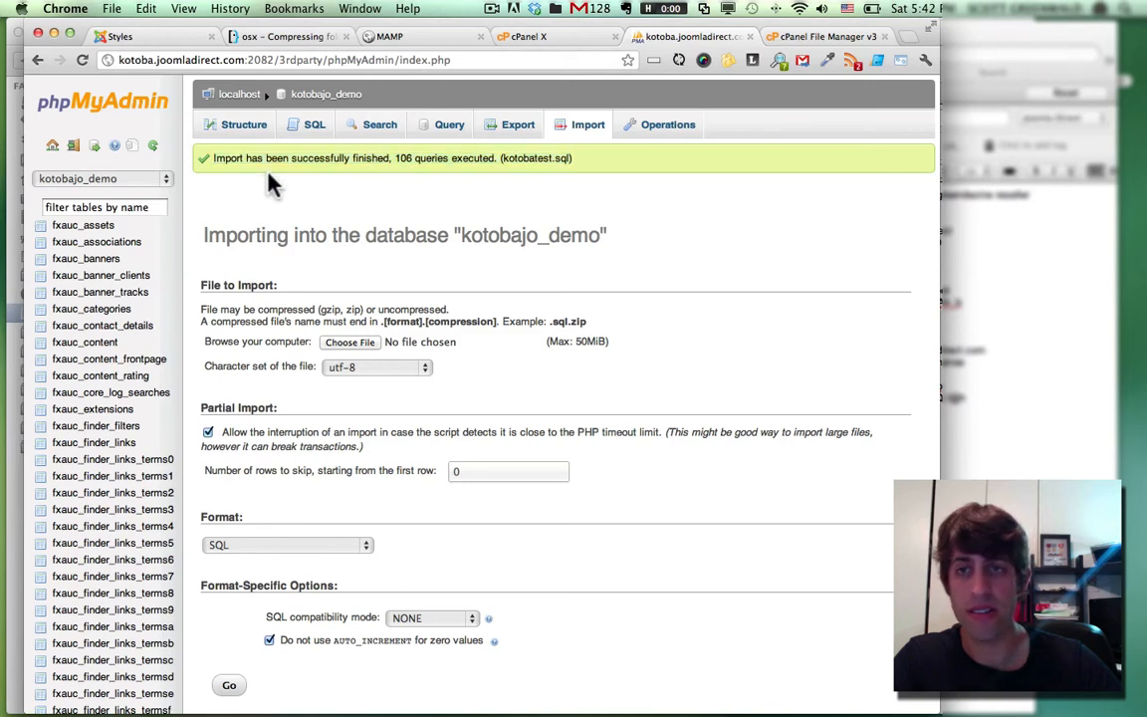
pyautogui.moveTo(239, 277)
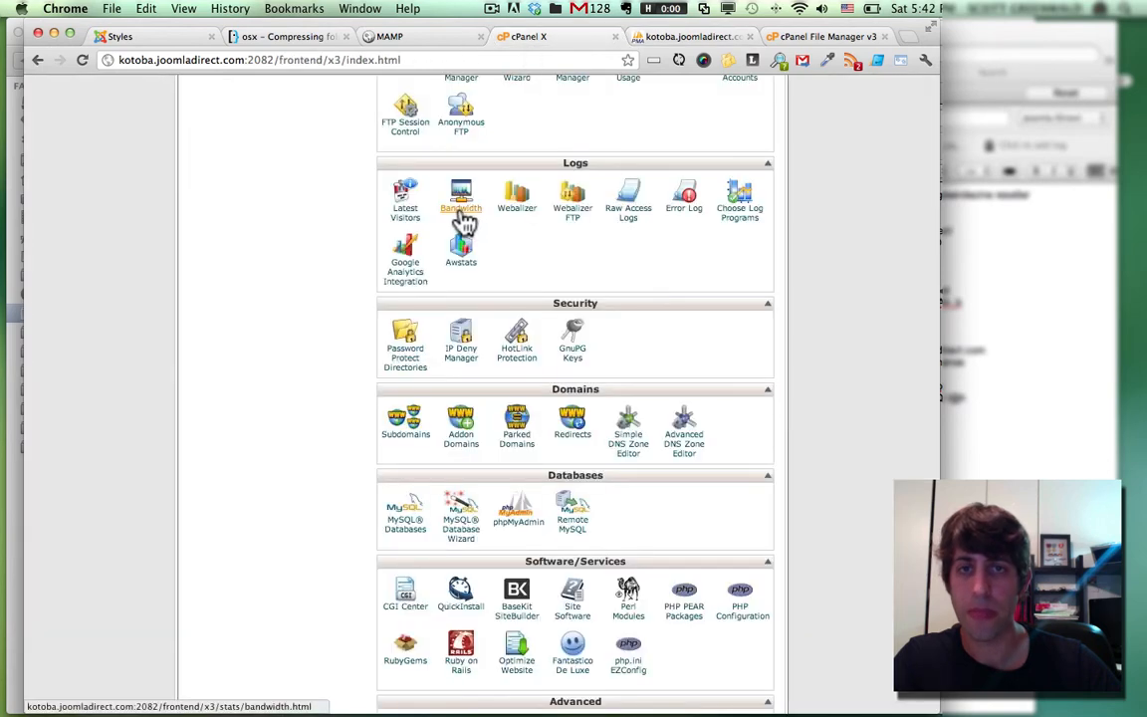
pyautogui.moveTo(496, 216)
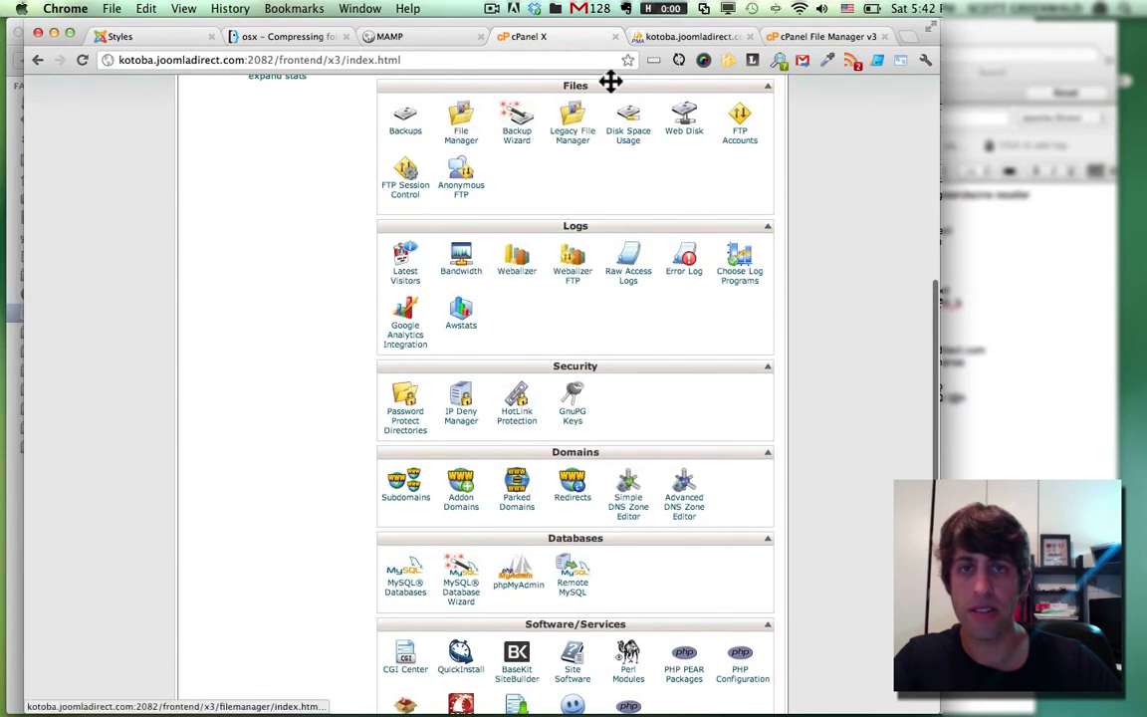
# - In File Manager, edit public_html/configuration.php as text
pyautogui.click(461, 120)
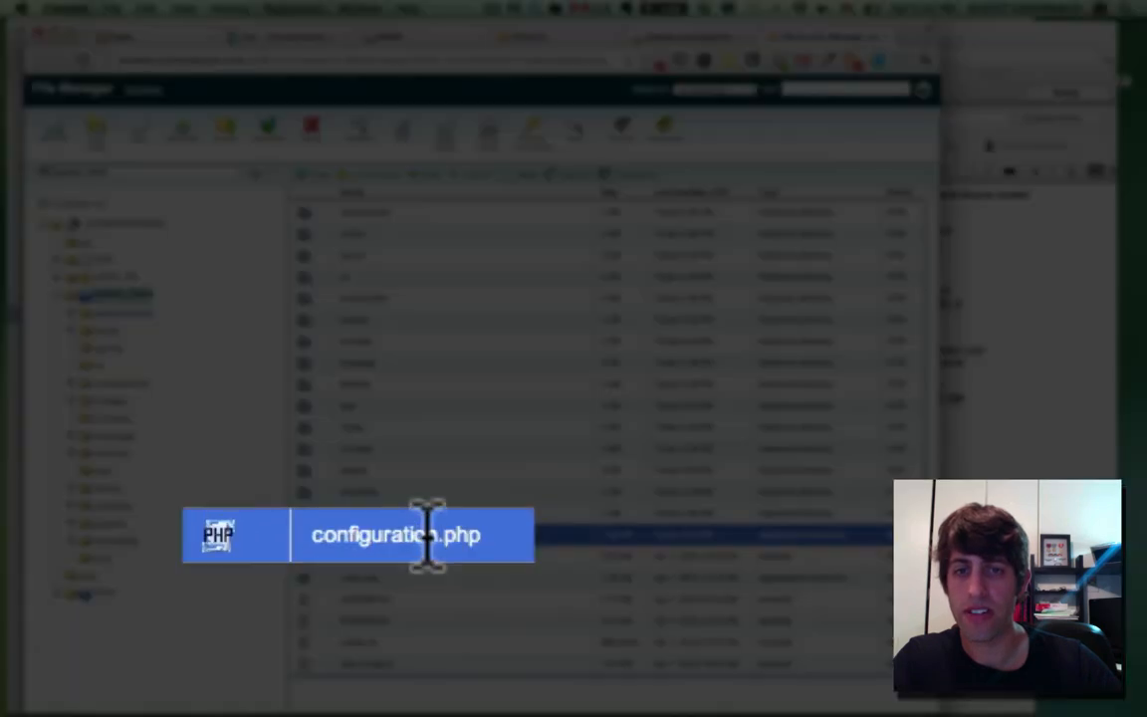
pyautogui.moveTo(395, 148)
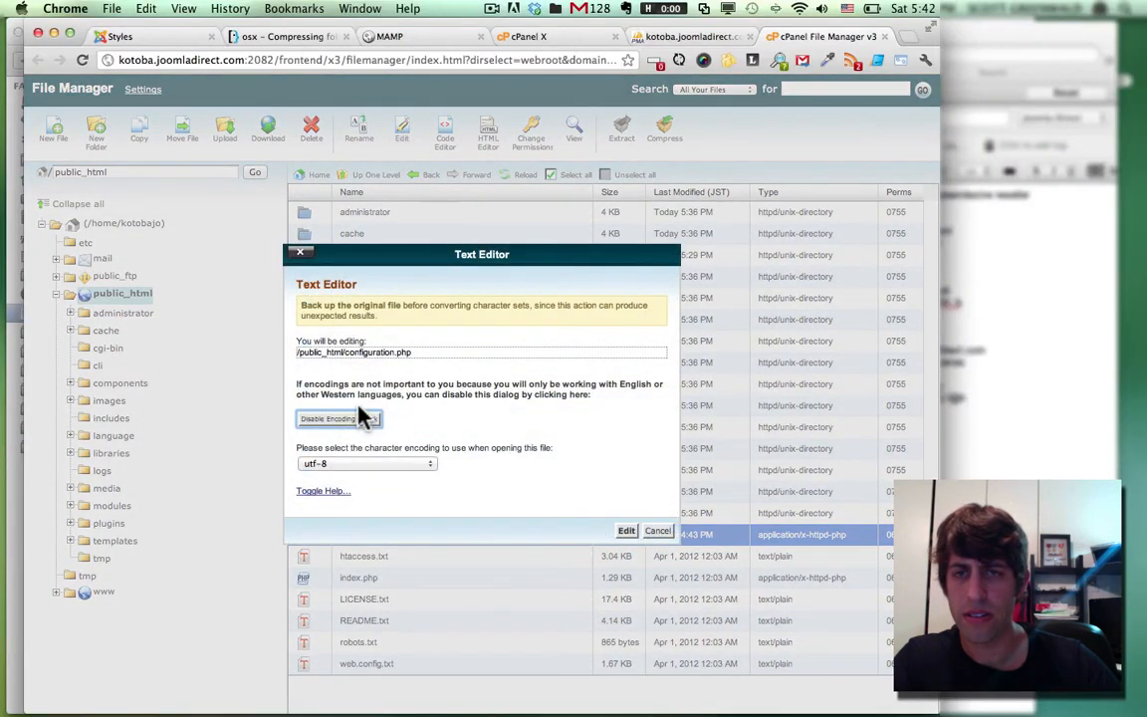
pyautogui.click(626, 530)
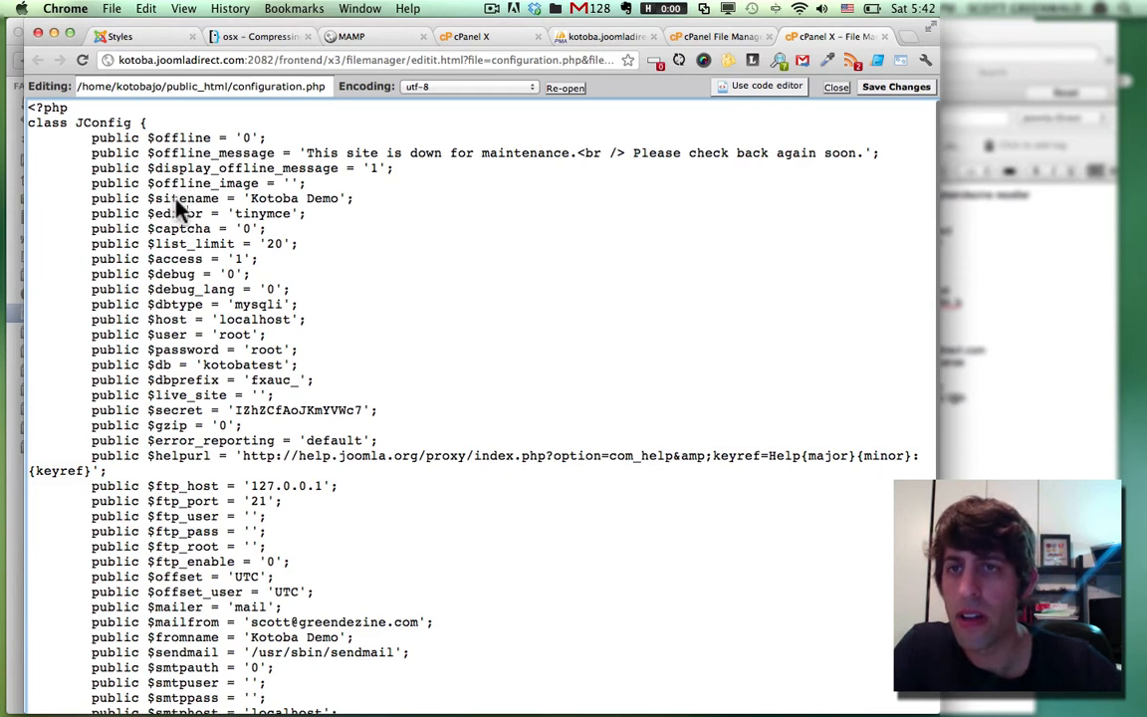
pyautogui.moveTo(199, 354)
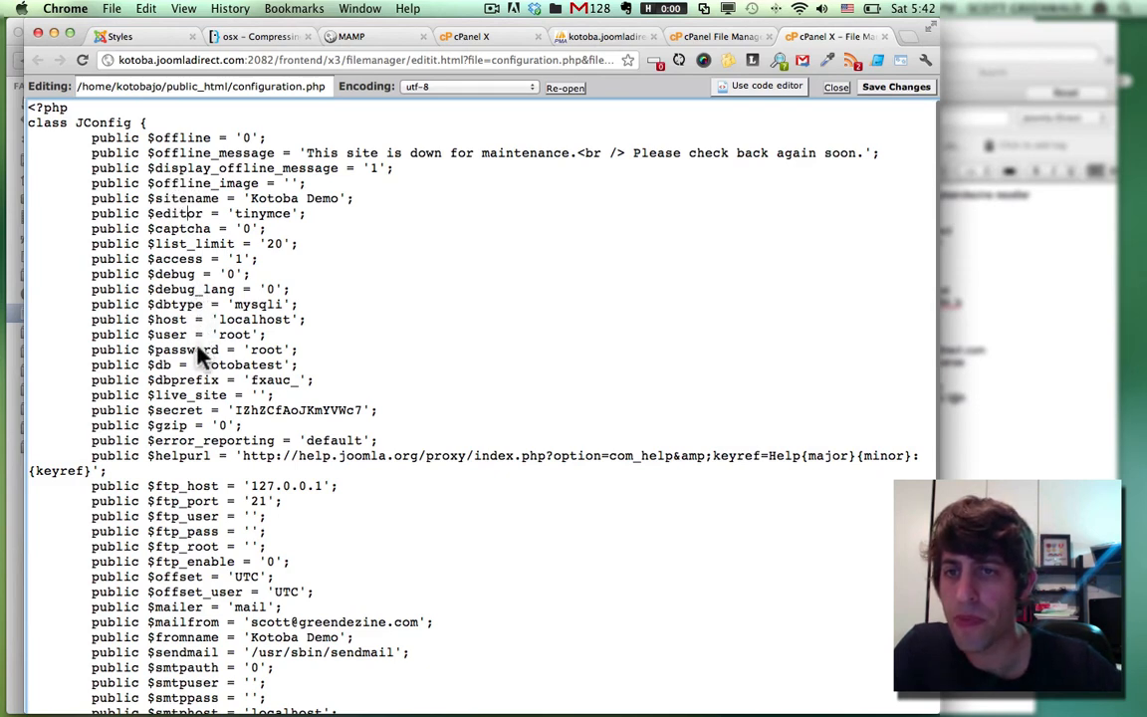
# - Replace the $db value with kotobajo_demo, save configuration.php and return to public_html
pyautogui.doubleClick(212, 365)
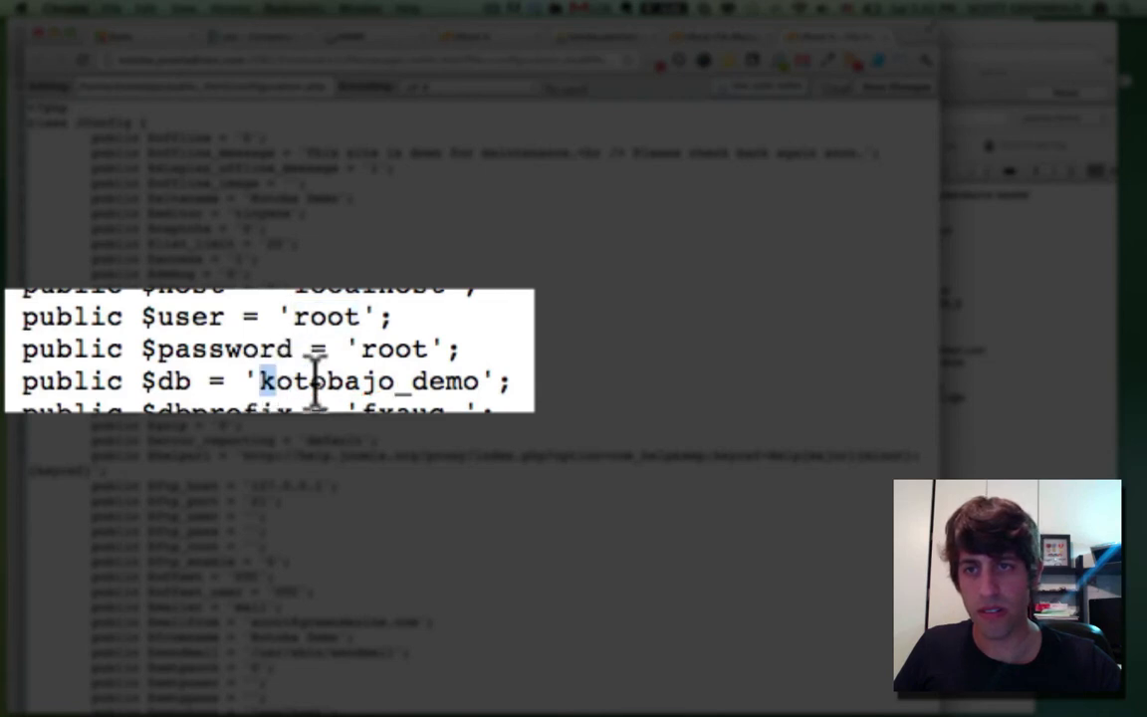
pyautogui.doubleClick(368, 381)
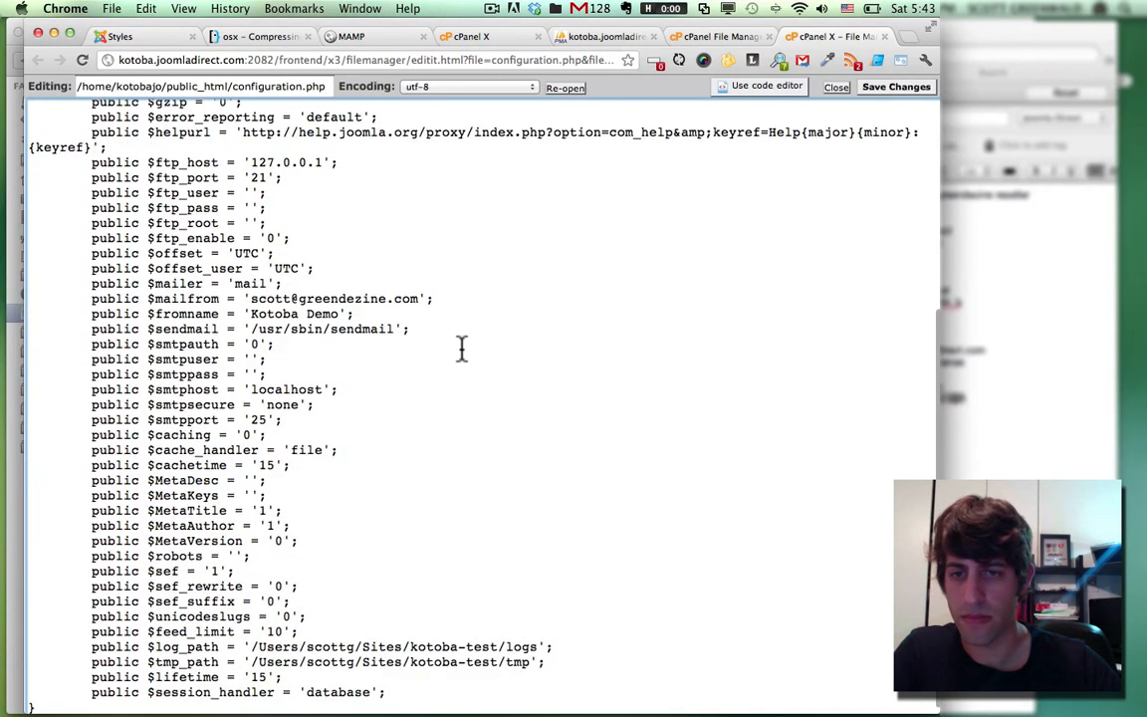
pyautogui.click(894, 87)
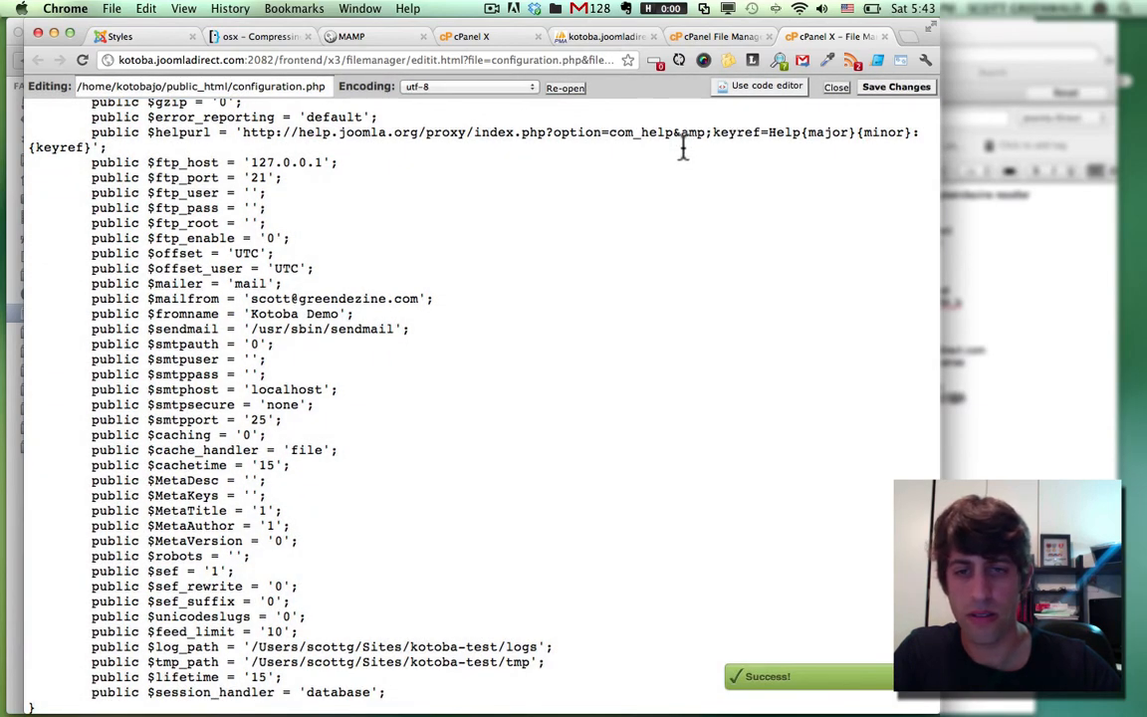
pyautogui.click(835, 86)
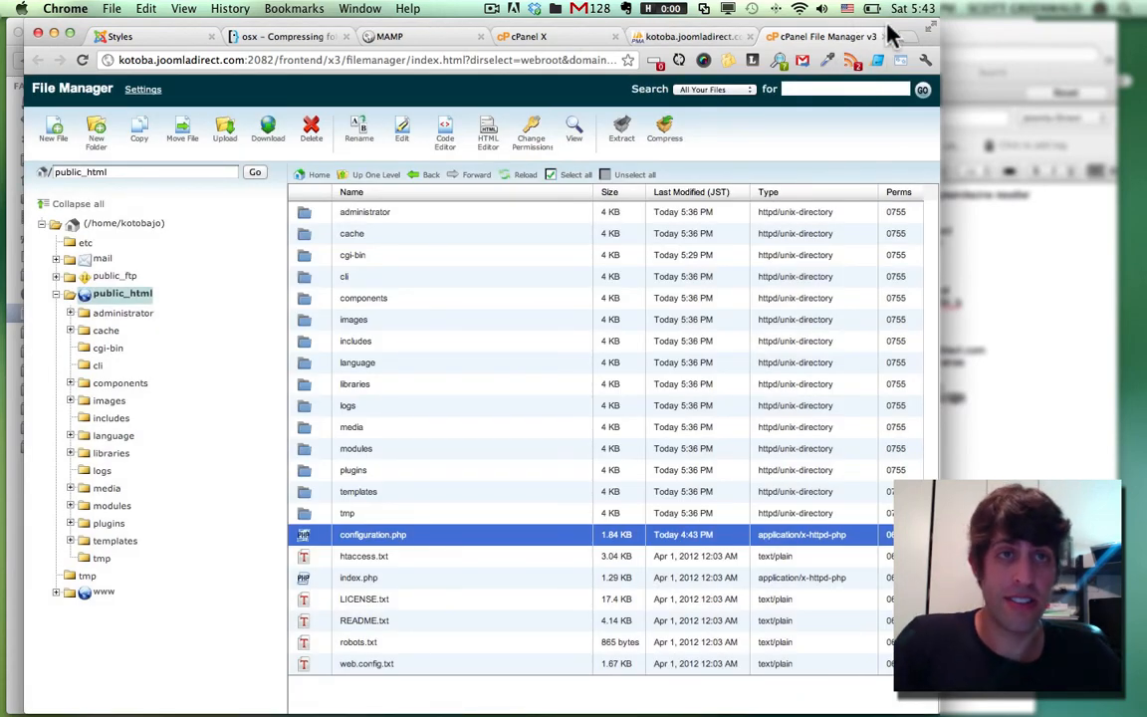
# - Enter kotoba.joomladirect.com in a new browser tab's address bar
pyautogui.click(802, 36)
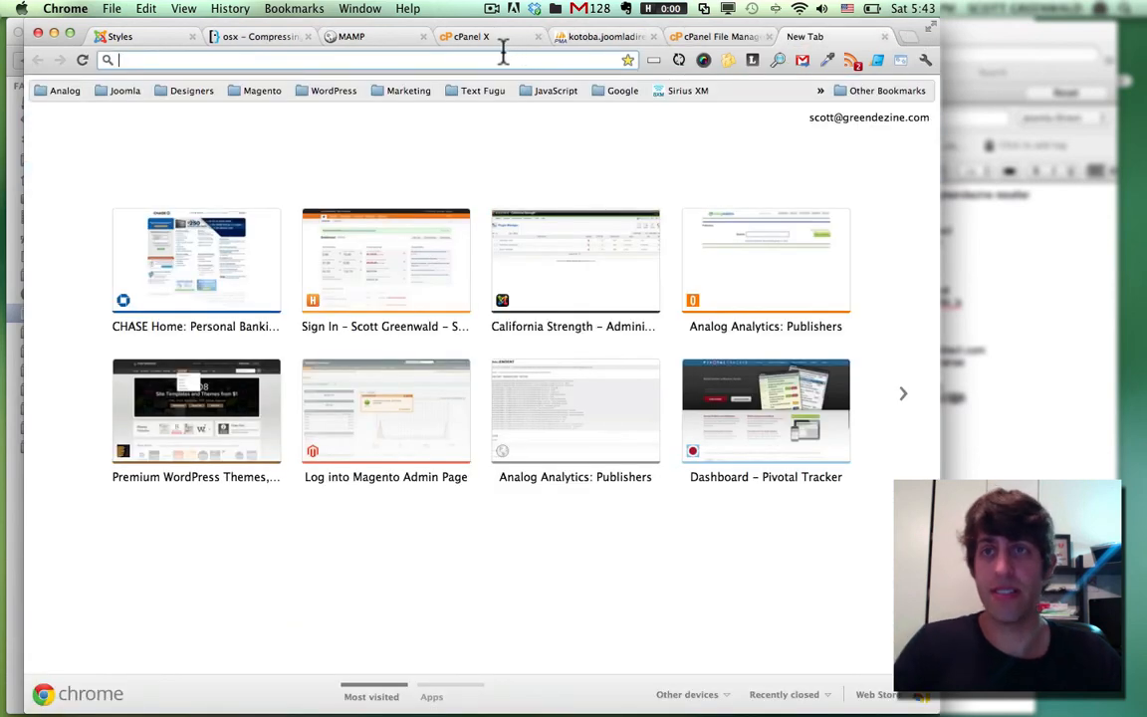
pyautogui.write('dev1.californiastrength.com')
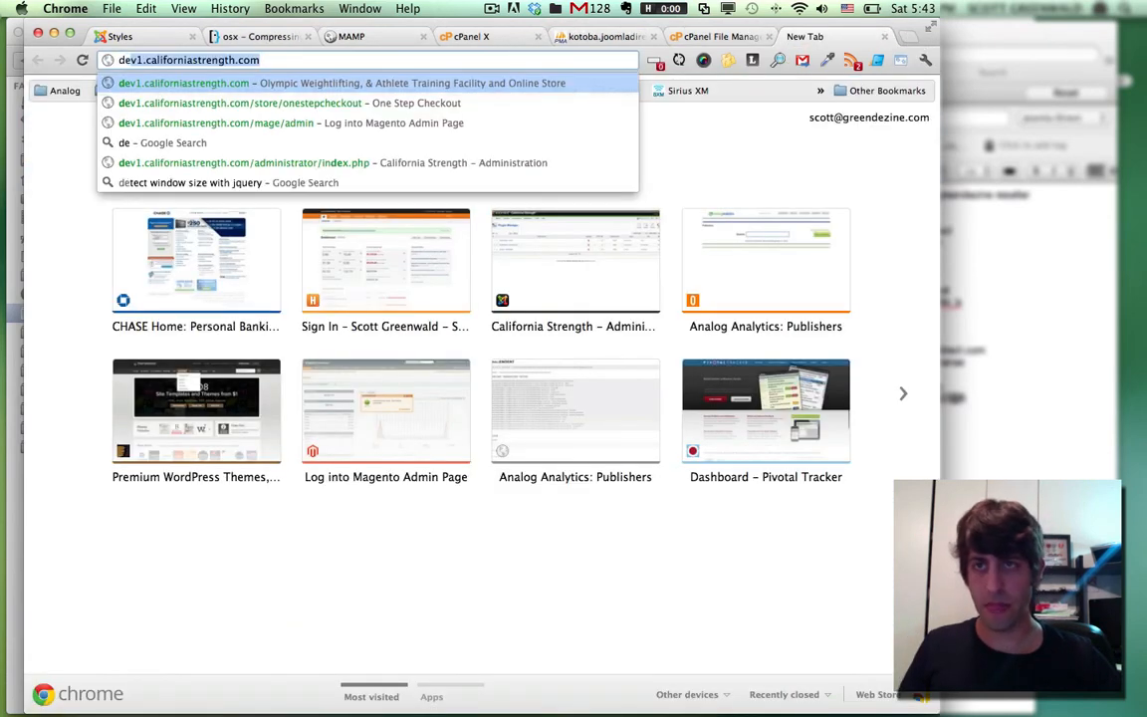
pyautogui.write('dko')
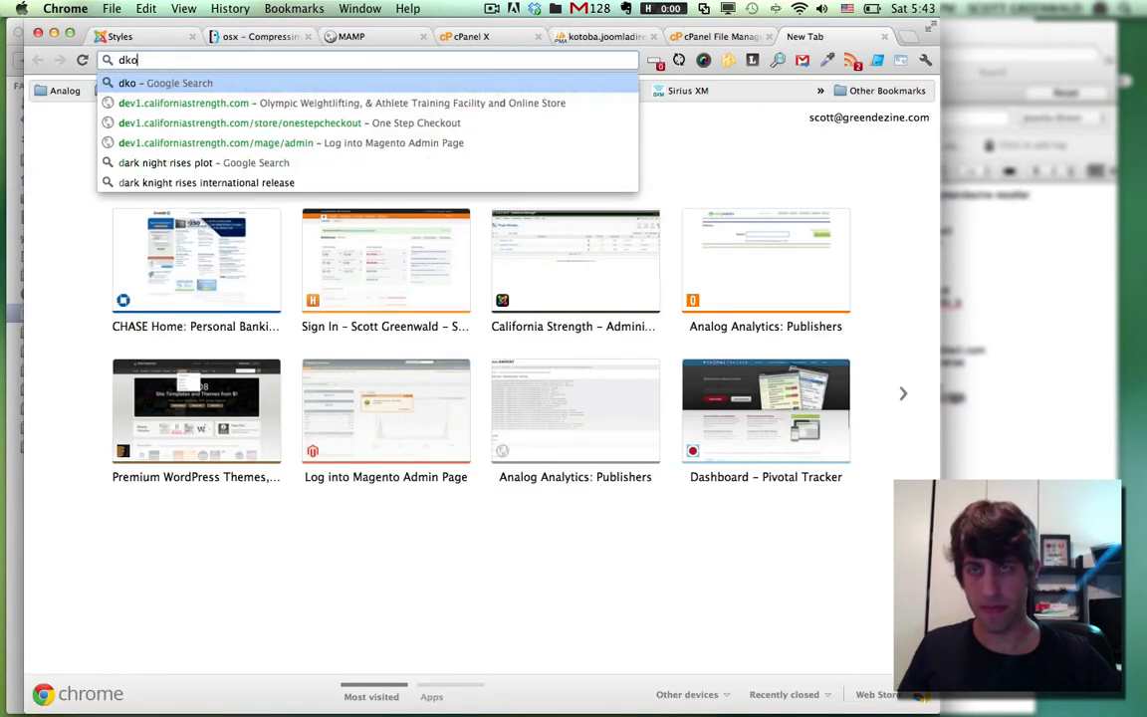
pyautogui.write('kotoba.joomladirect.com')
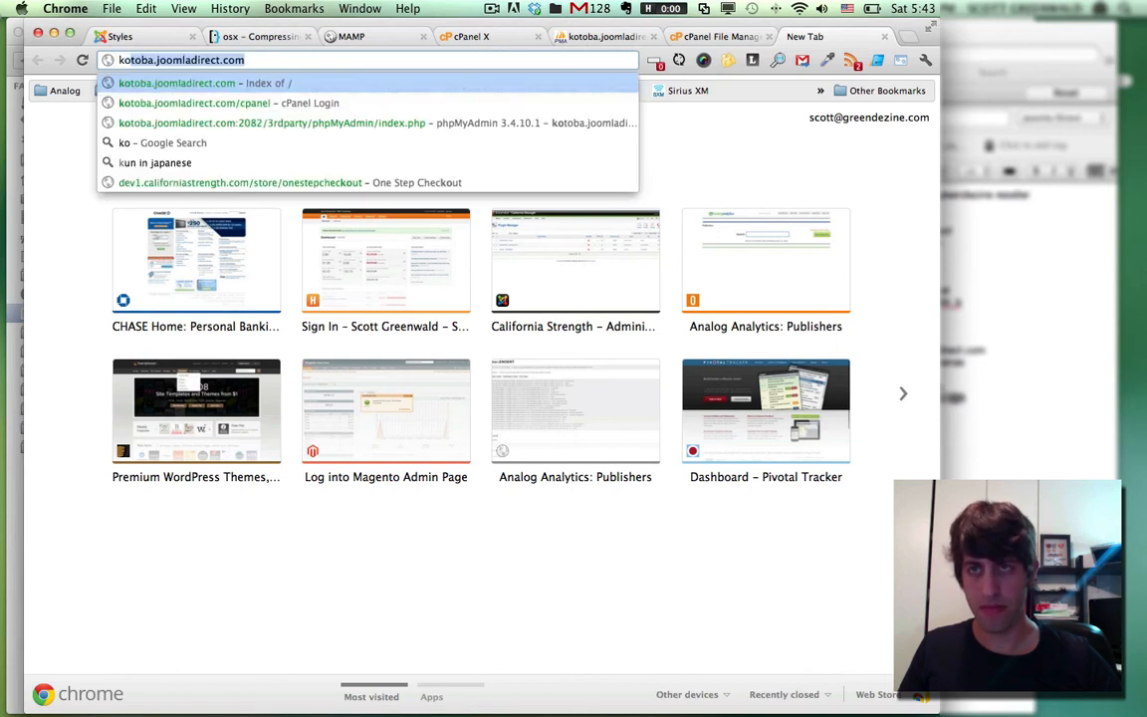